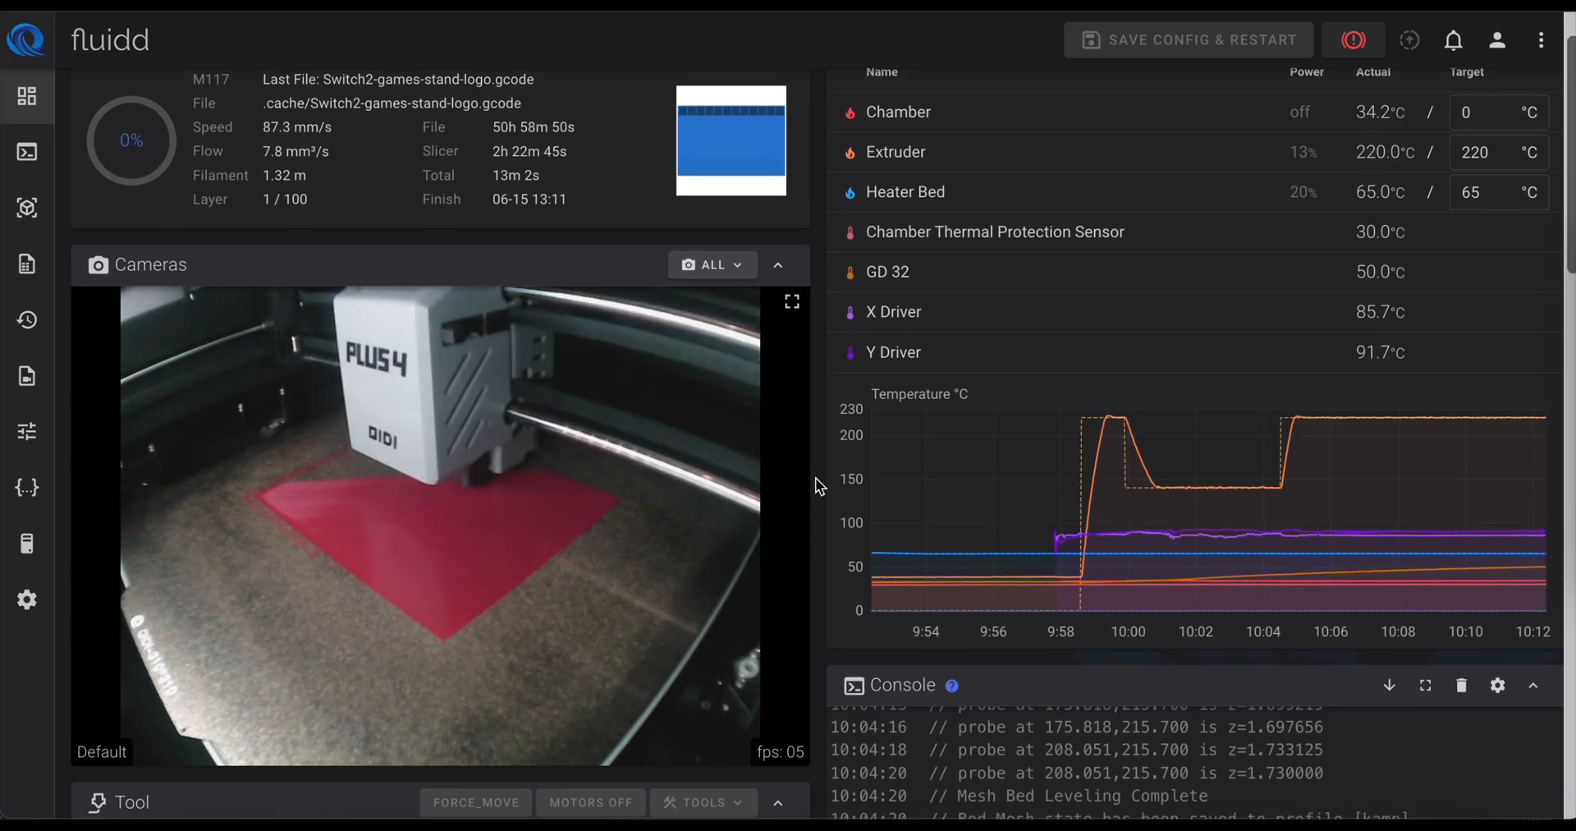
# Step: Scroll the dashboard, then open the full console and send the STATUS command
pyautogui.scroll(-3)
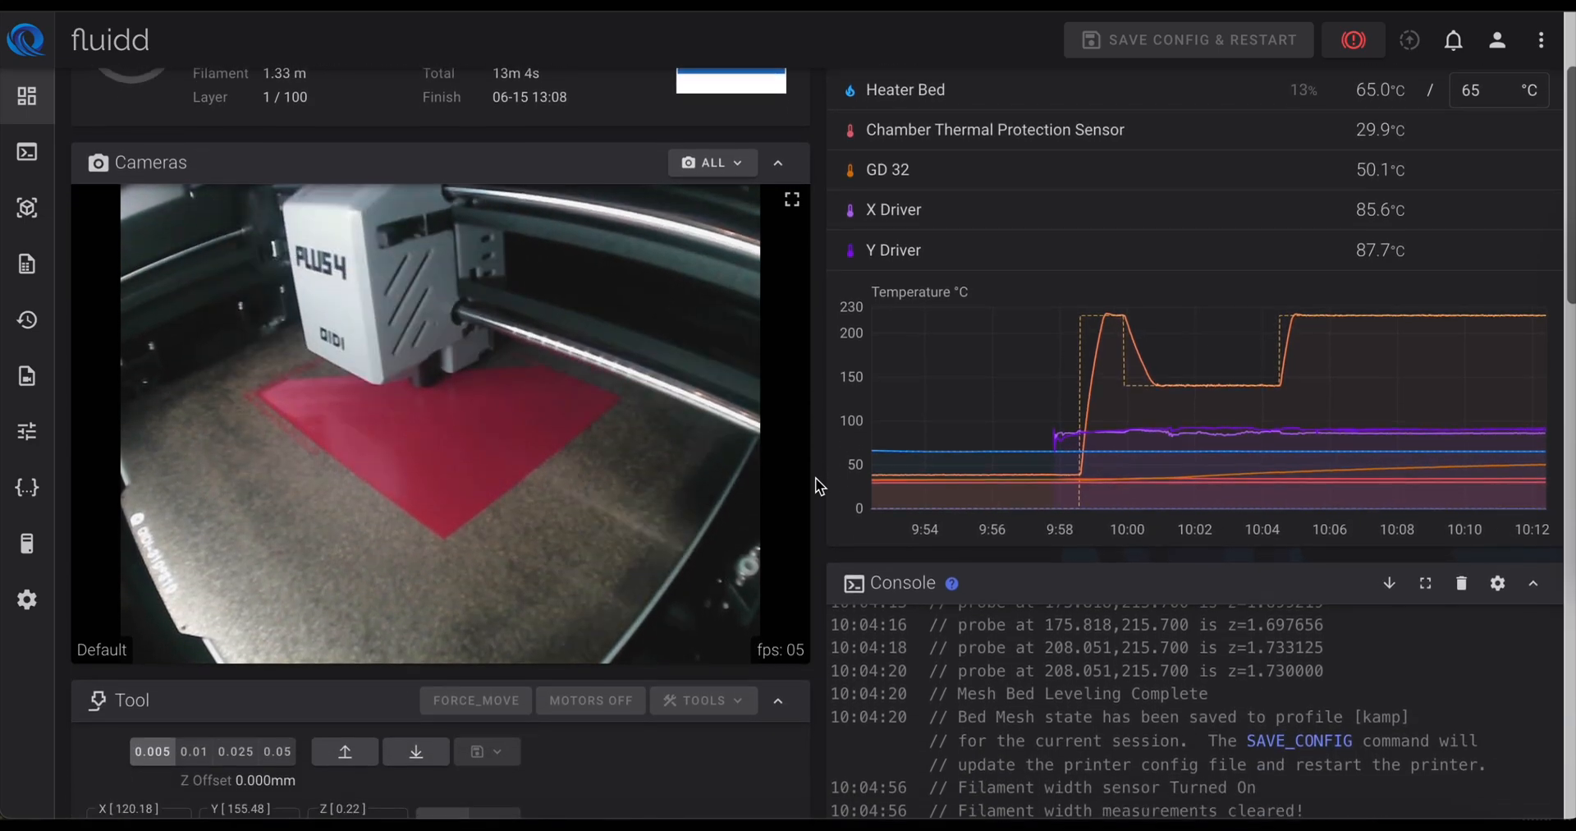
pyautogui.scroll(-3)
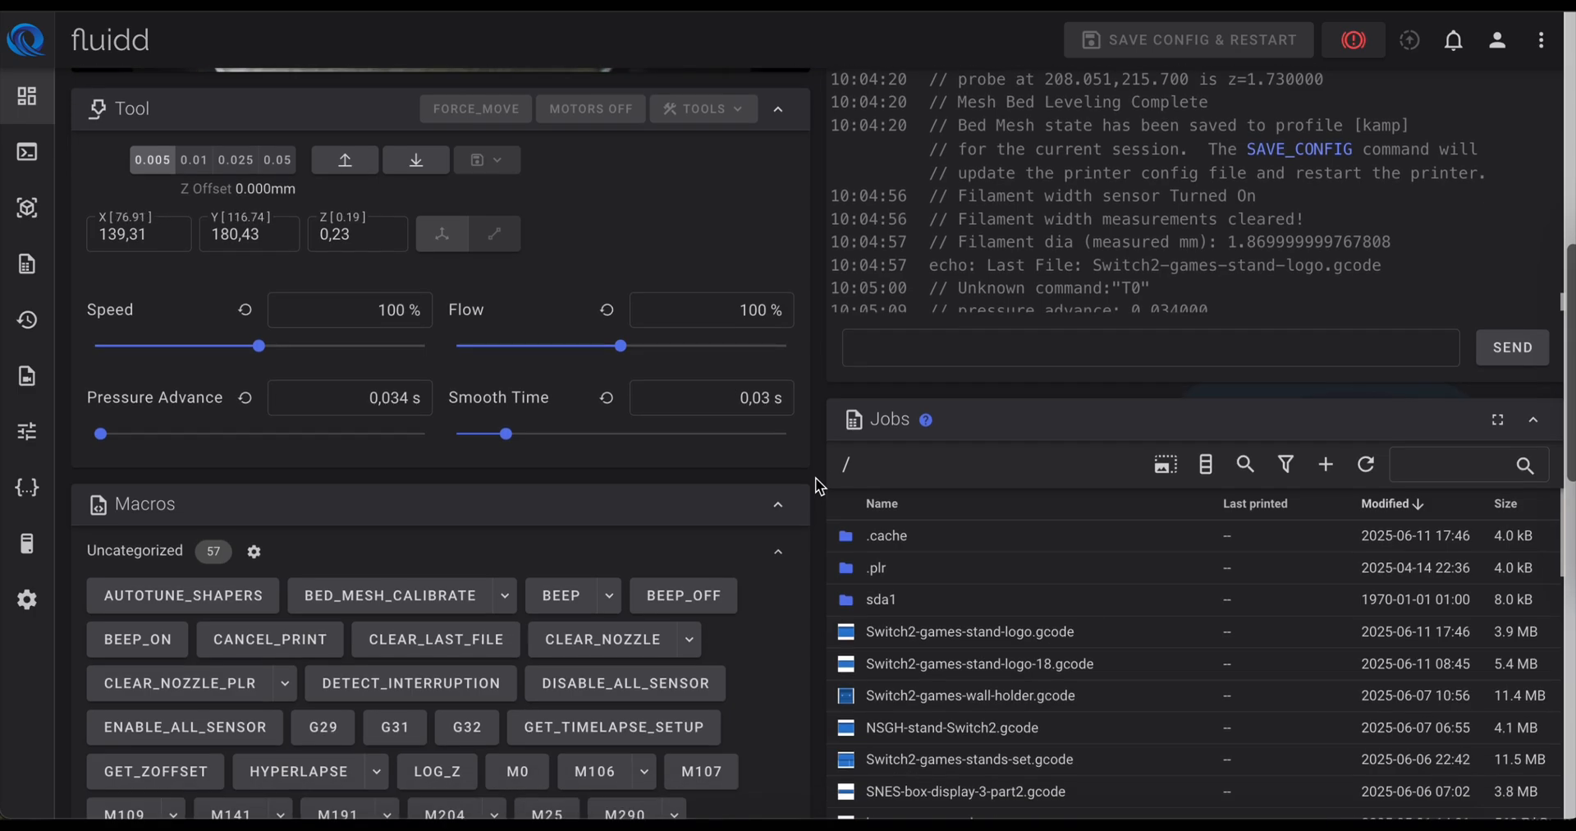
pyautogui.scroll(-3)
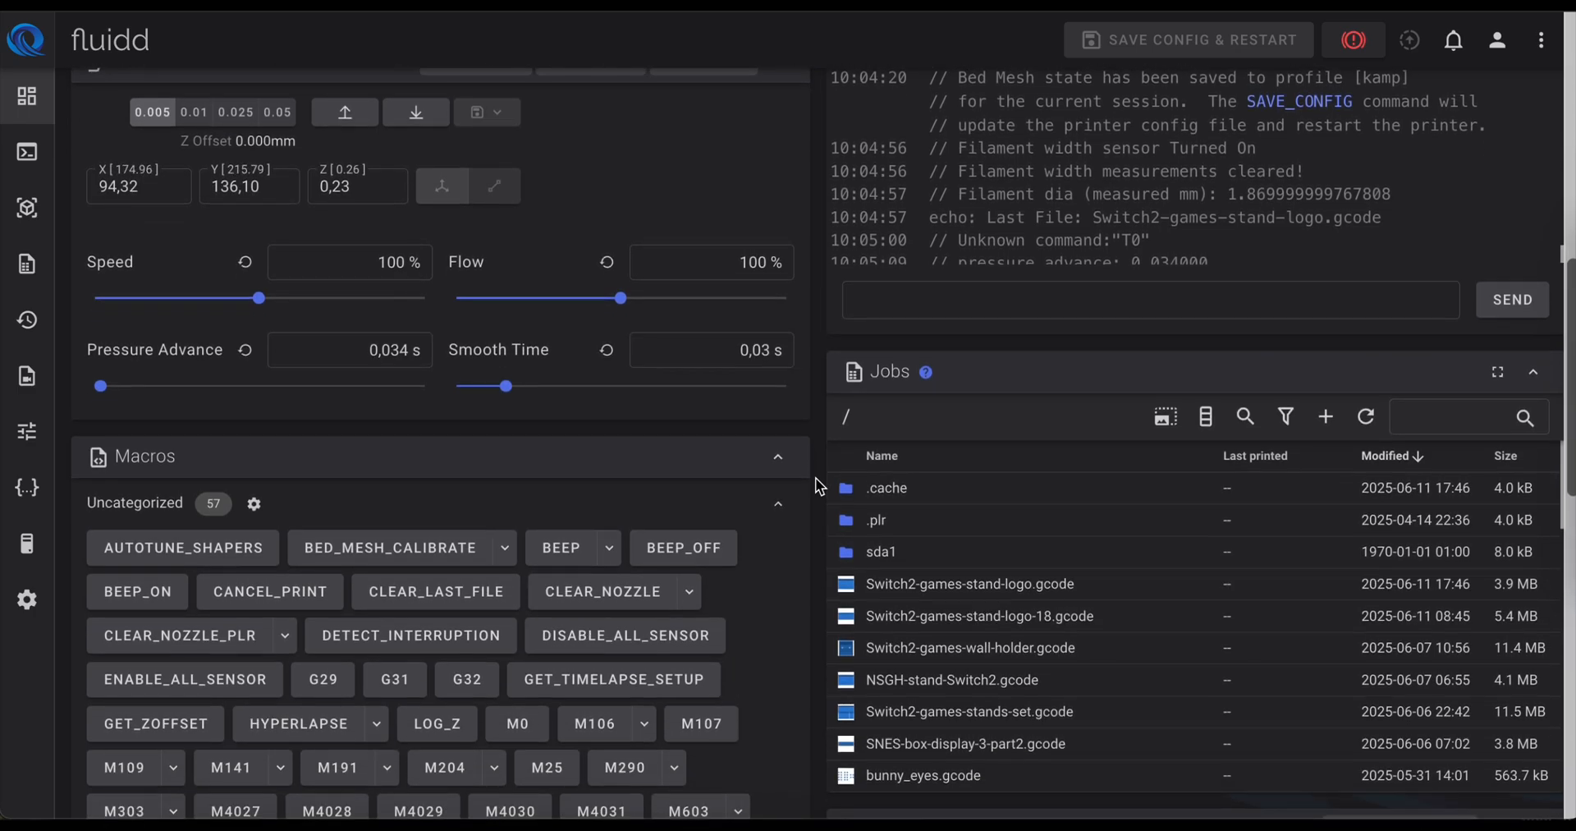
pyautogui.scroll(-3)
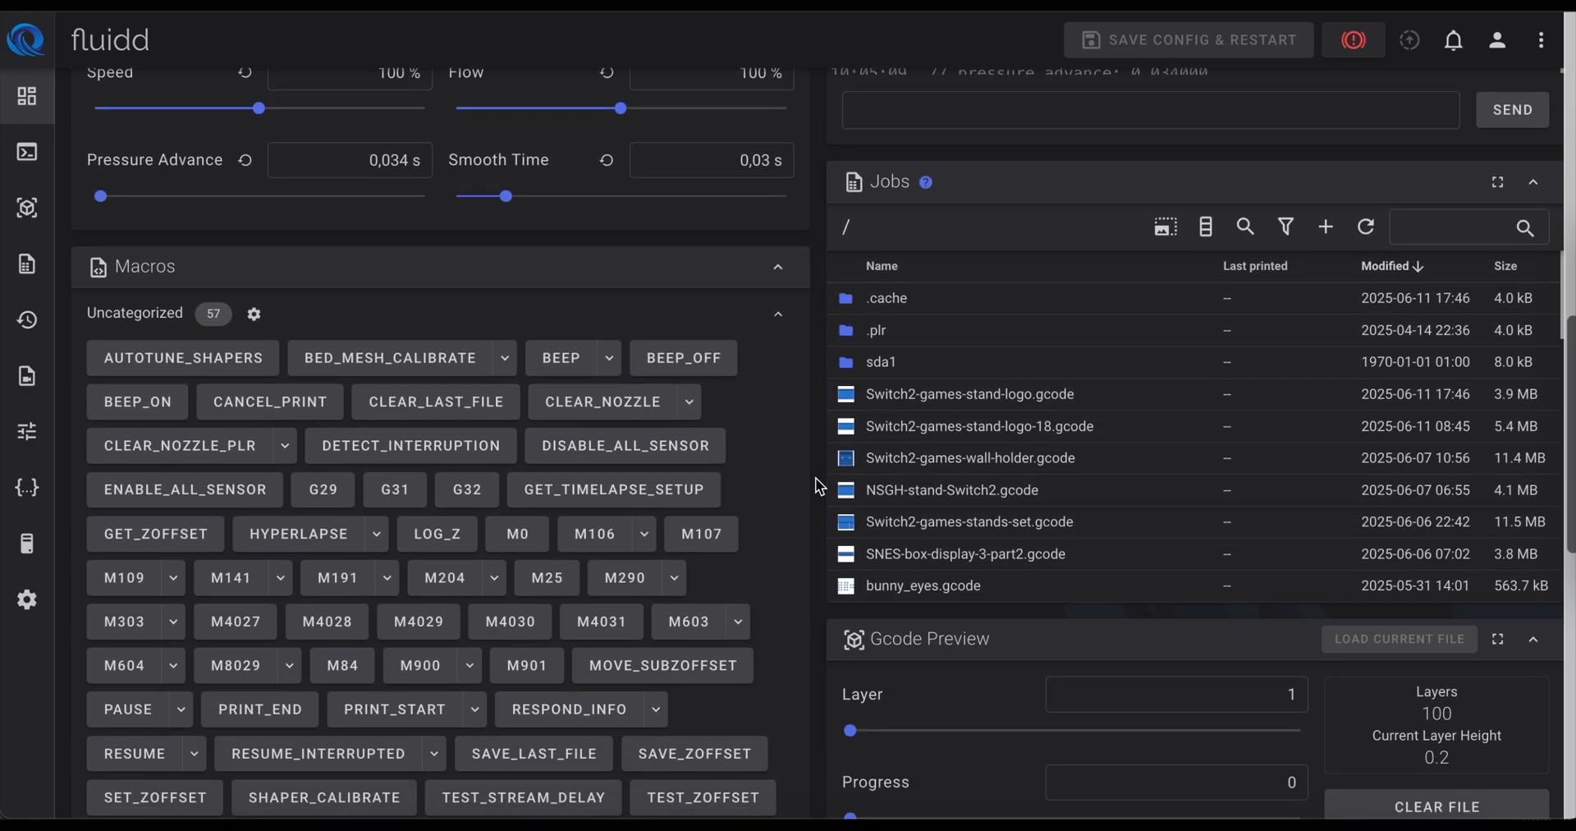
pyautogui.scroll(-3)
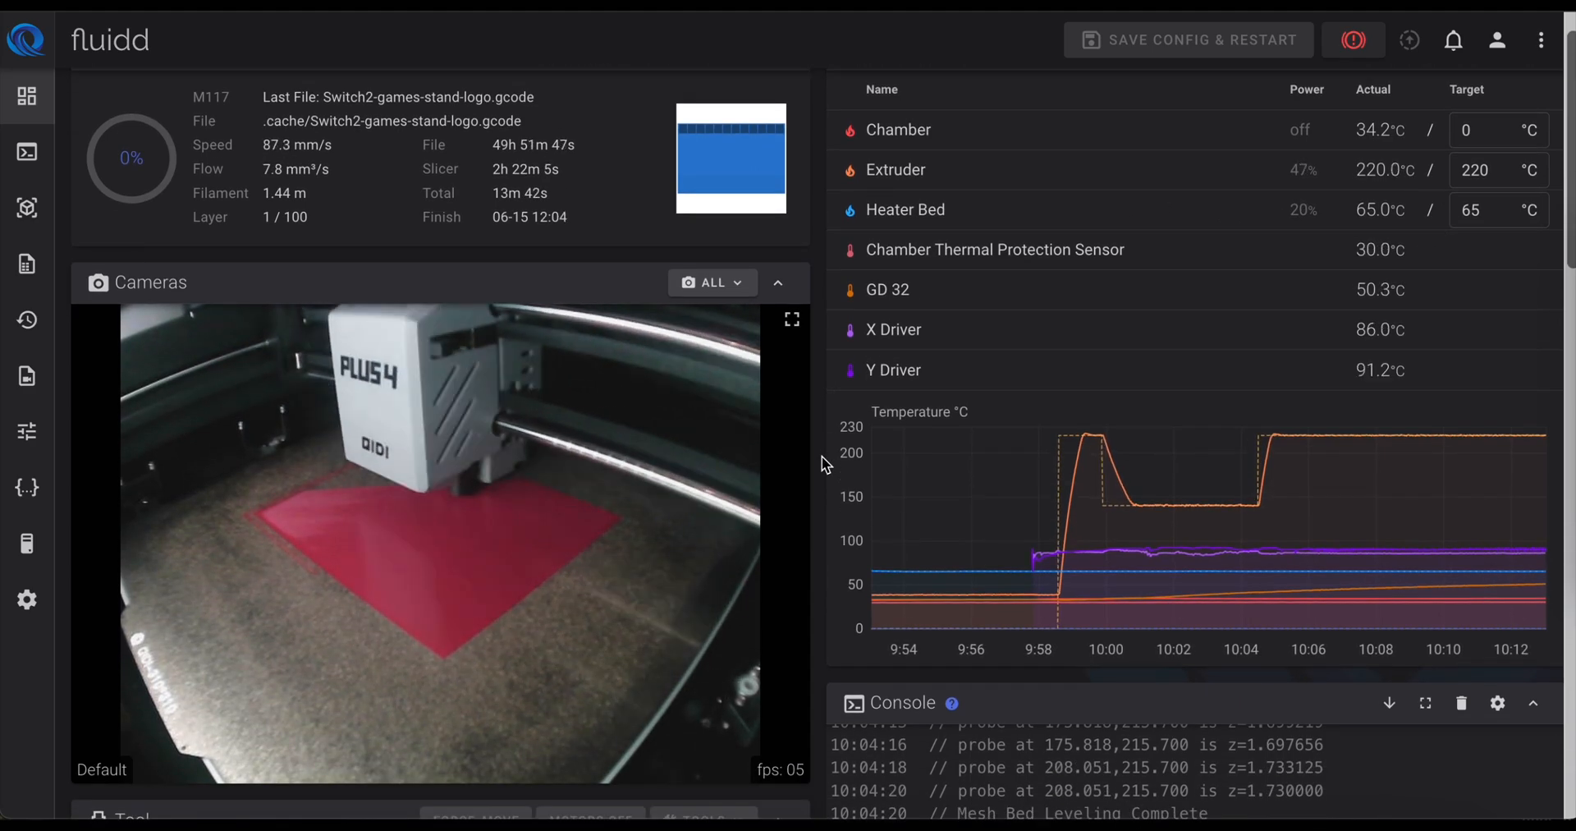
pyautogui.scroll(-3)
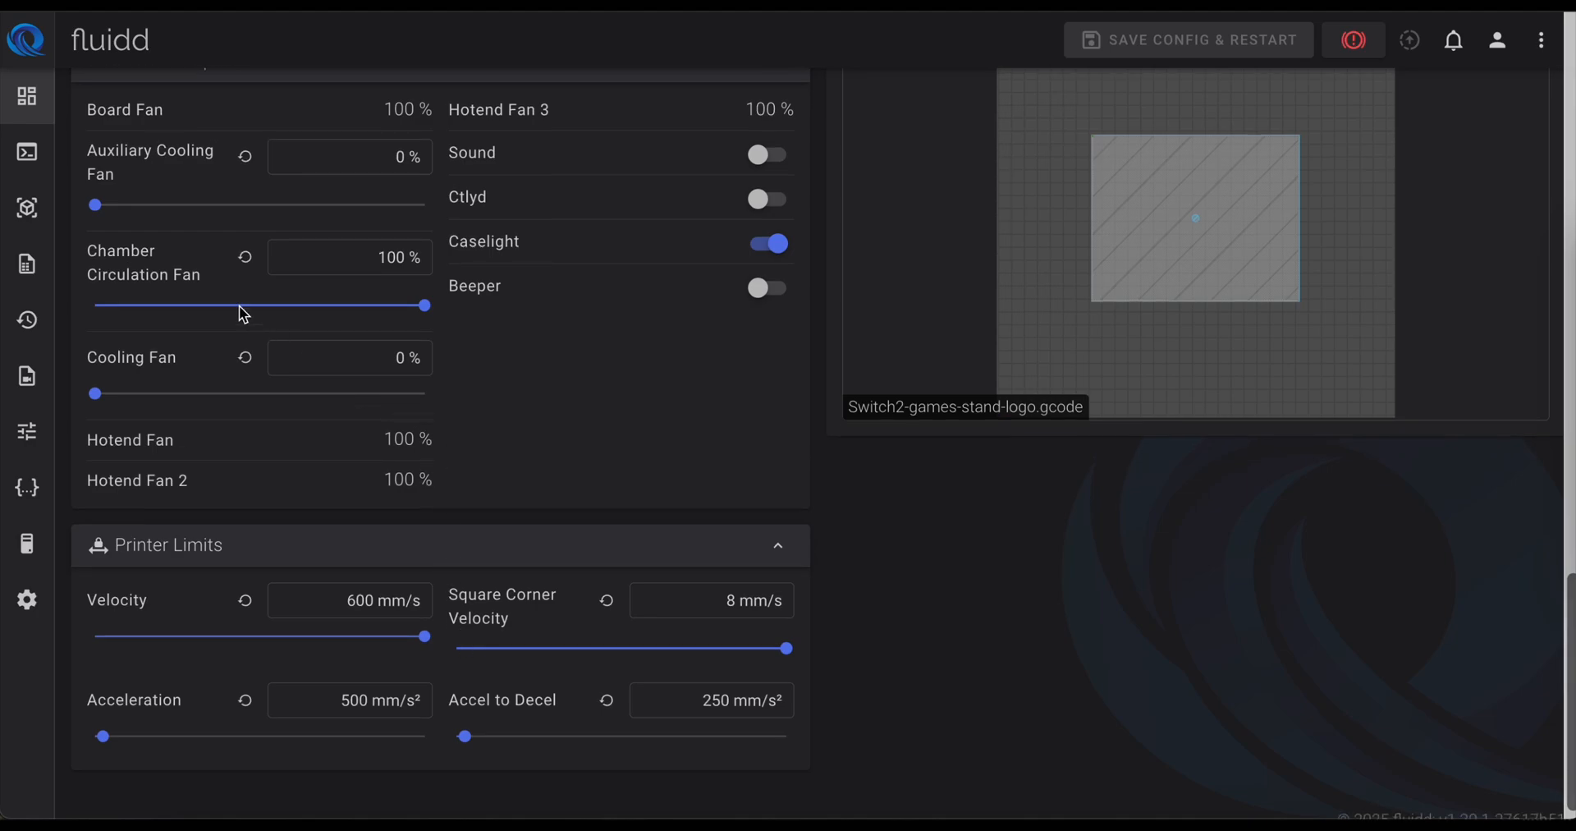
pyautogui.moveTo(224, 428)
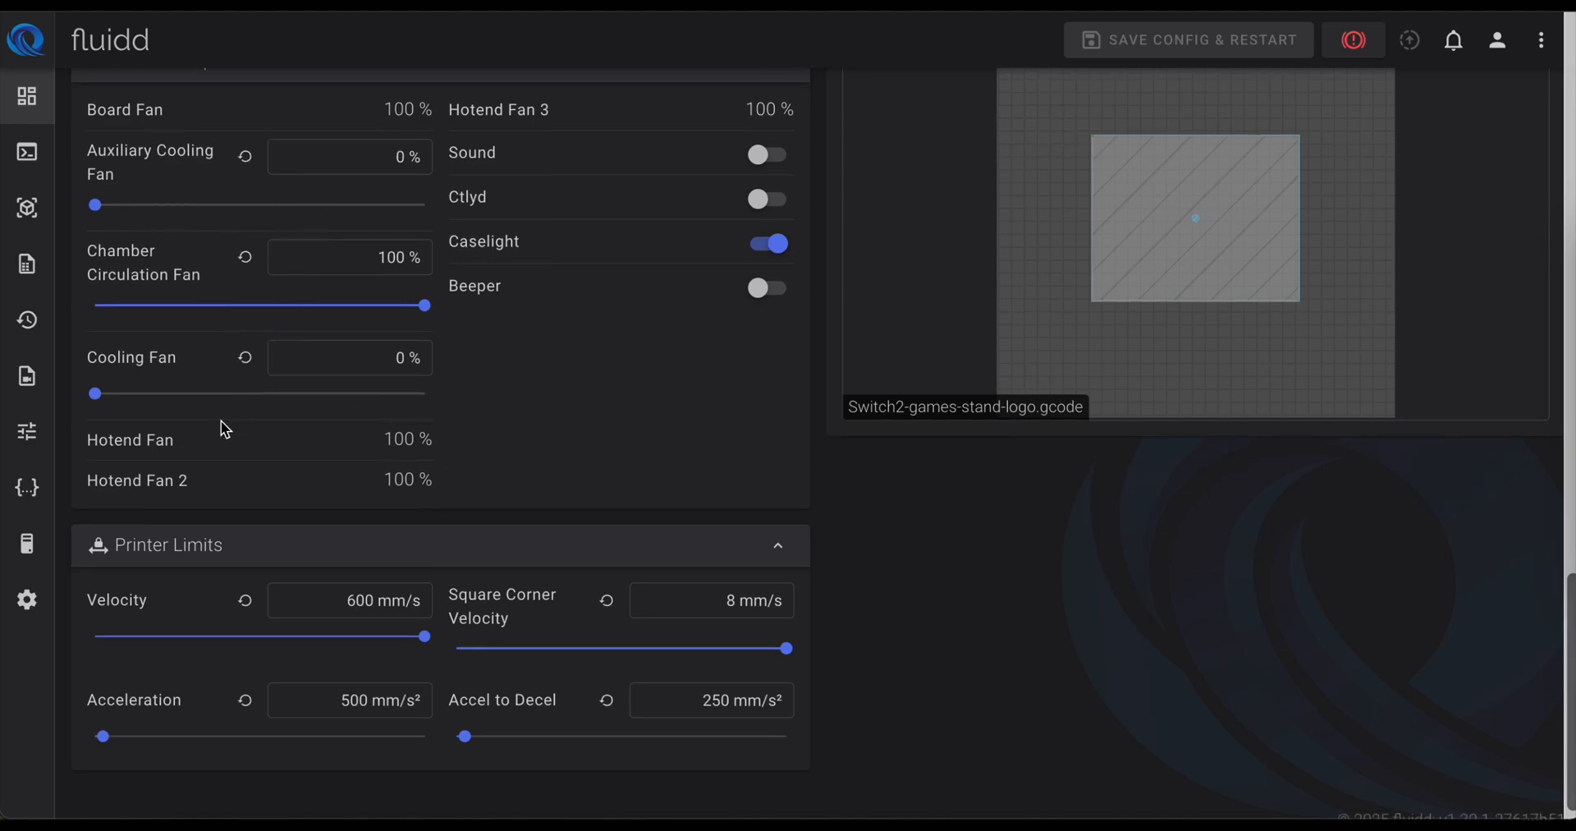
pyautogui.moveTo(476, 383)
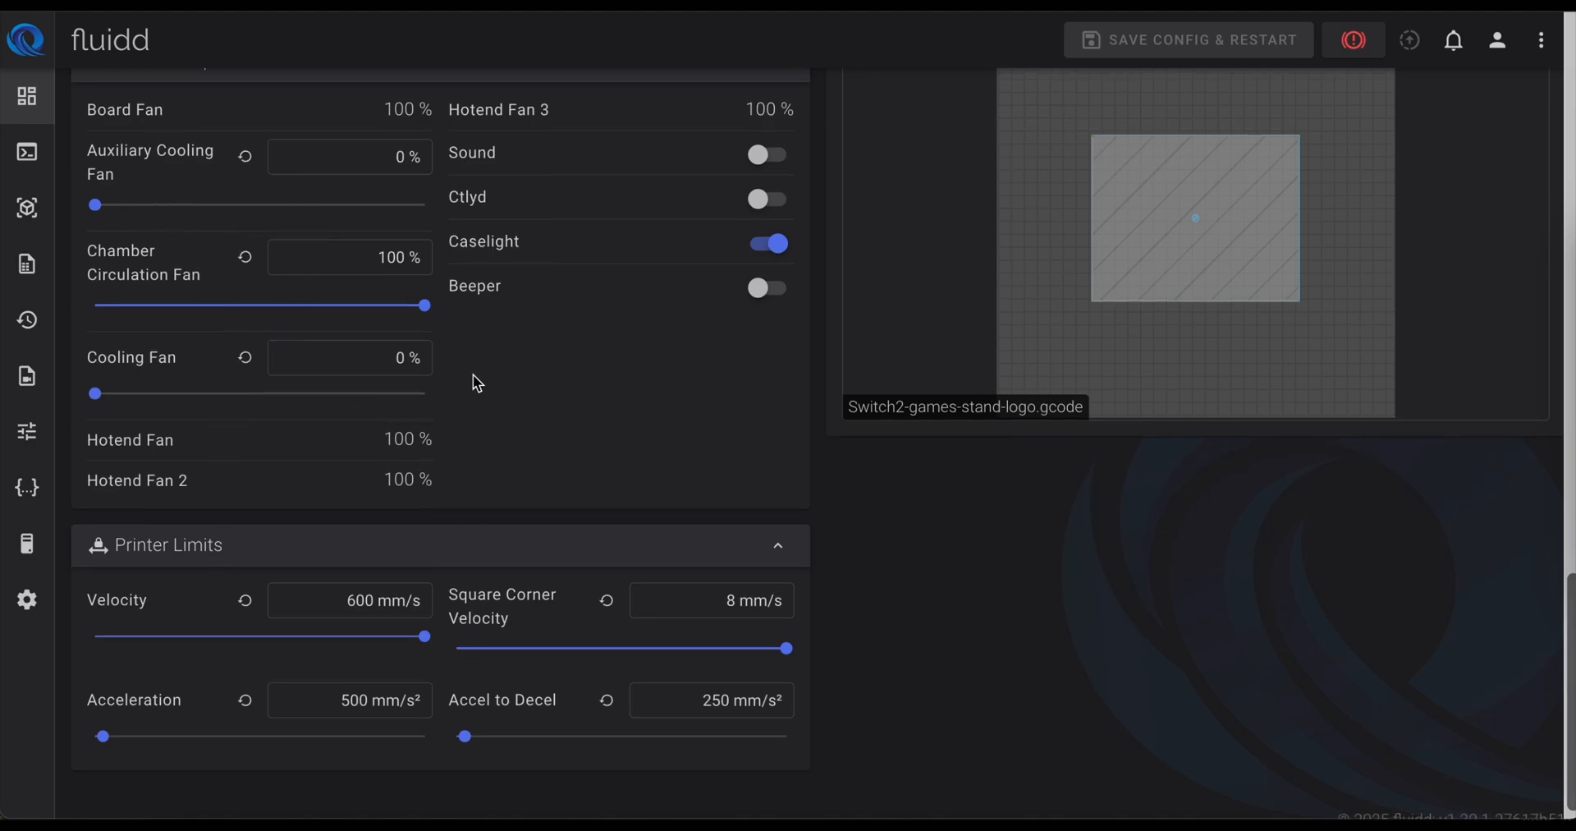
pyautogui.scroll(-3)
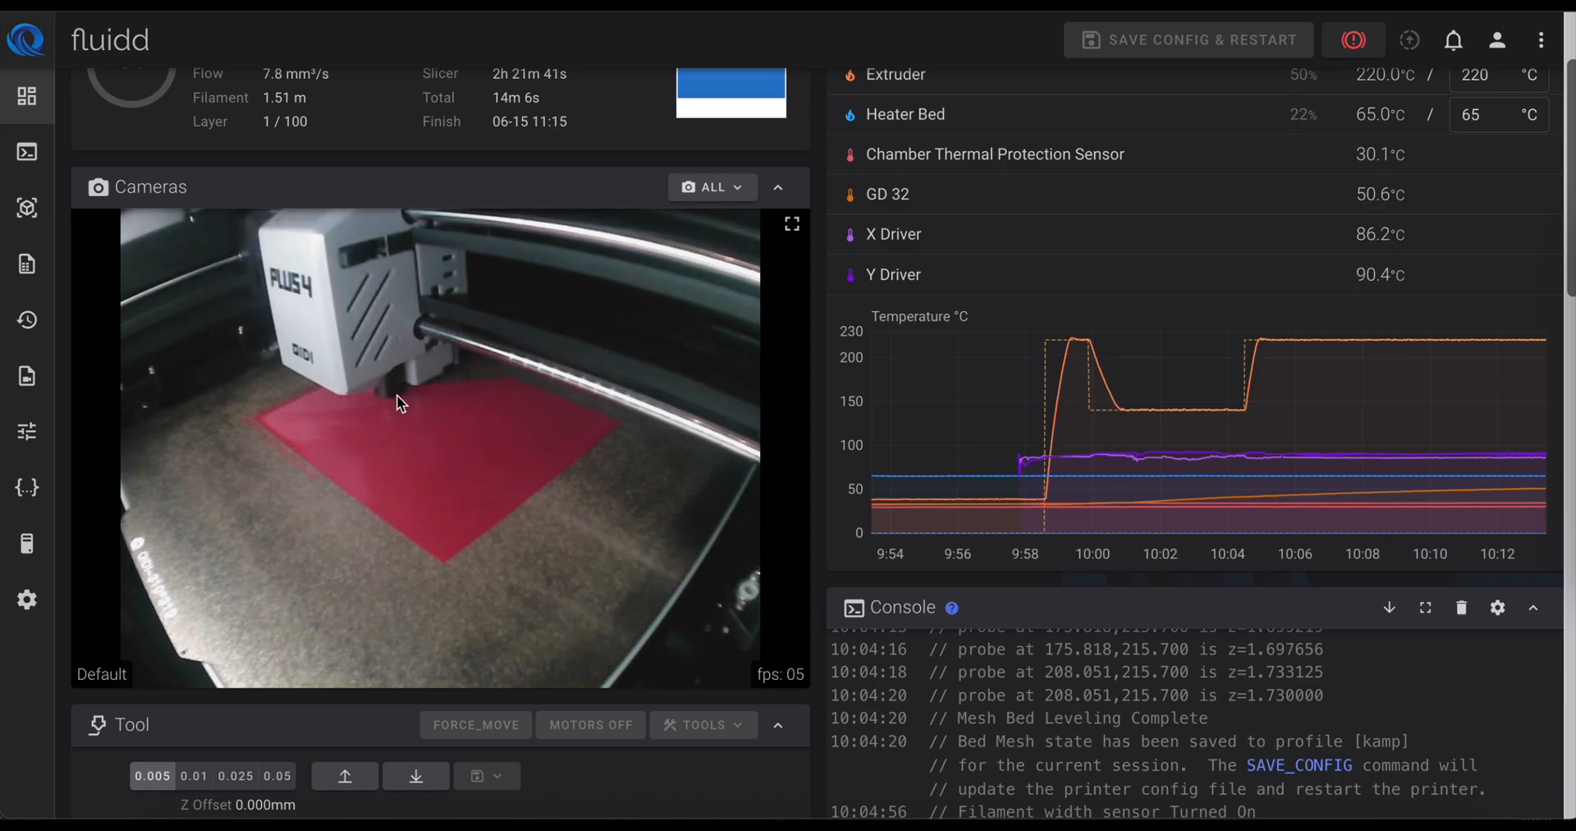
pyautogui.moveTo(1010, 264)
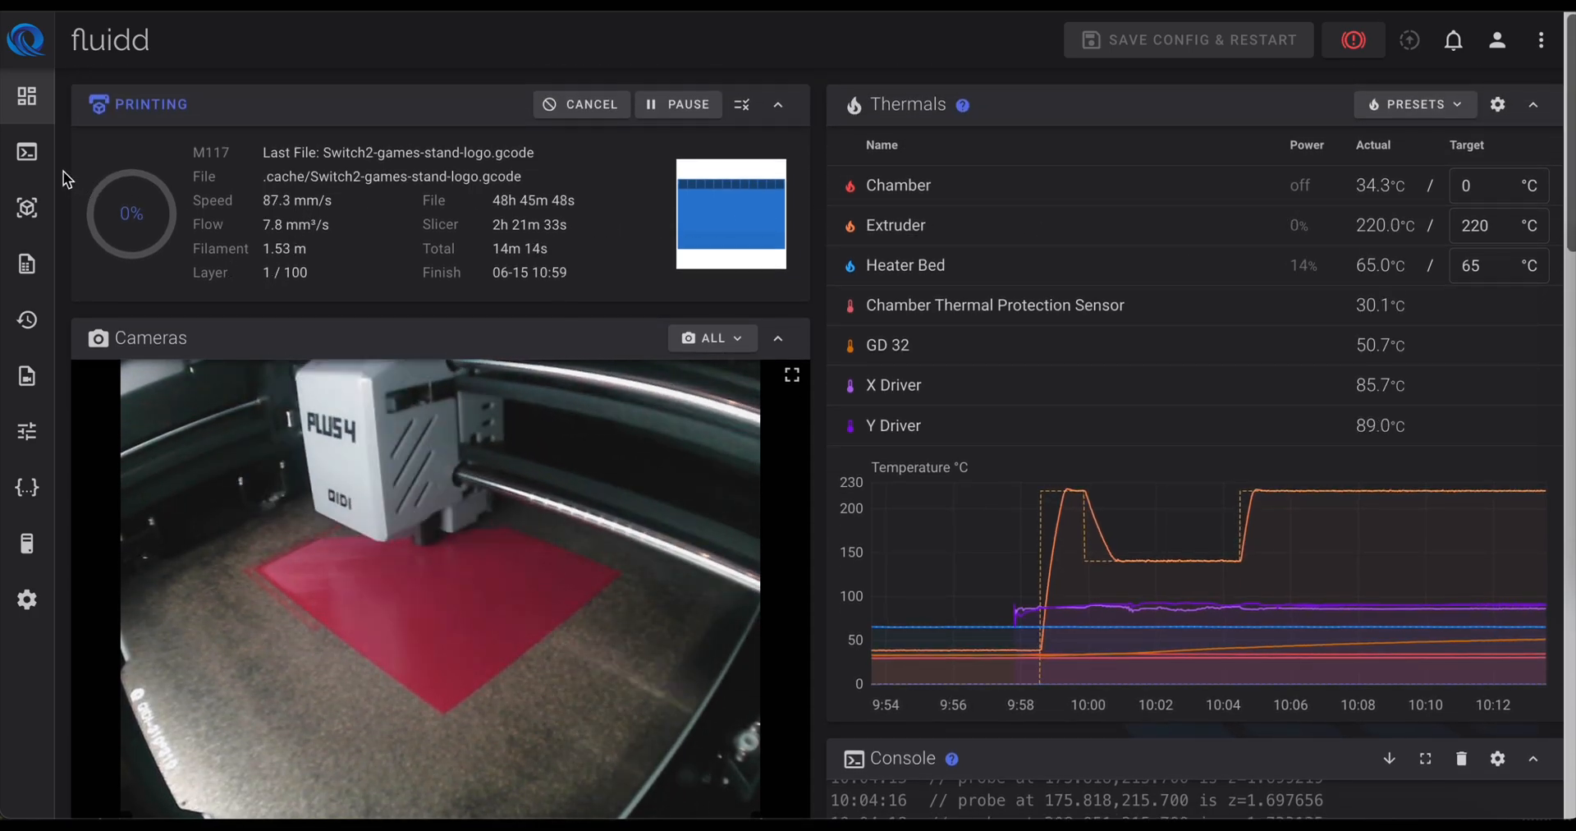
pyautogui.click(27, 155)
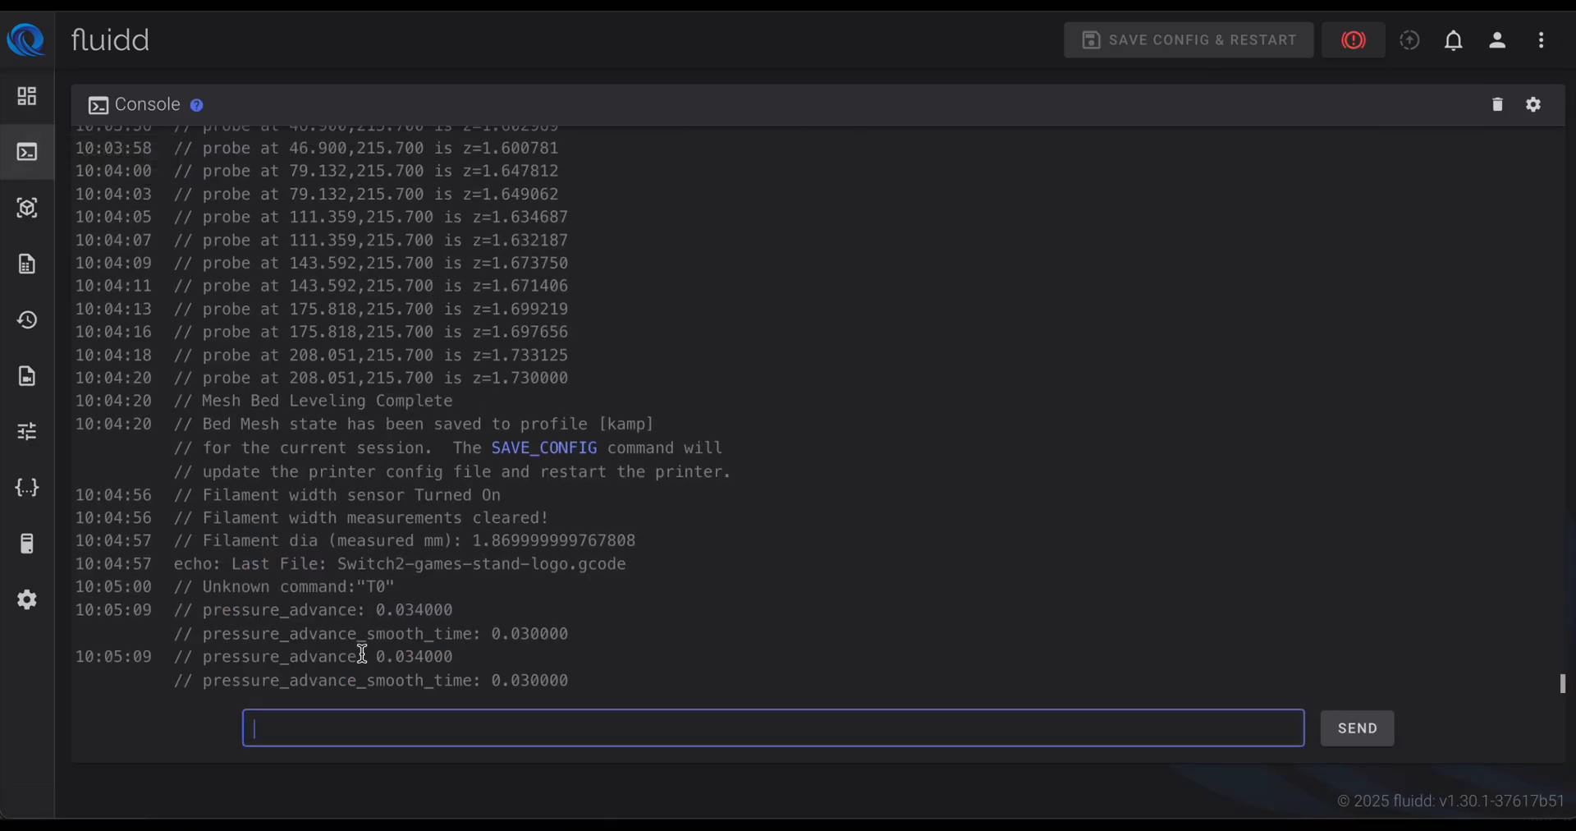
pyautogui.moveTo(643, 392)
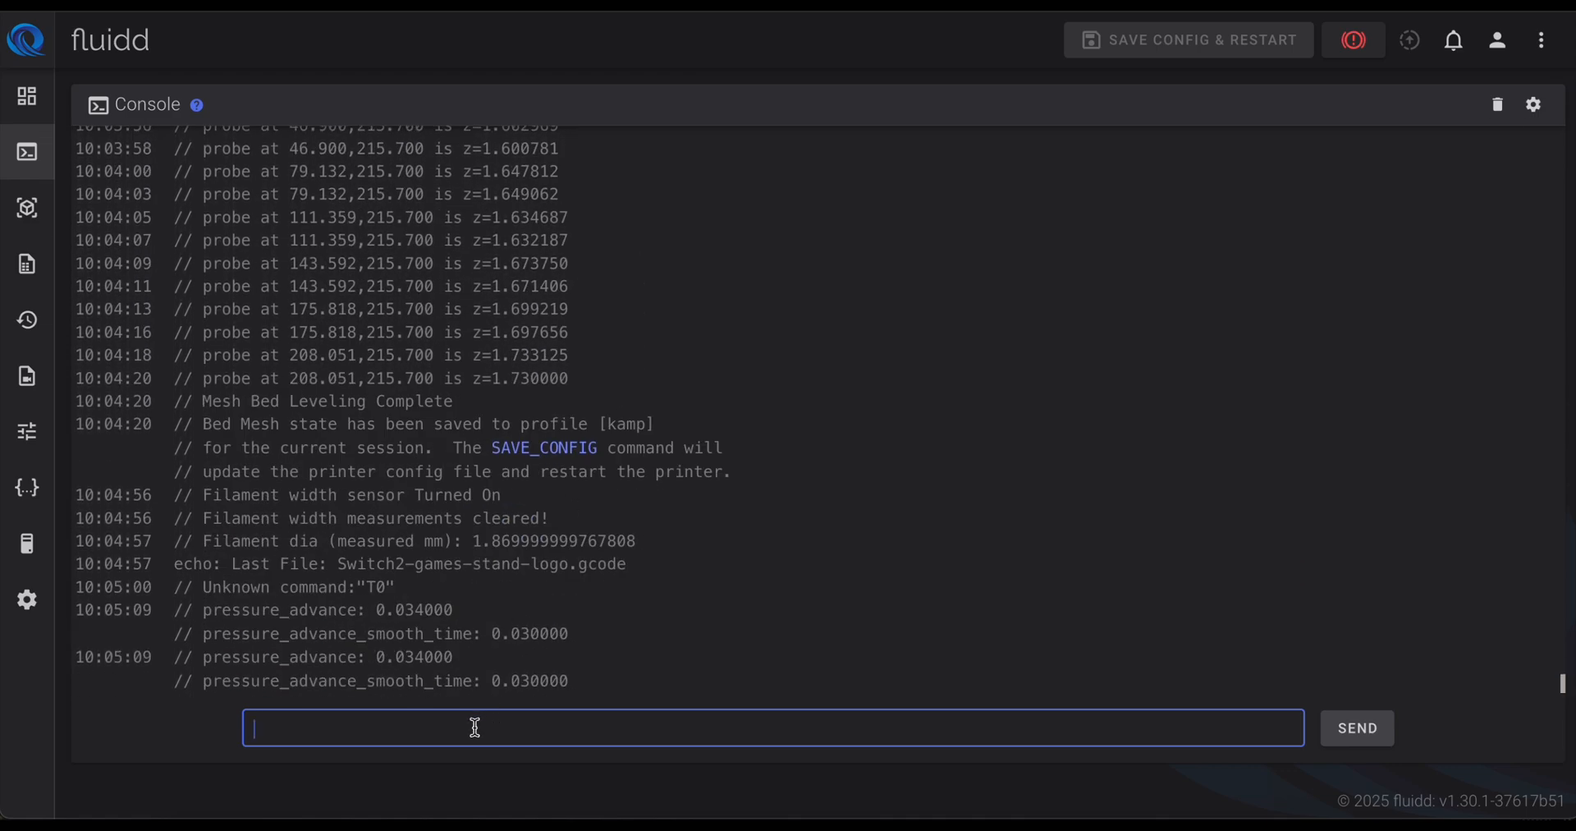
pyautogui.moveTo(520, 732)
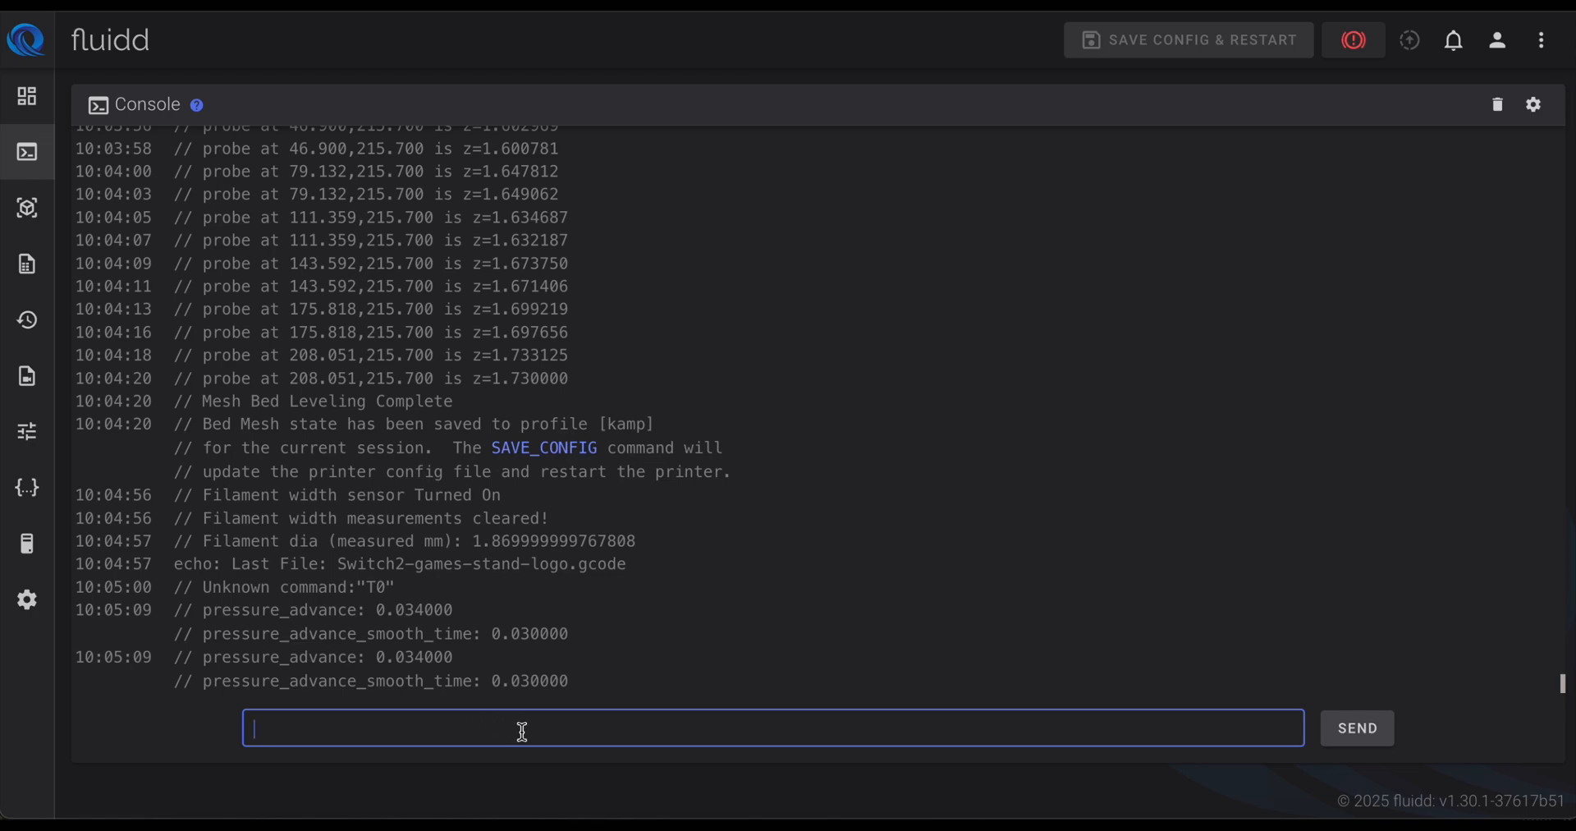
pyautogui.write('STAT')
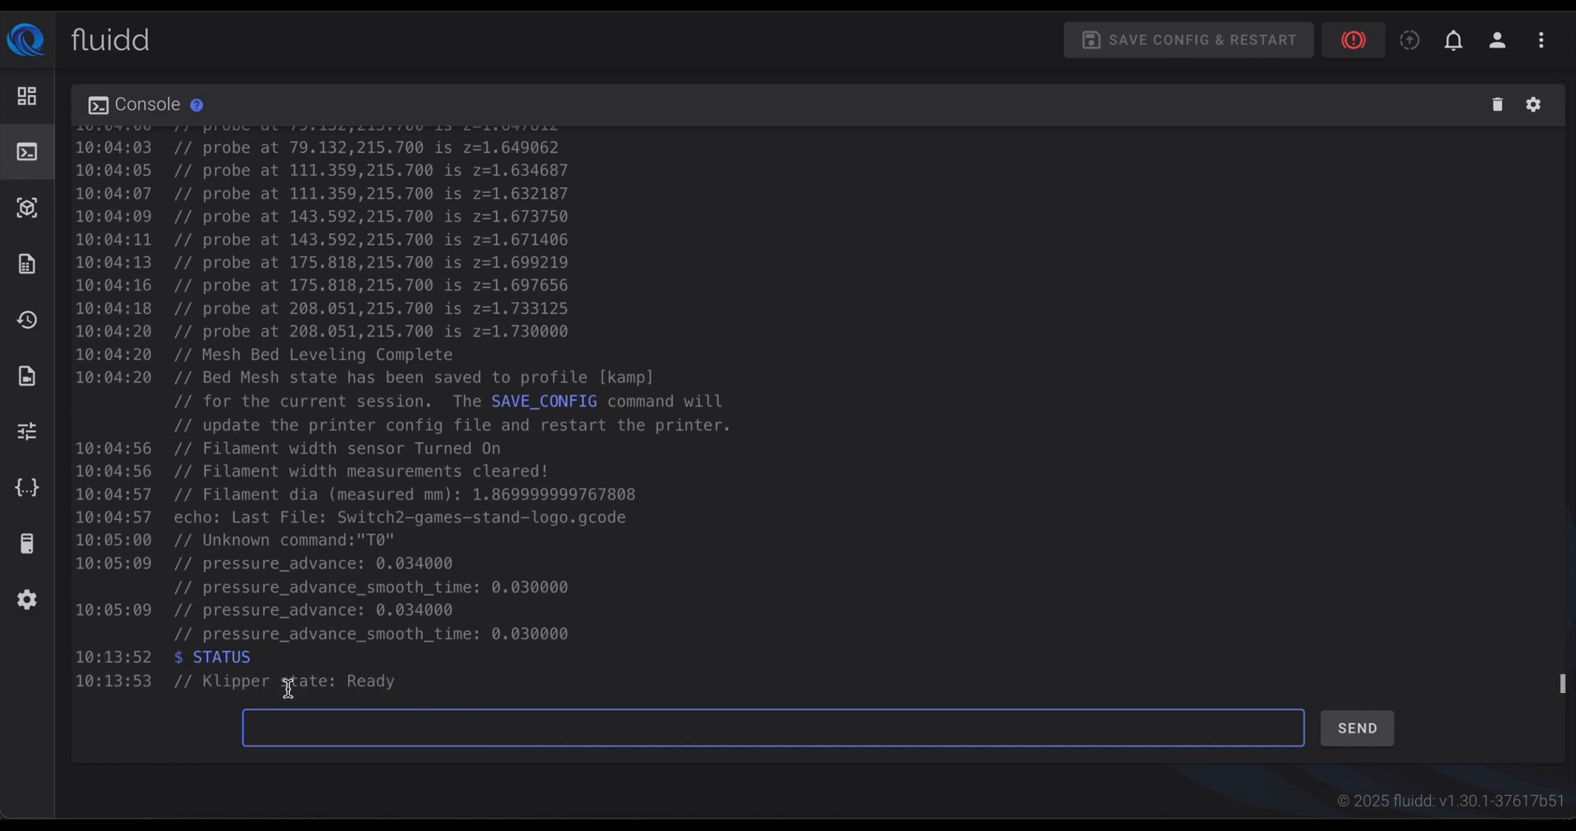
pyautogui.moveTo(399, 377)
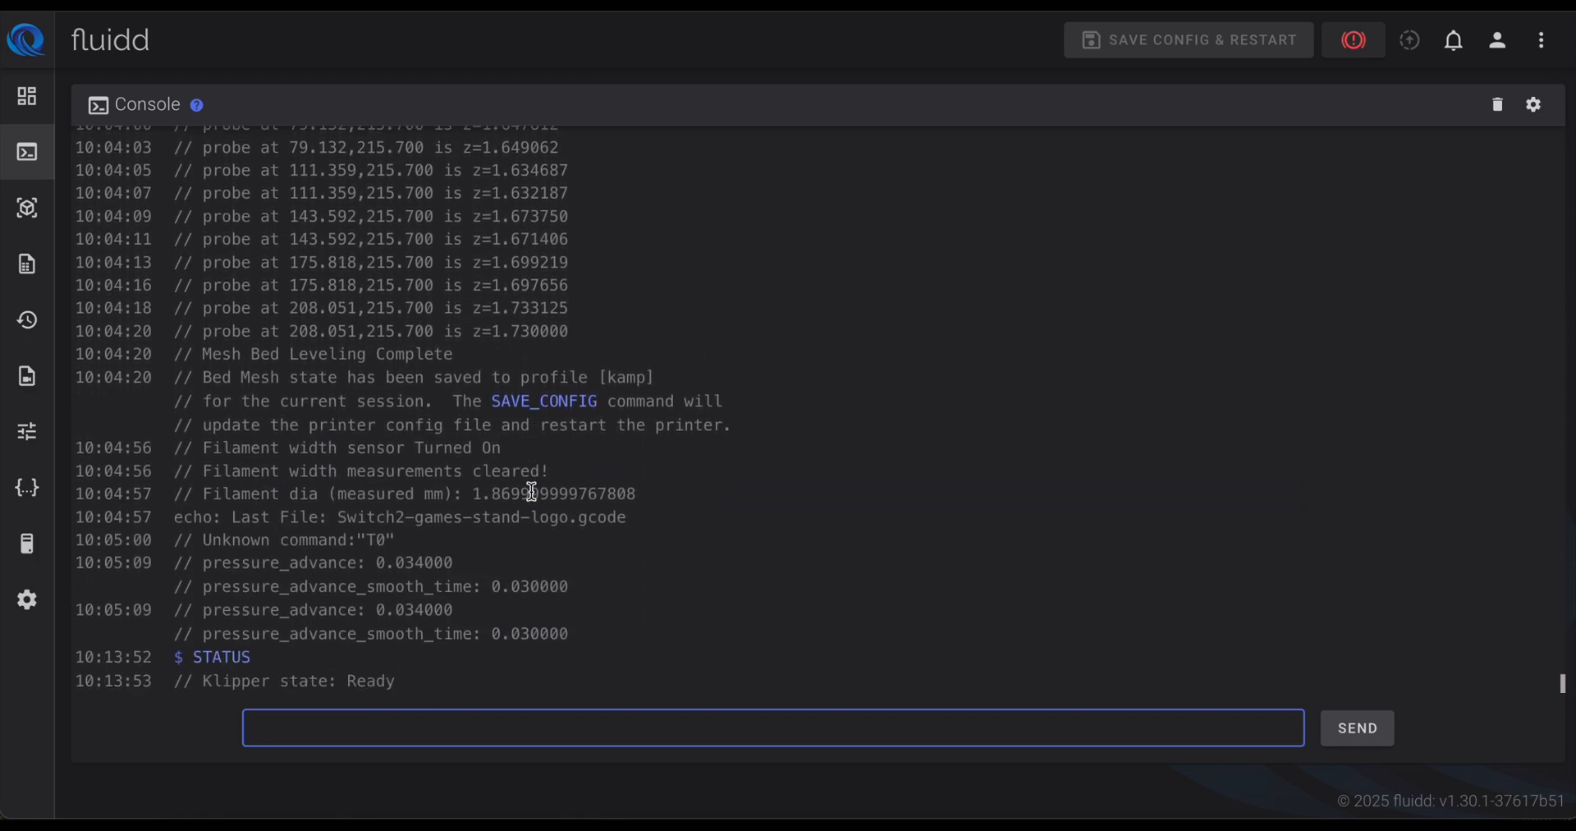
pyautogui.moveTo(847, 593)
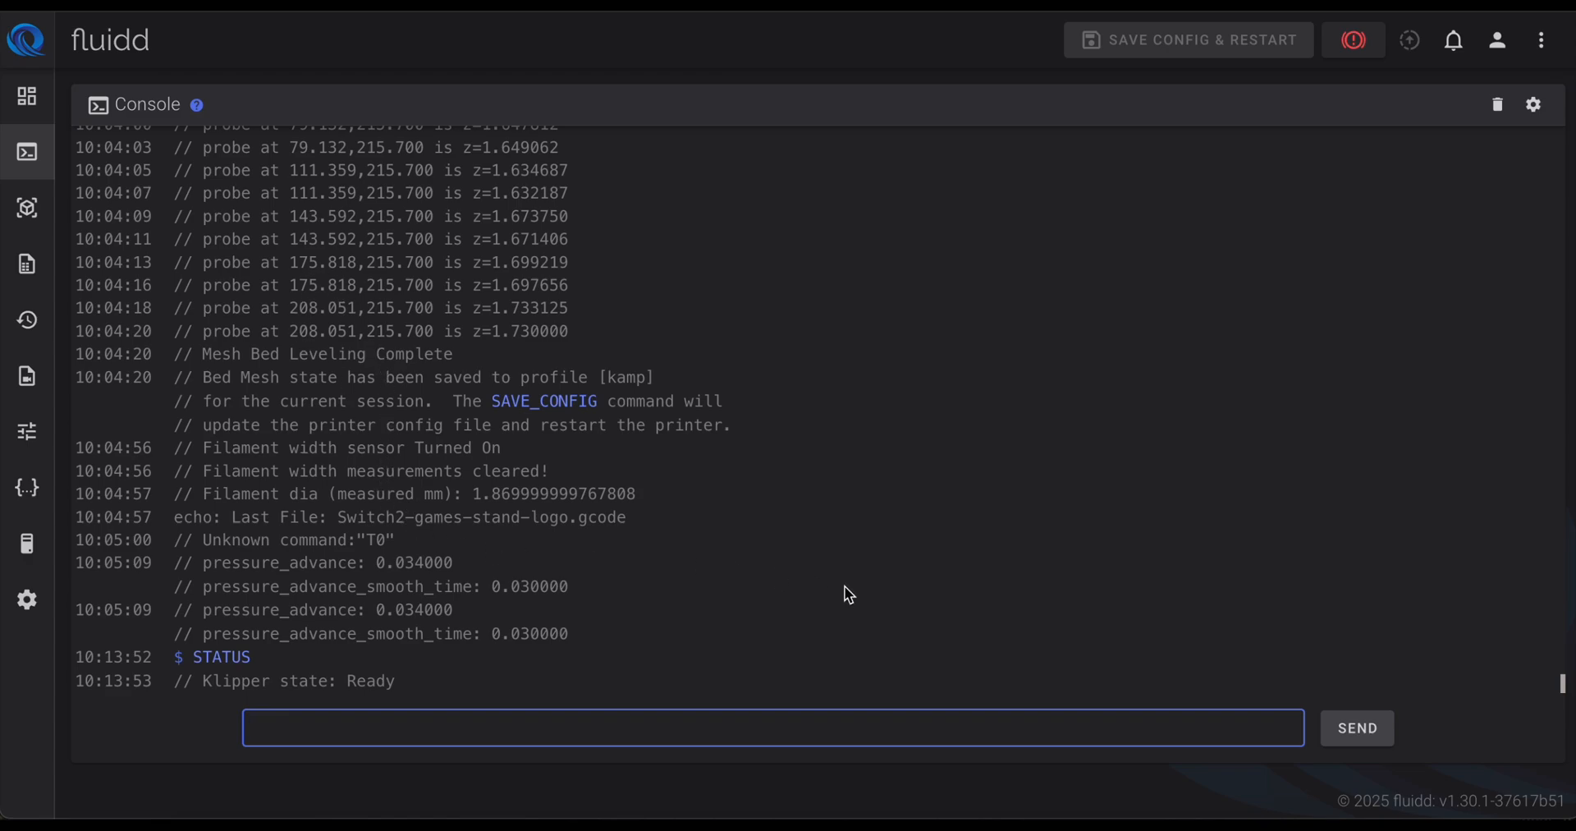
pyautogui.moveTo(600, 501)
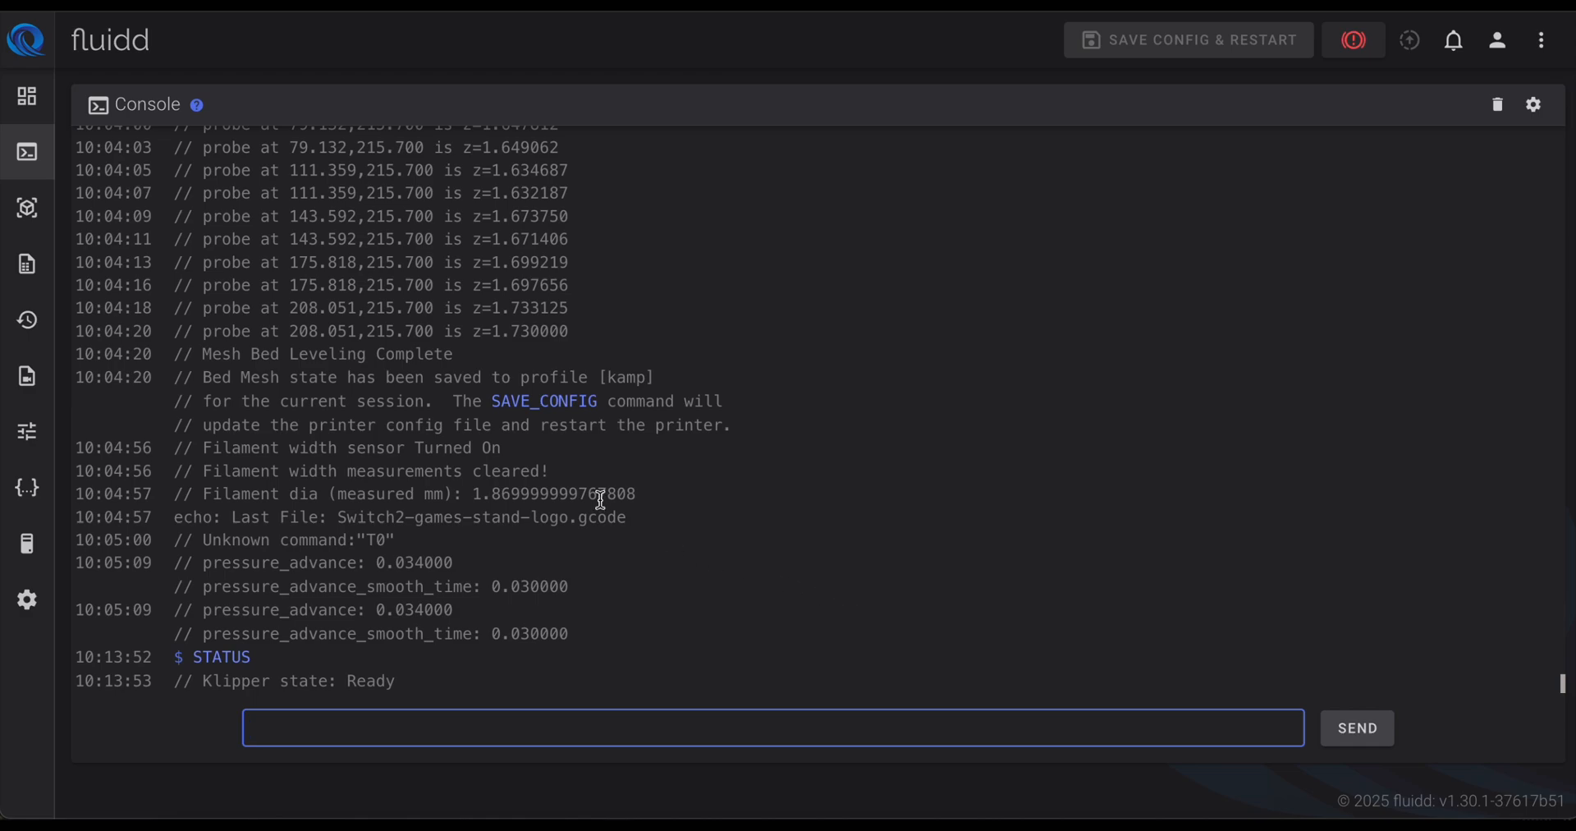
pyautogui.moveTo(395, 316)
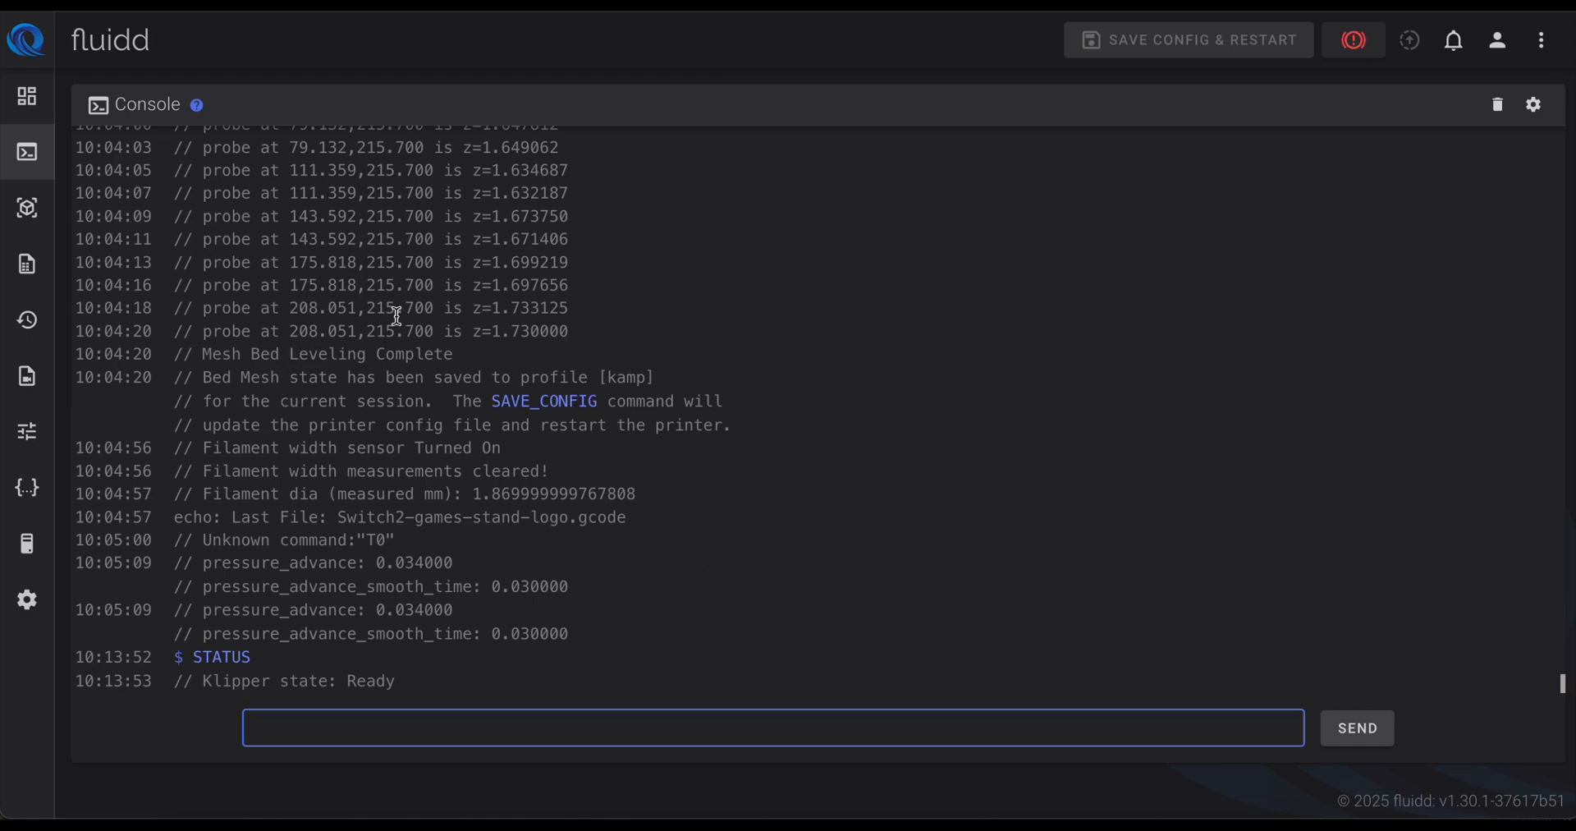
pyautogui.moveTo(27, 207)
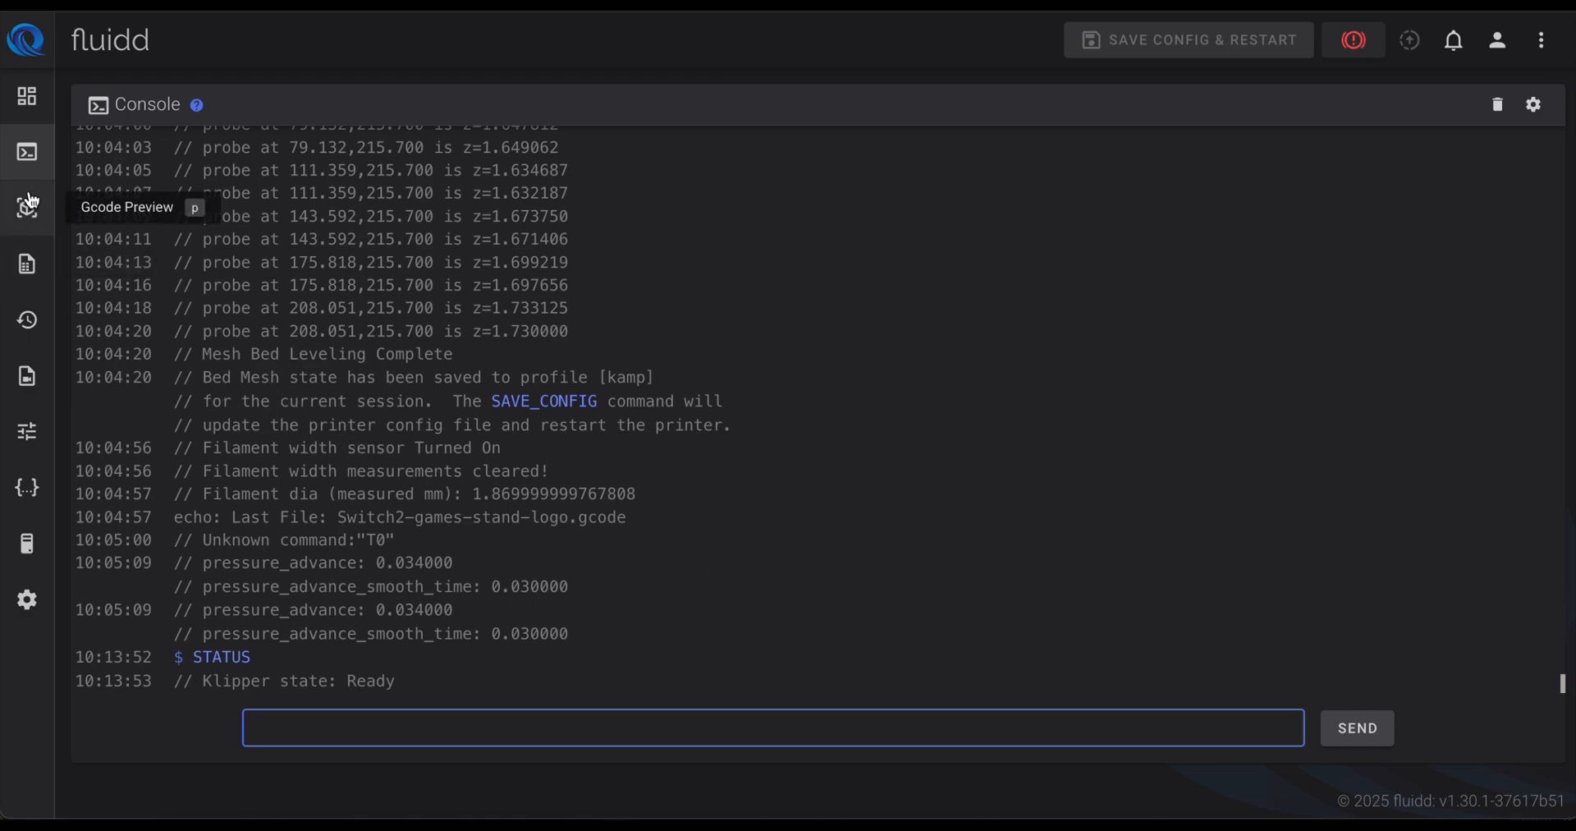
# Step: Open the Switch2-games-stand-logo.gcode preview and step through layers 4, 23, 85, 51 to 32
pyautogui.click(26, 206)
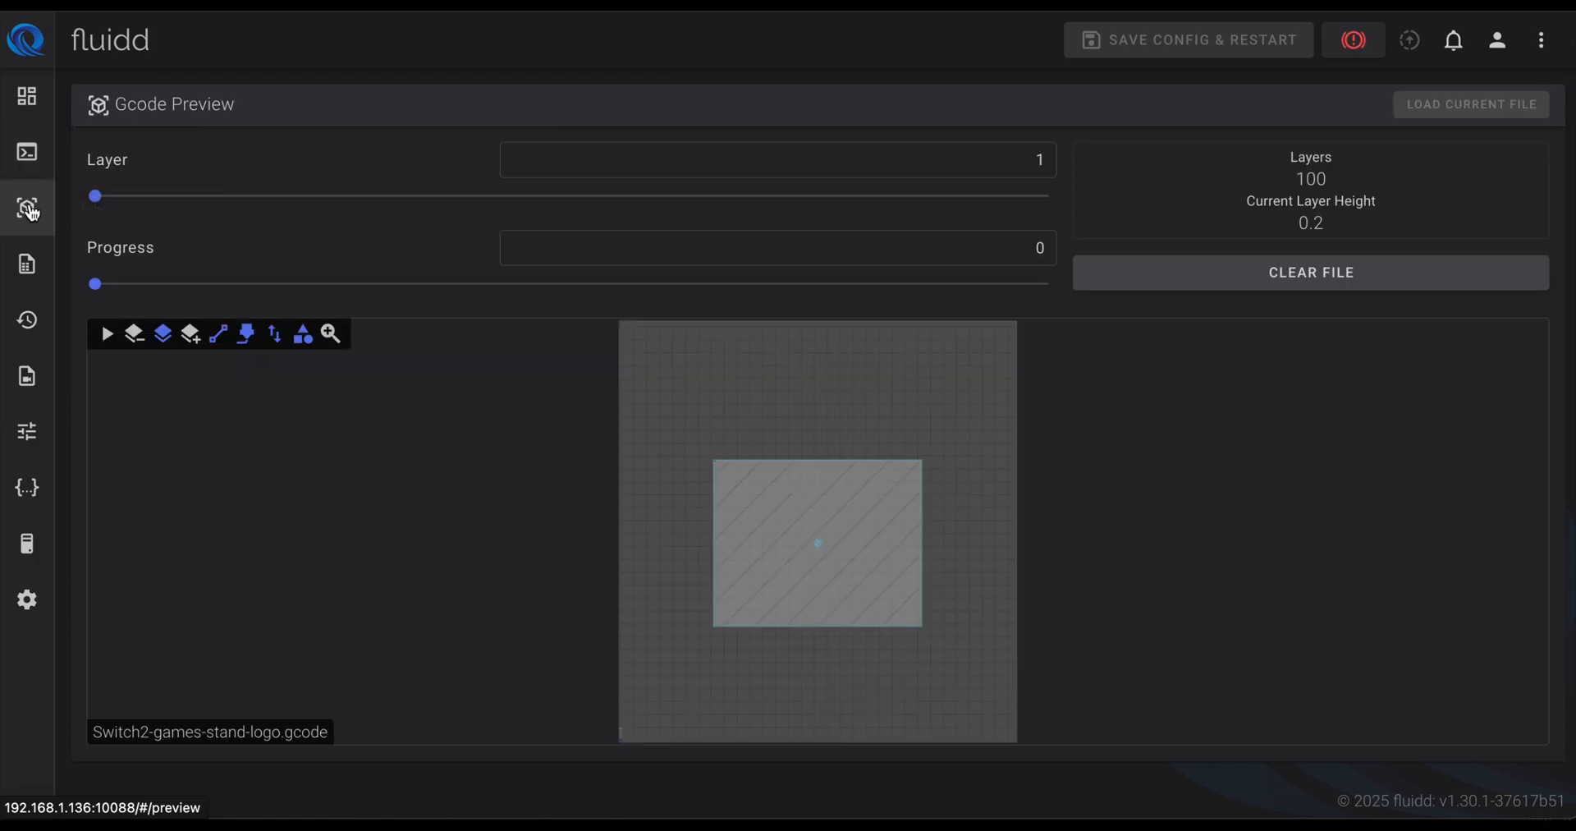
pyautogui.moveTo(1008, 202)
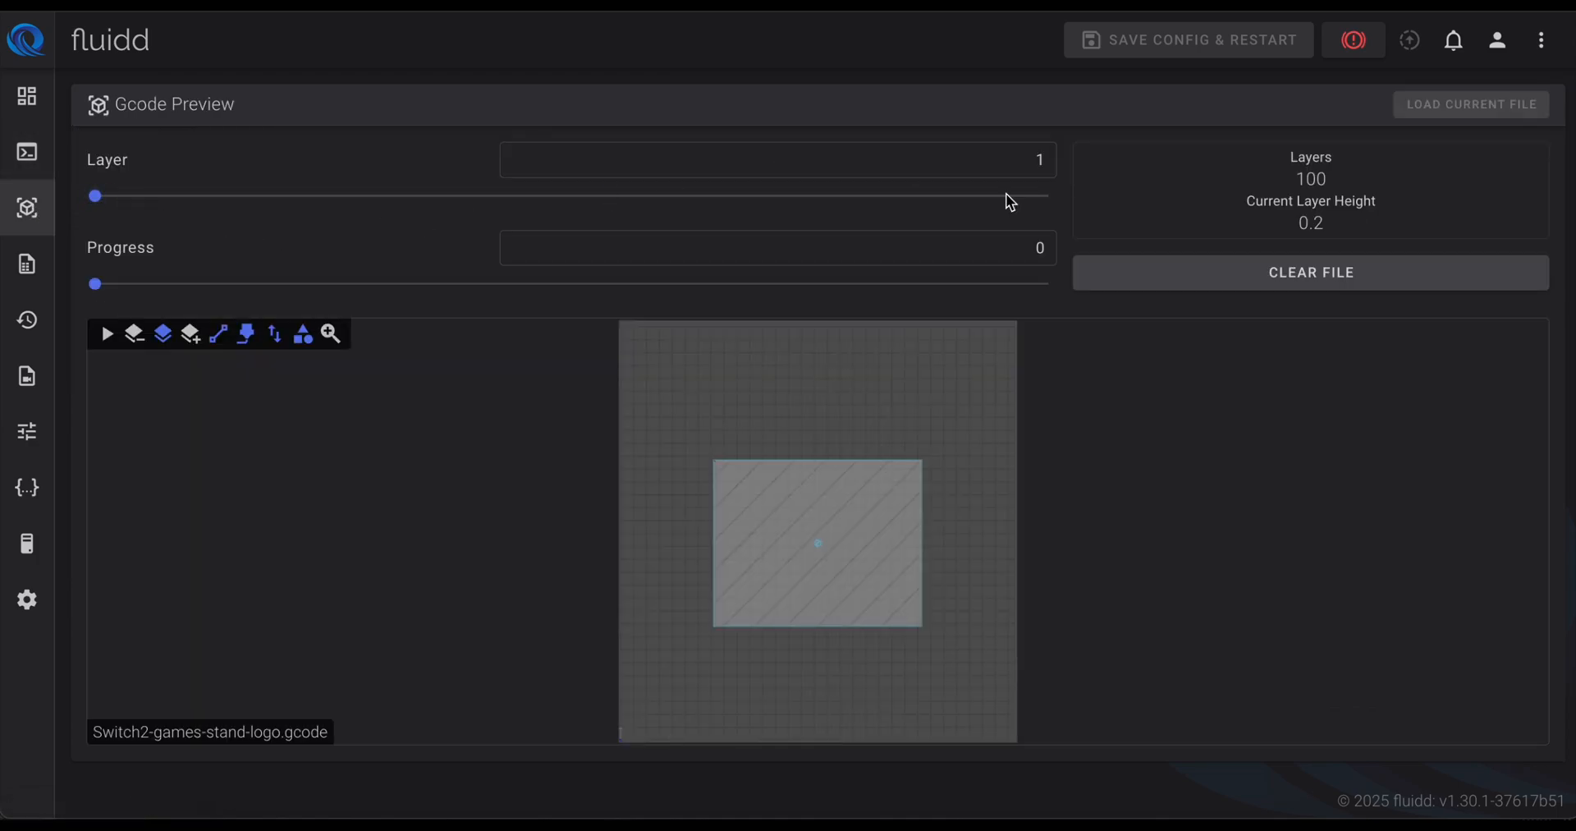
pyautogui.moveTo(1480, 131)
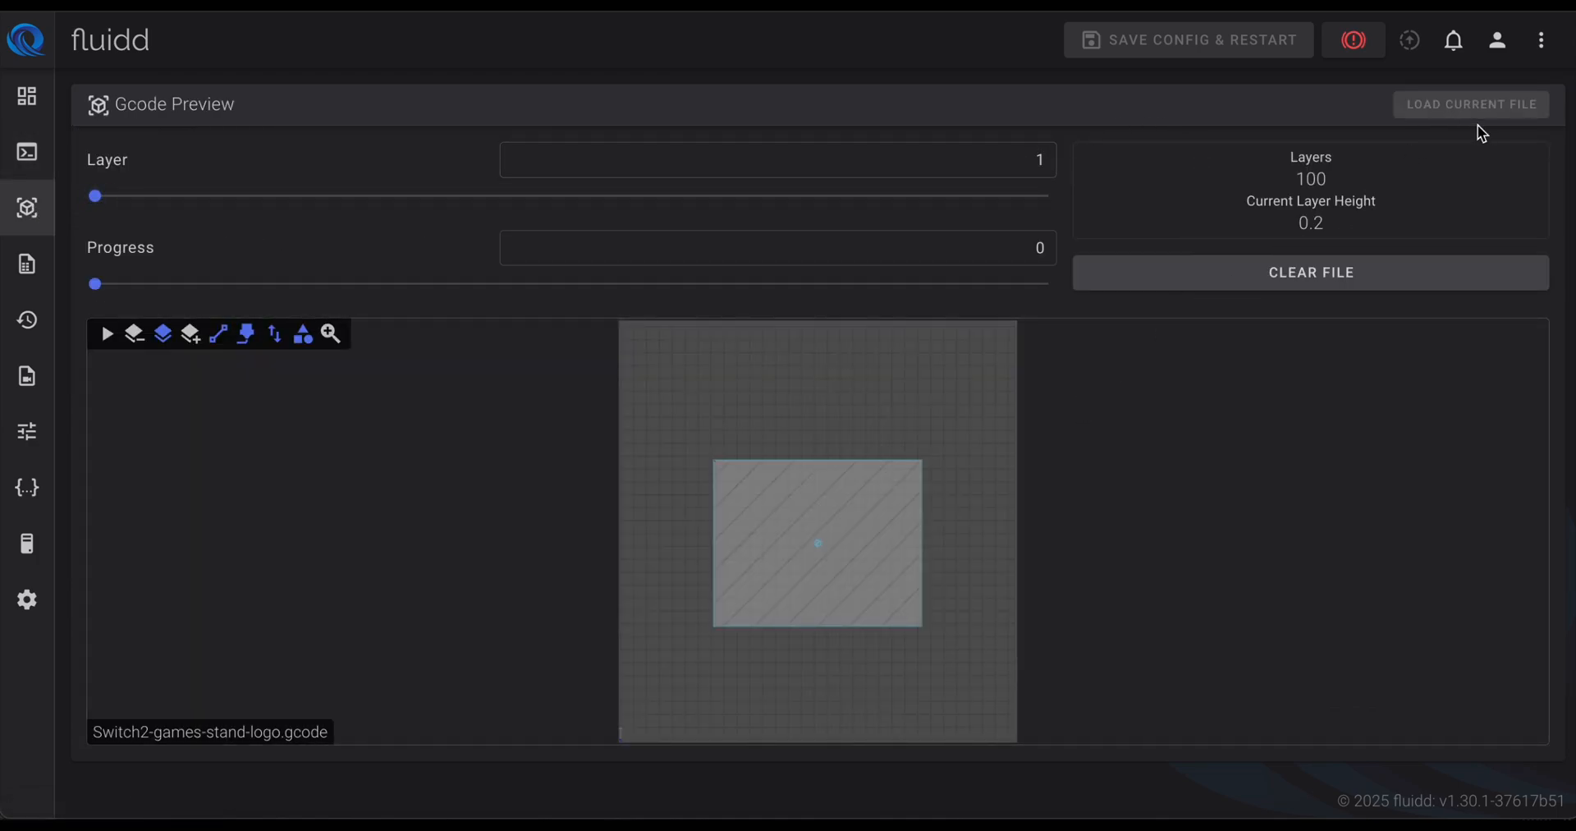
pyautogui.moveTo(876, 207)
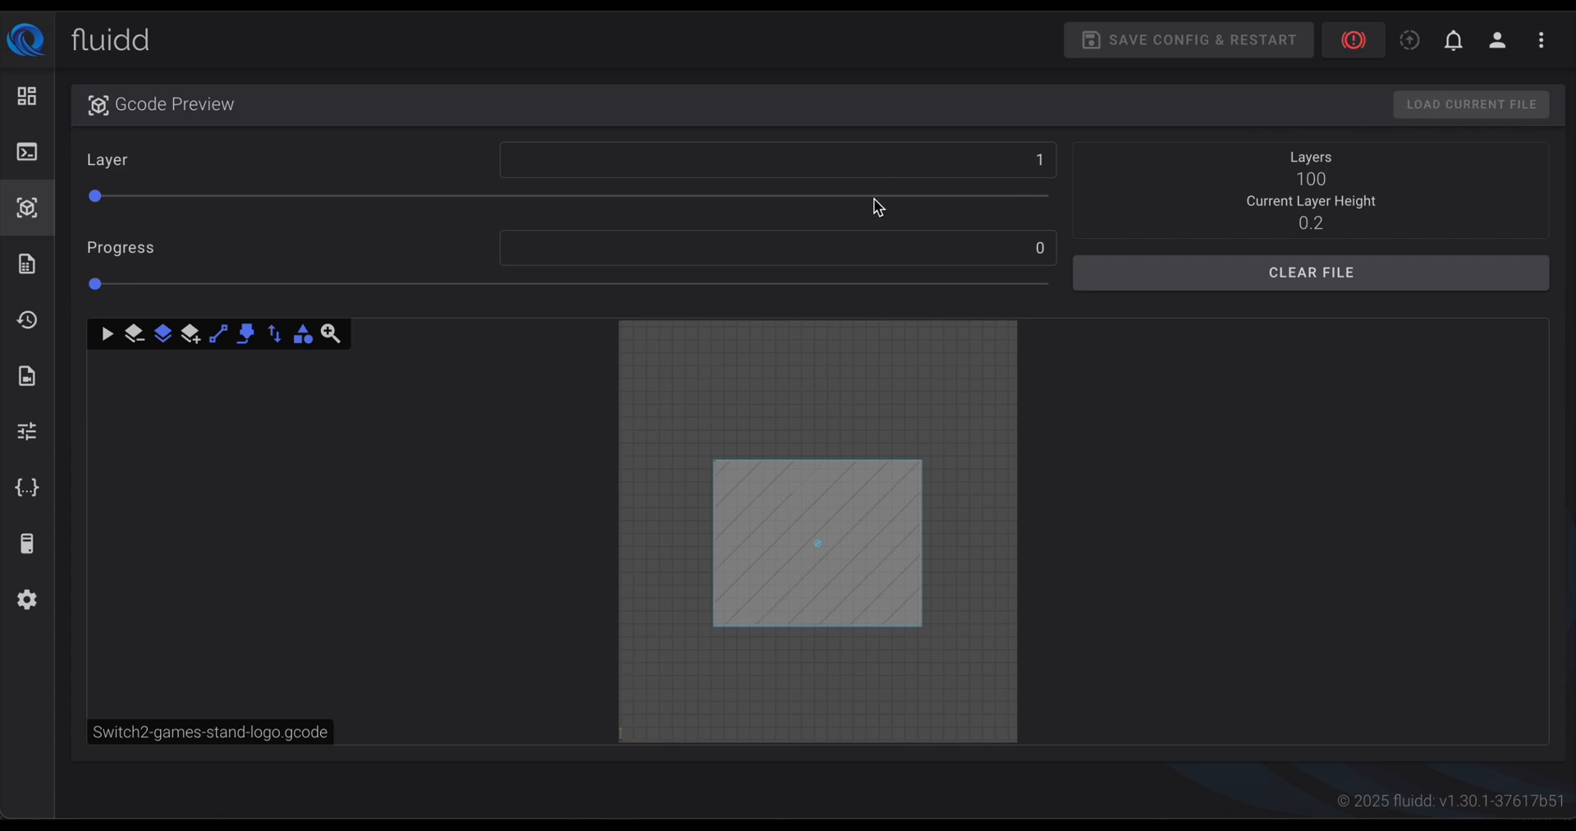
pyautogui.click(93, 196)
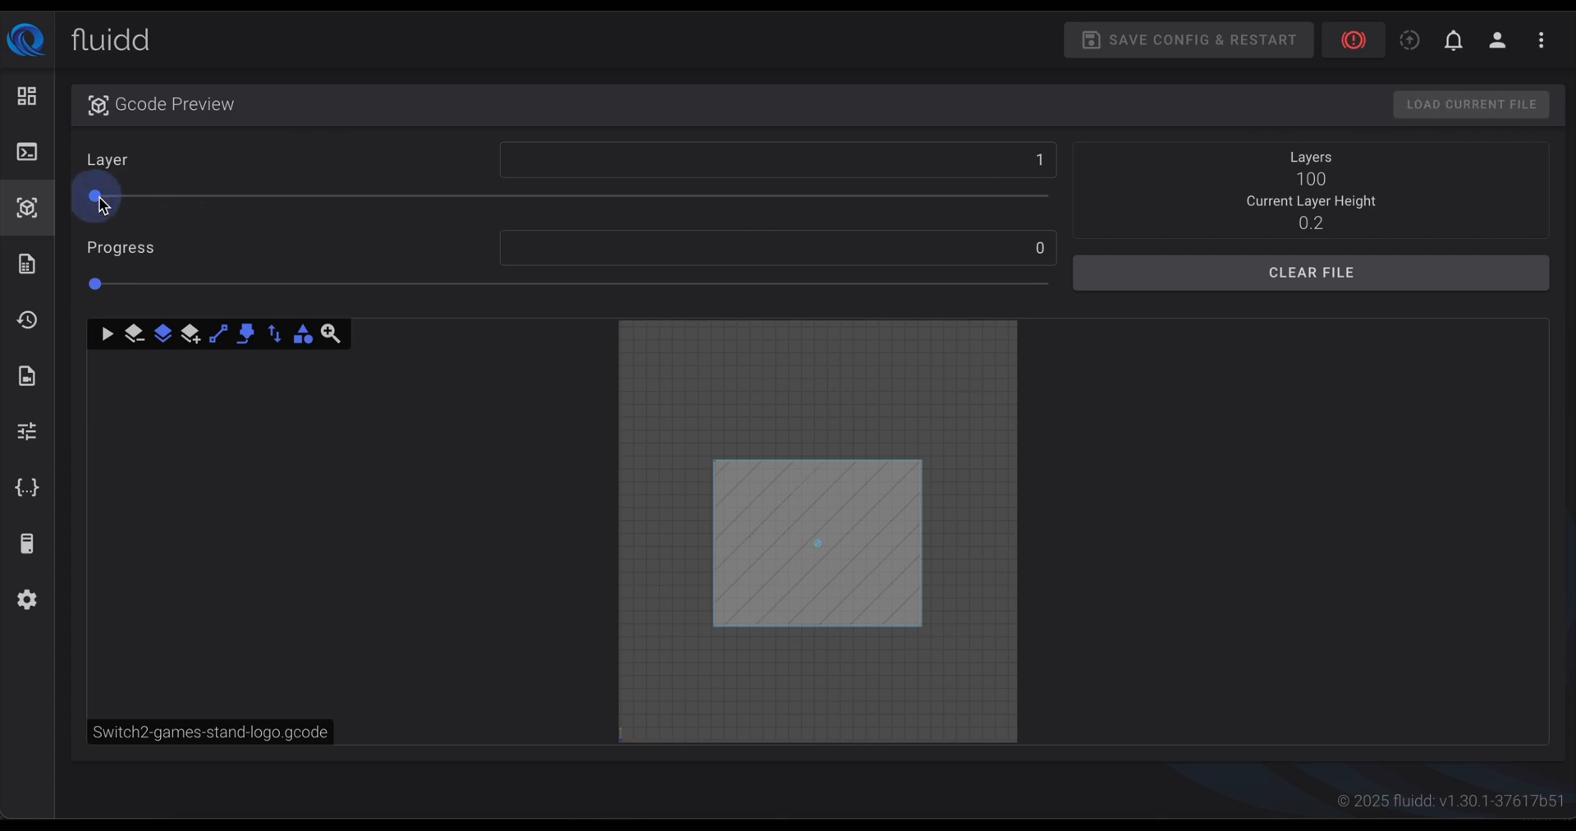
pyautogui.moveTo(95, 196); pyautogui.dragTo(122, 196)
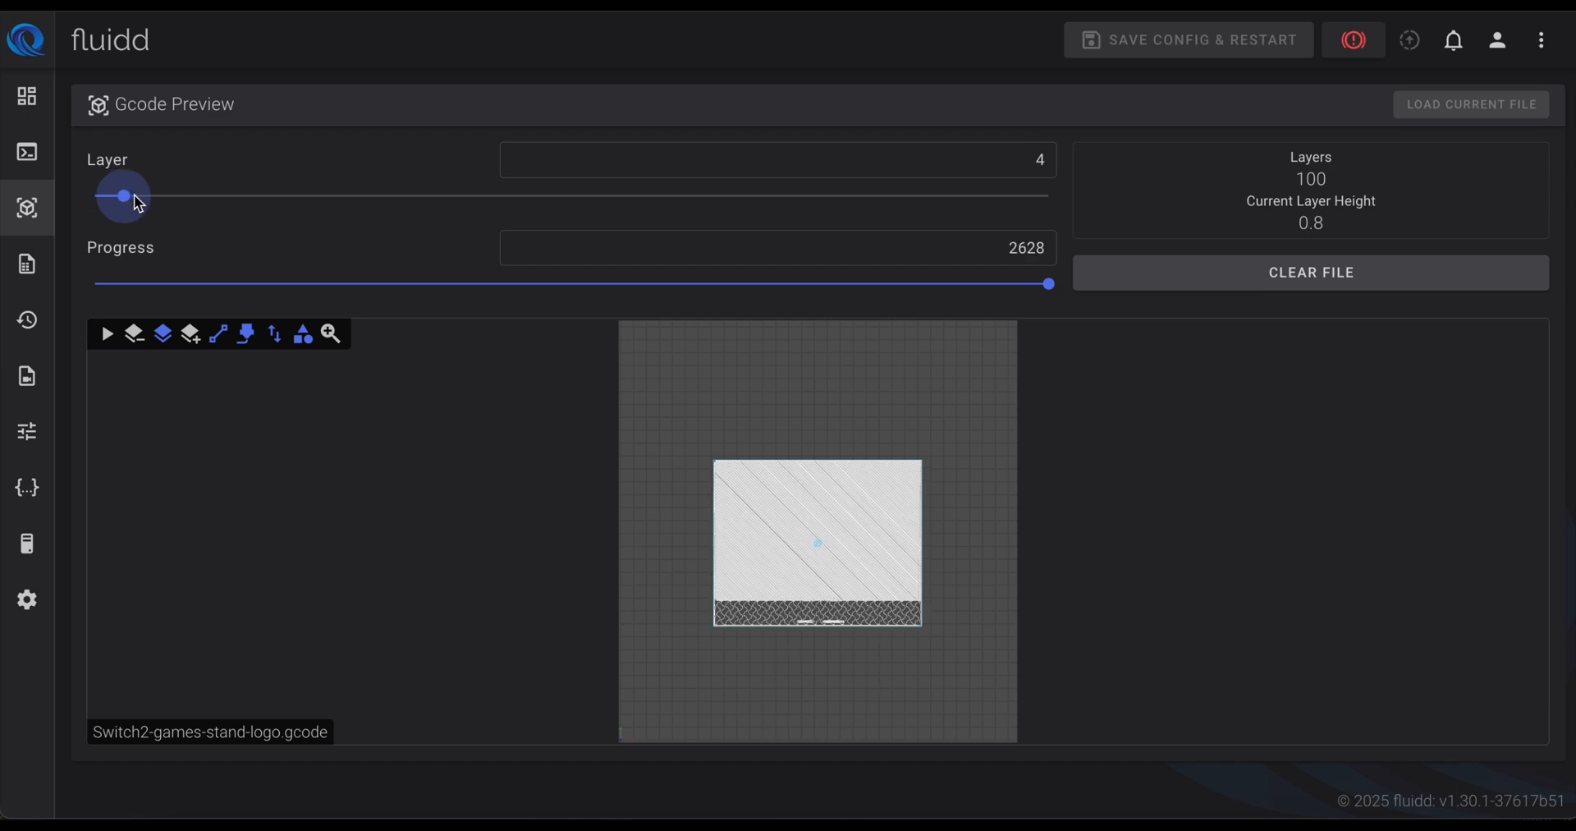
pyautogui.moveTo(122, 196); pyautogui.dragTo(288, 196)
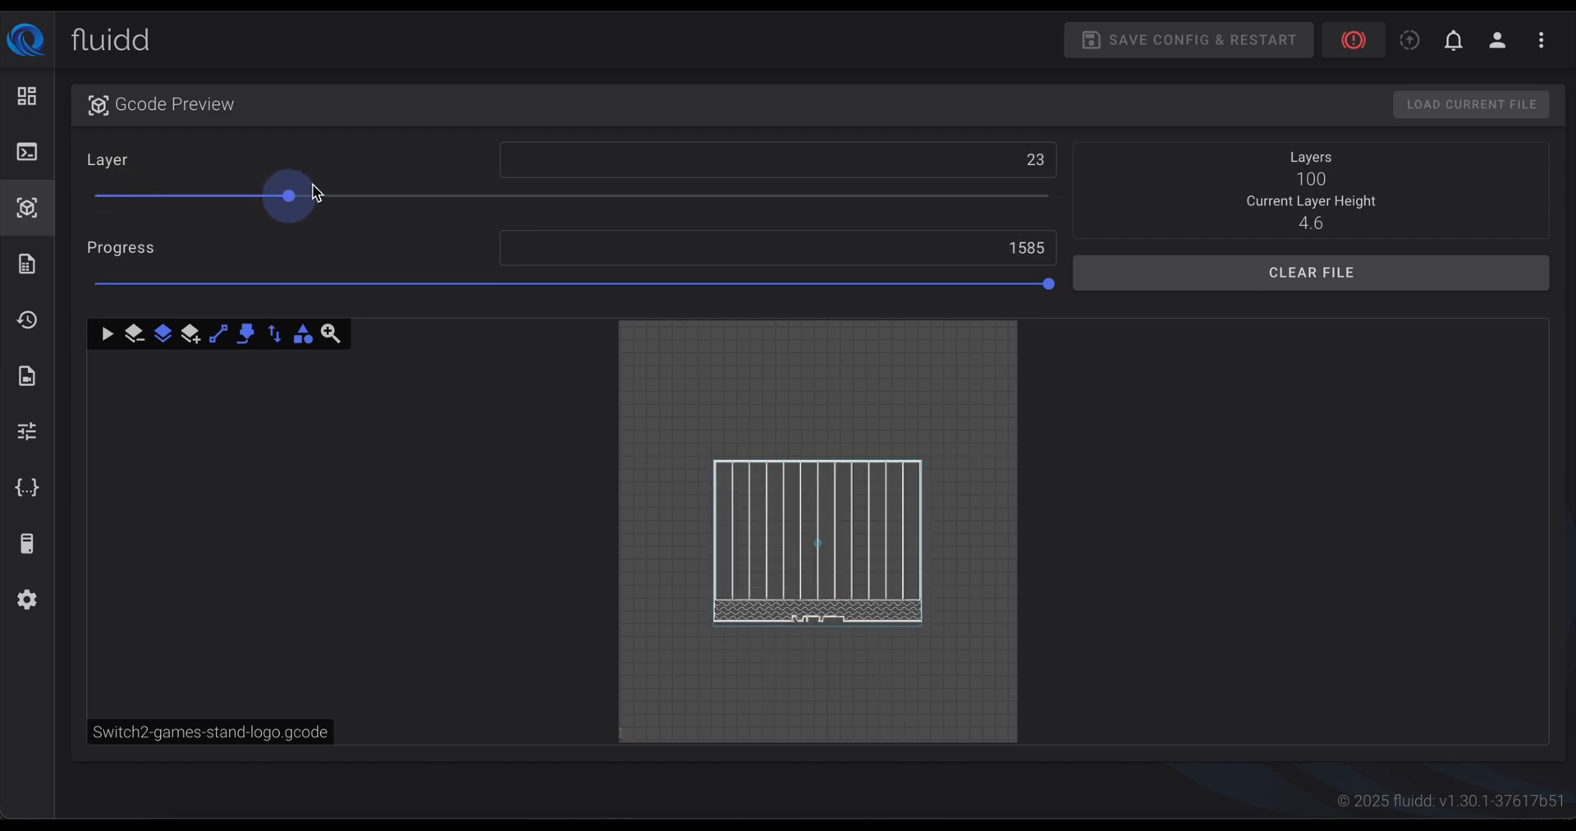
pyautogui.moveTo(290, 195); pyautogui.dragTo(867, 195)
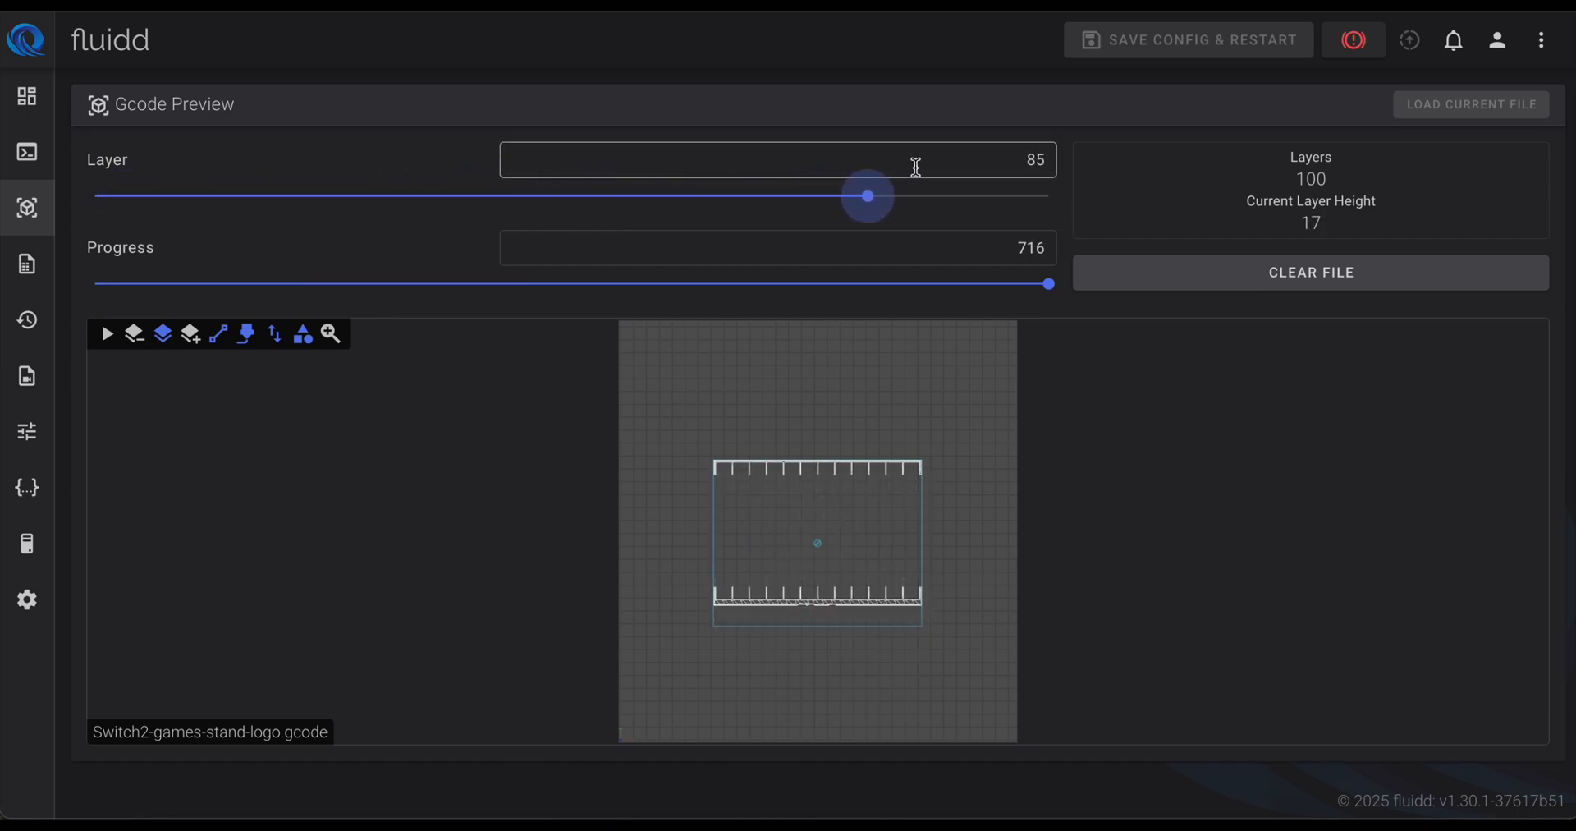
pyautogui.moveTo(867, 196); pyautogui.dragTo(576, 197)
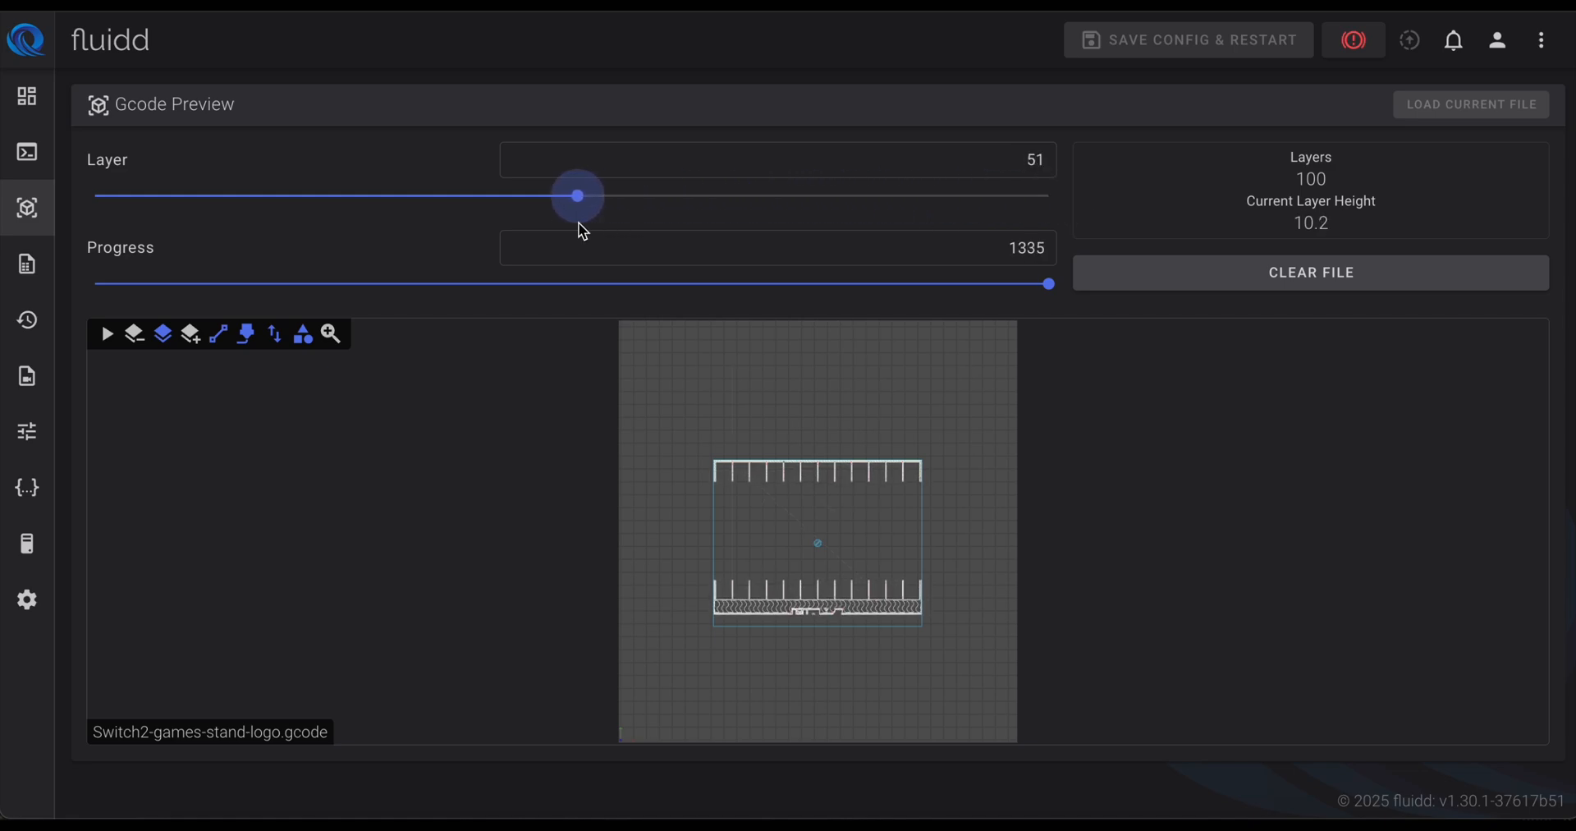
pyautogui.moveTo(576, 193); pyautogui.dragTo(393, 196)
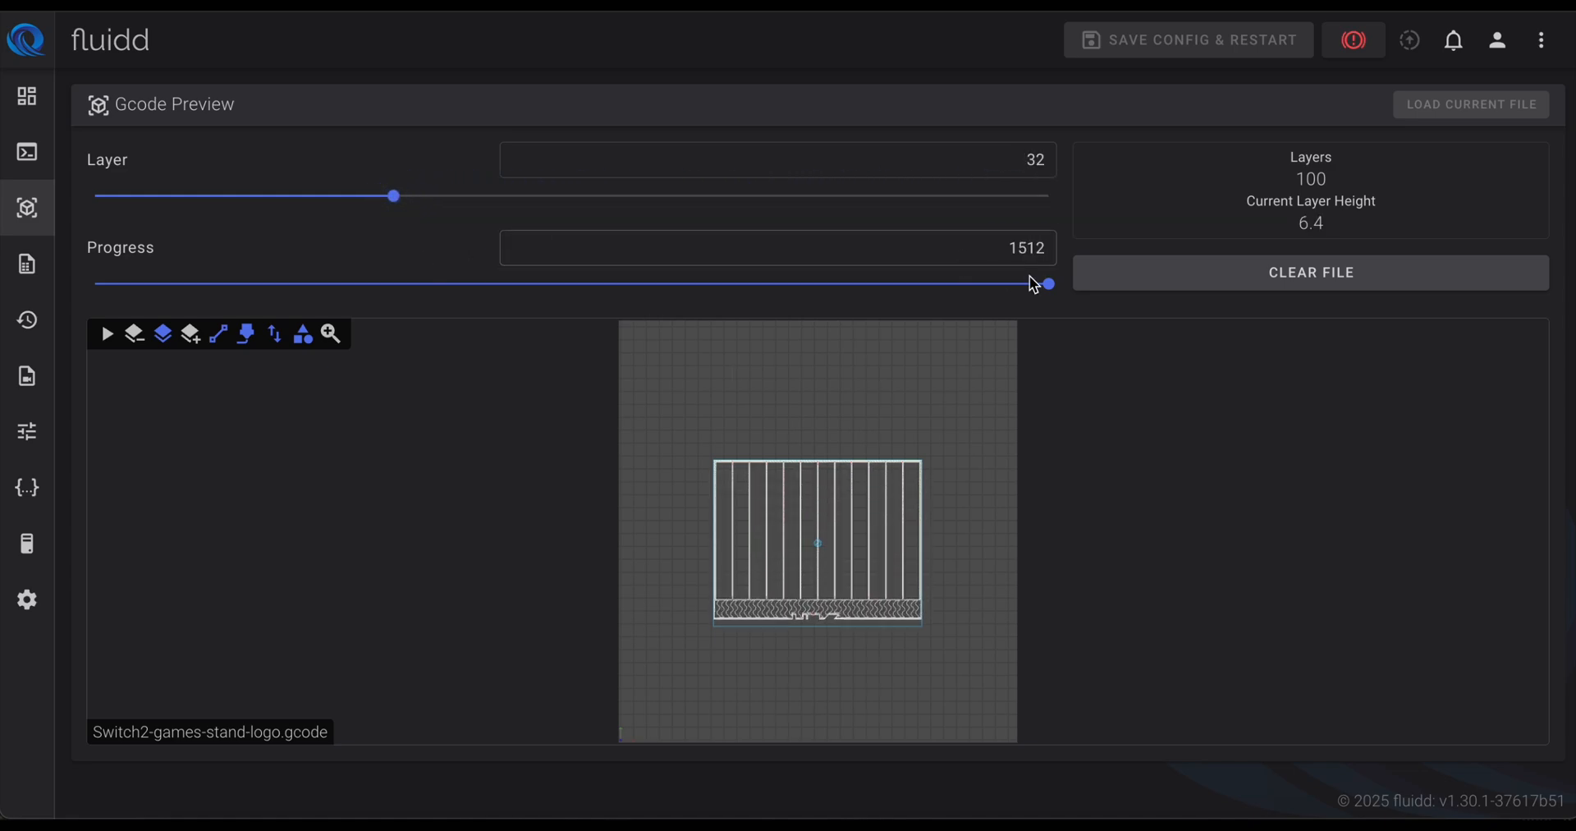
# Step: Scrub layer 32's move progress back and forth, stopping partway through
pyautogui.moveTo(1049, 284); pyautogui.dragTo(925, 284)
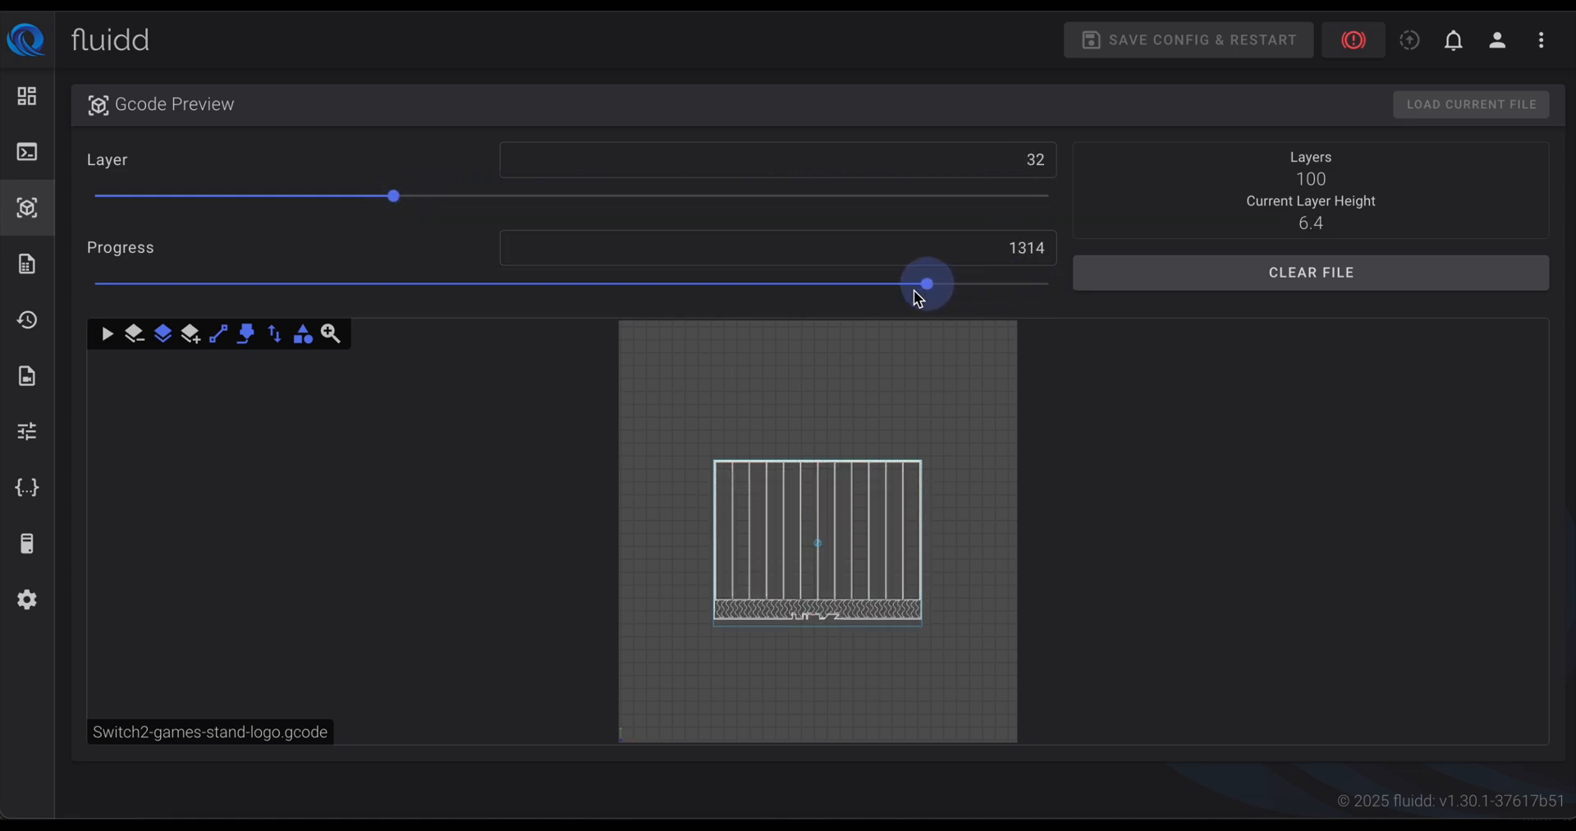
pyautogui.moveTo(925, 282); pyautogui.dragTo(588, 282)
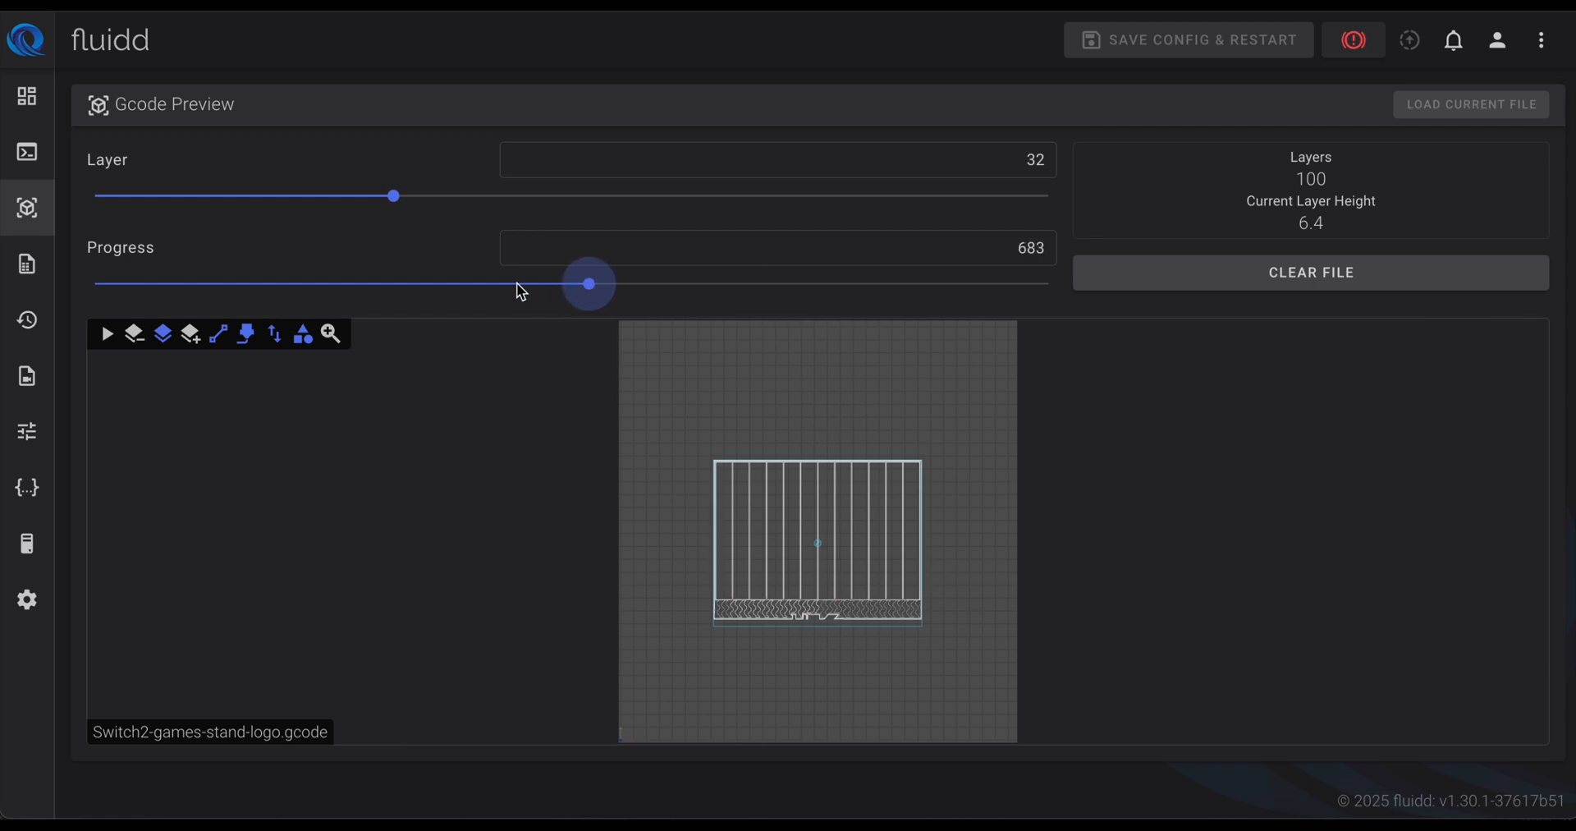
pyautogui.moveTo(587, 284); pyautogui.dragTo(337, 284)
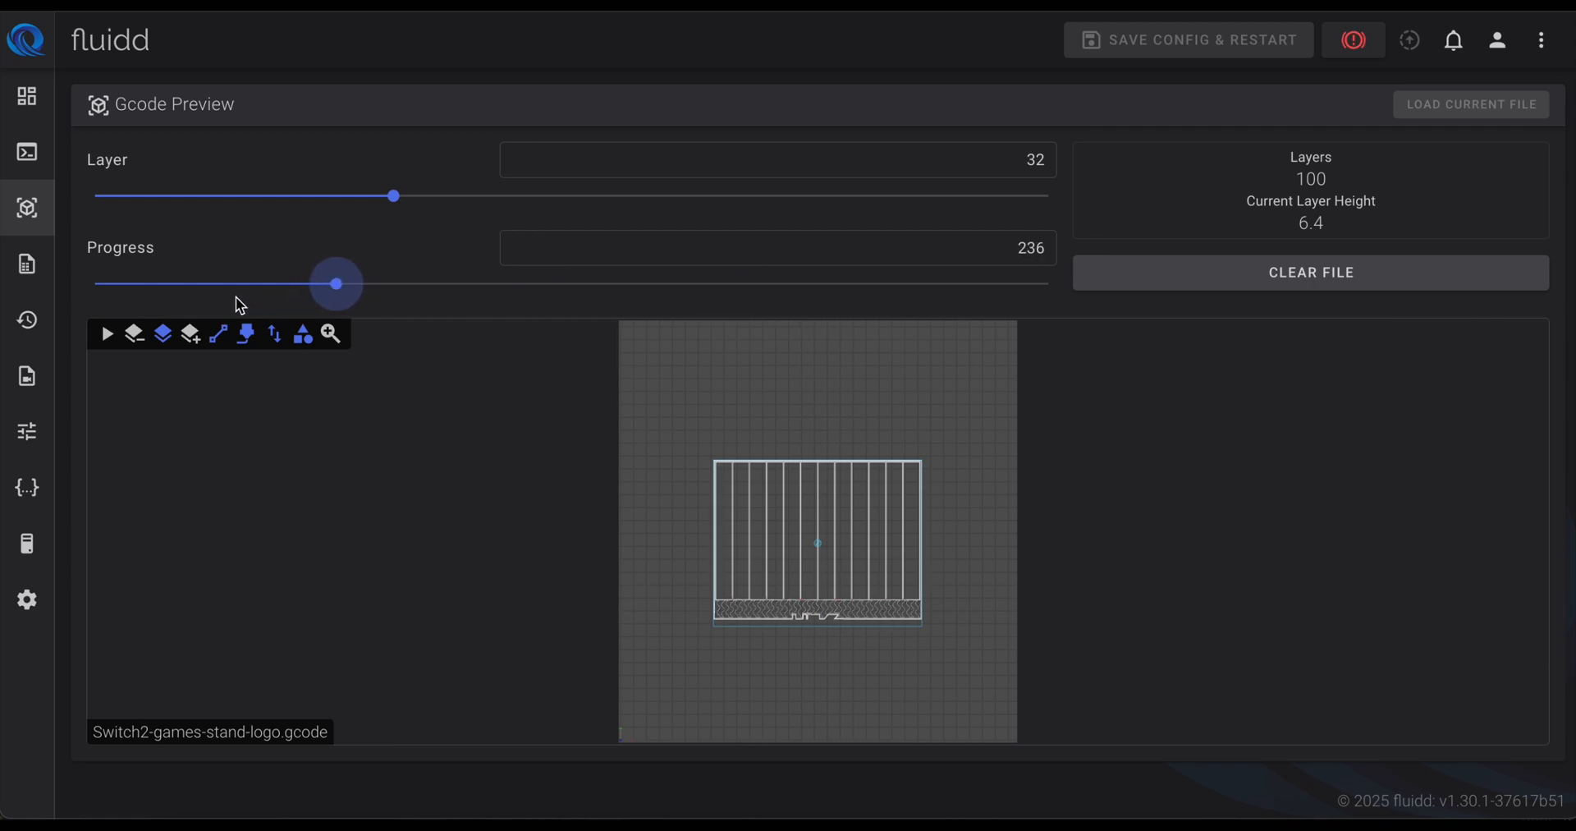
pyautogui.moveTo(335, 282); pyautogui.dragTo(399, 282)
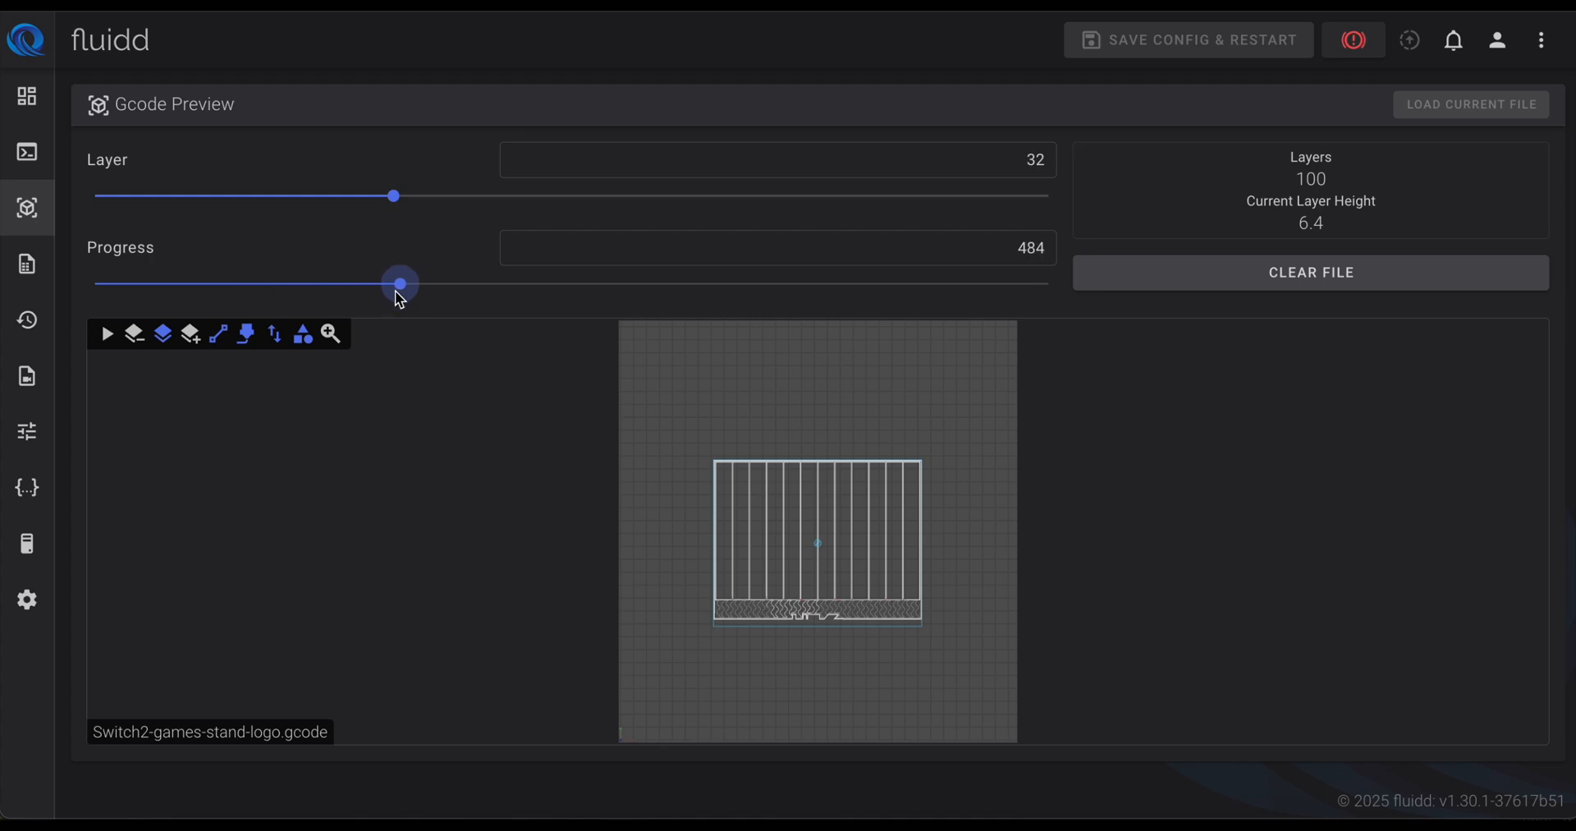
pyautogui.moveTo(27, 265)
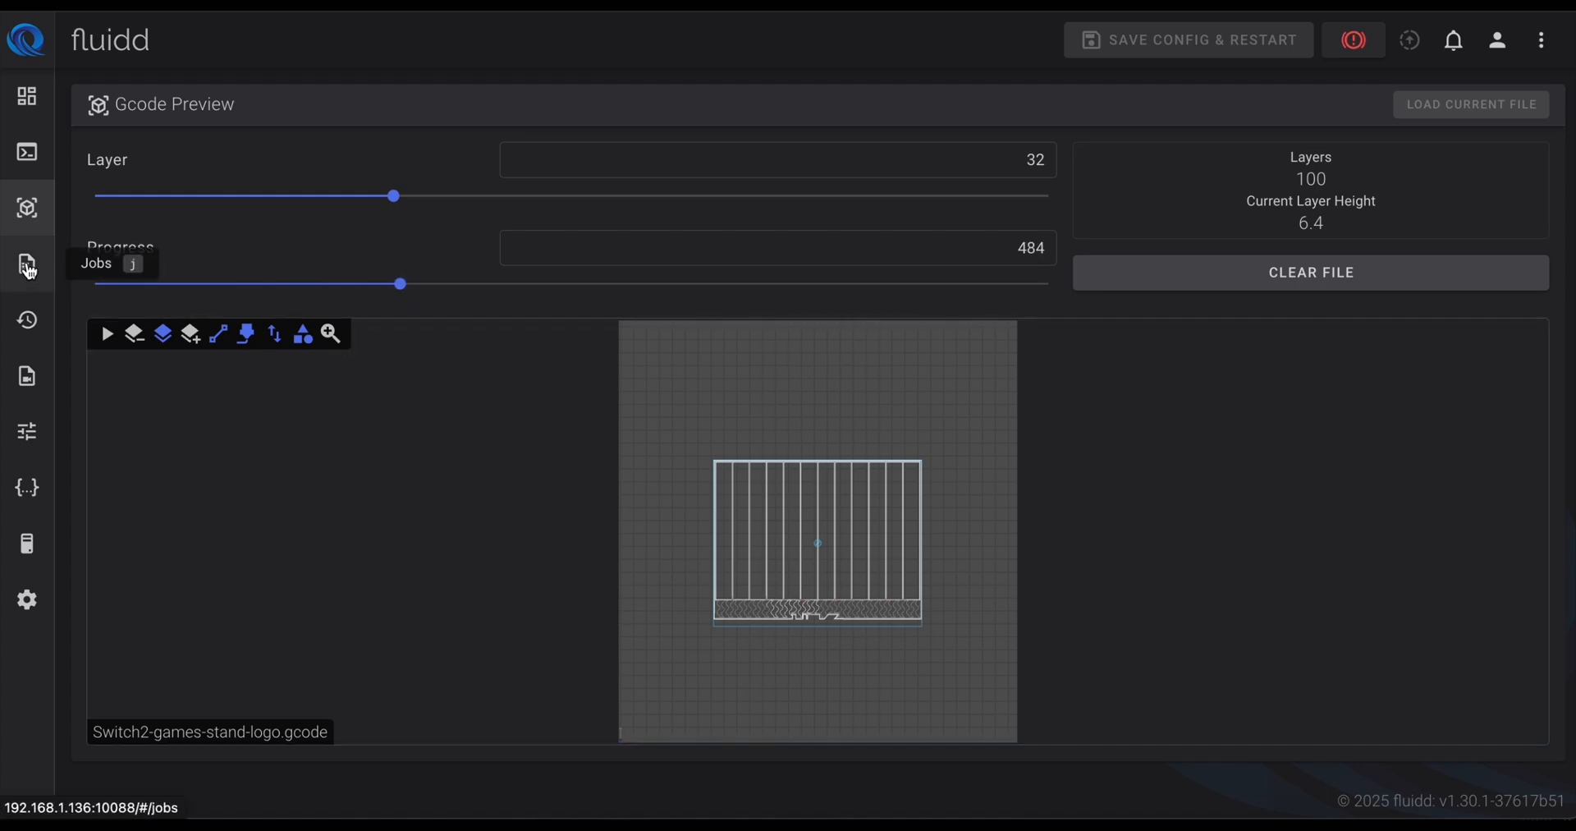
# Step: Open the Jobs file list, sort it by filament type and scroll it
pyautogui.click(27, 264)
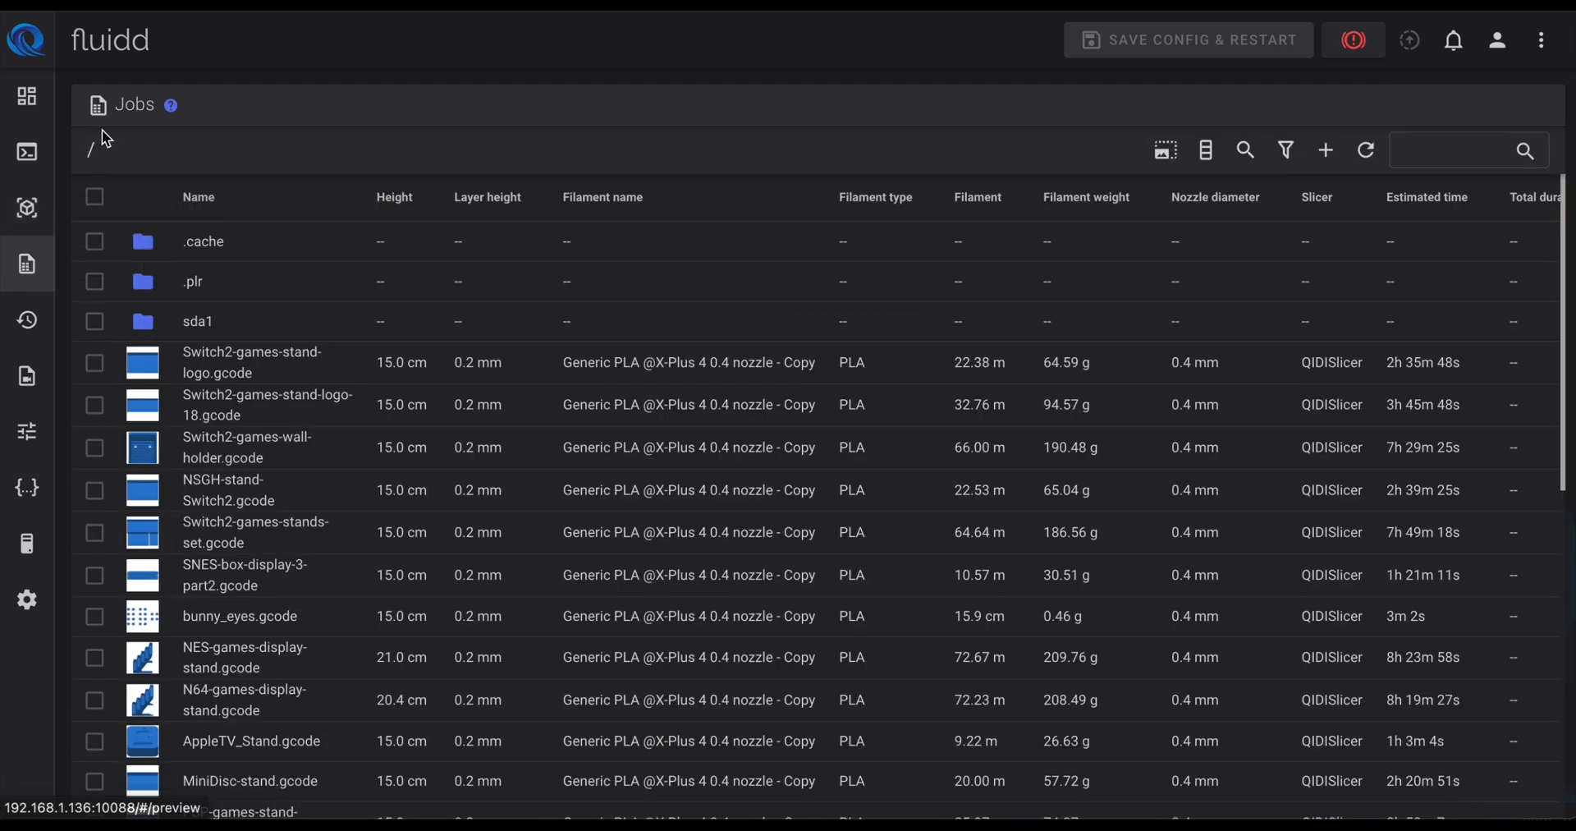
pyautogui.click(875, 197)
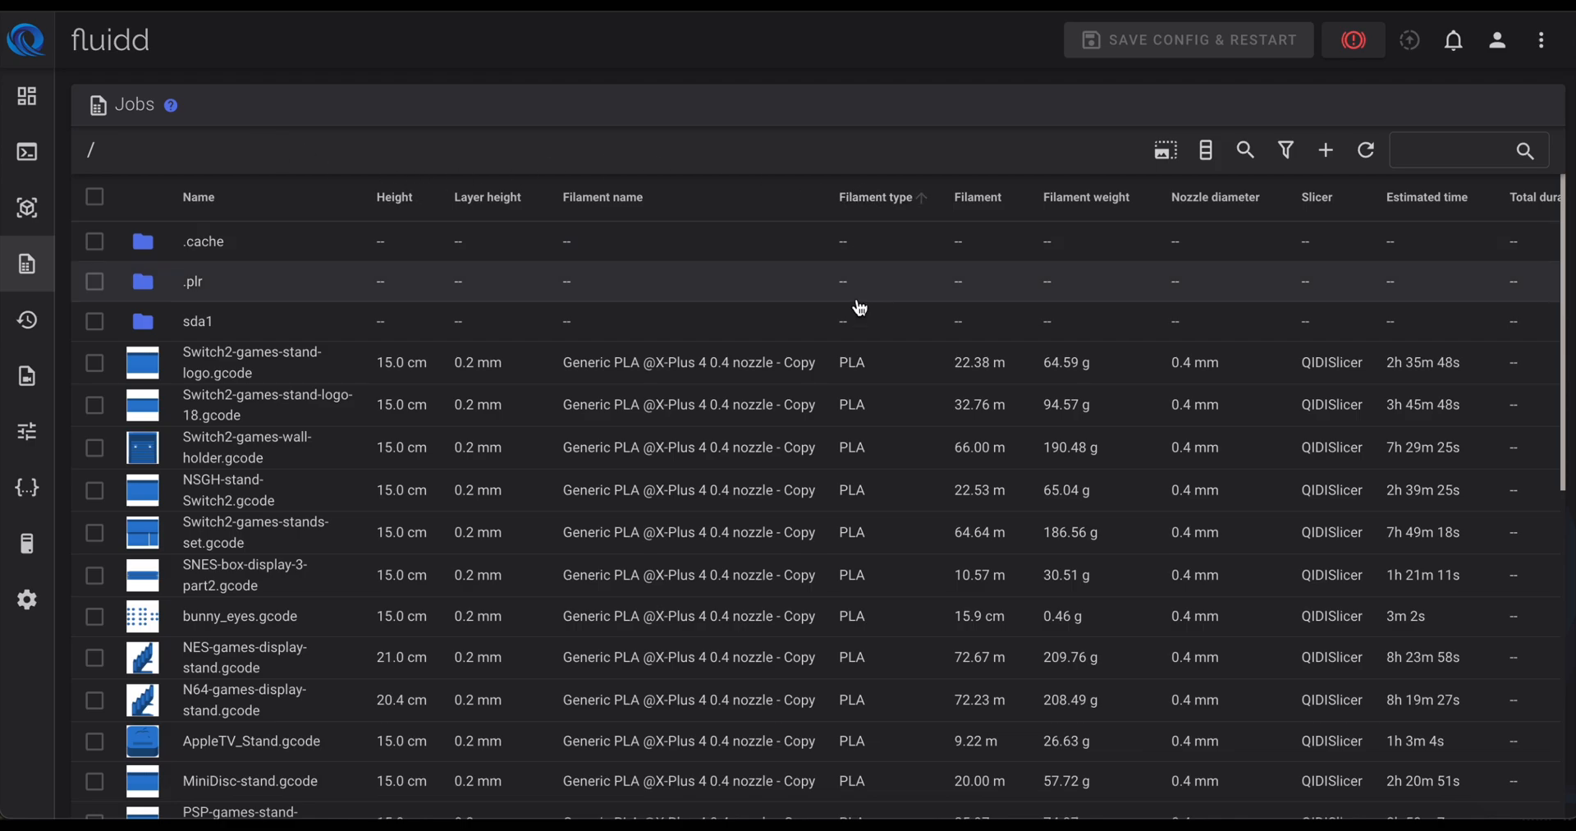
pyautogui.scroll(-3)
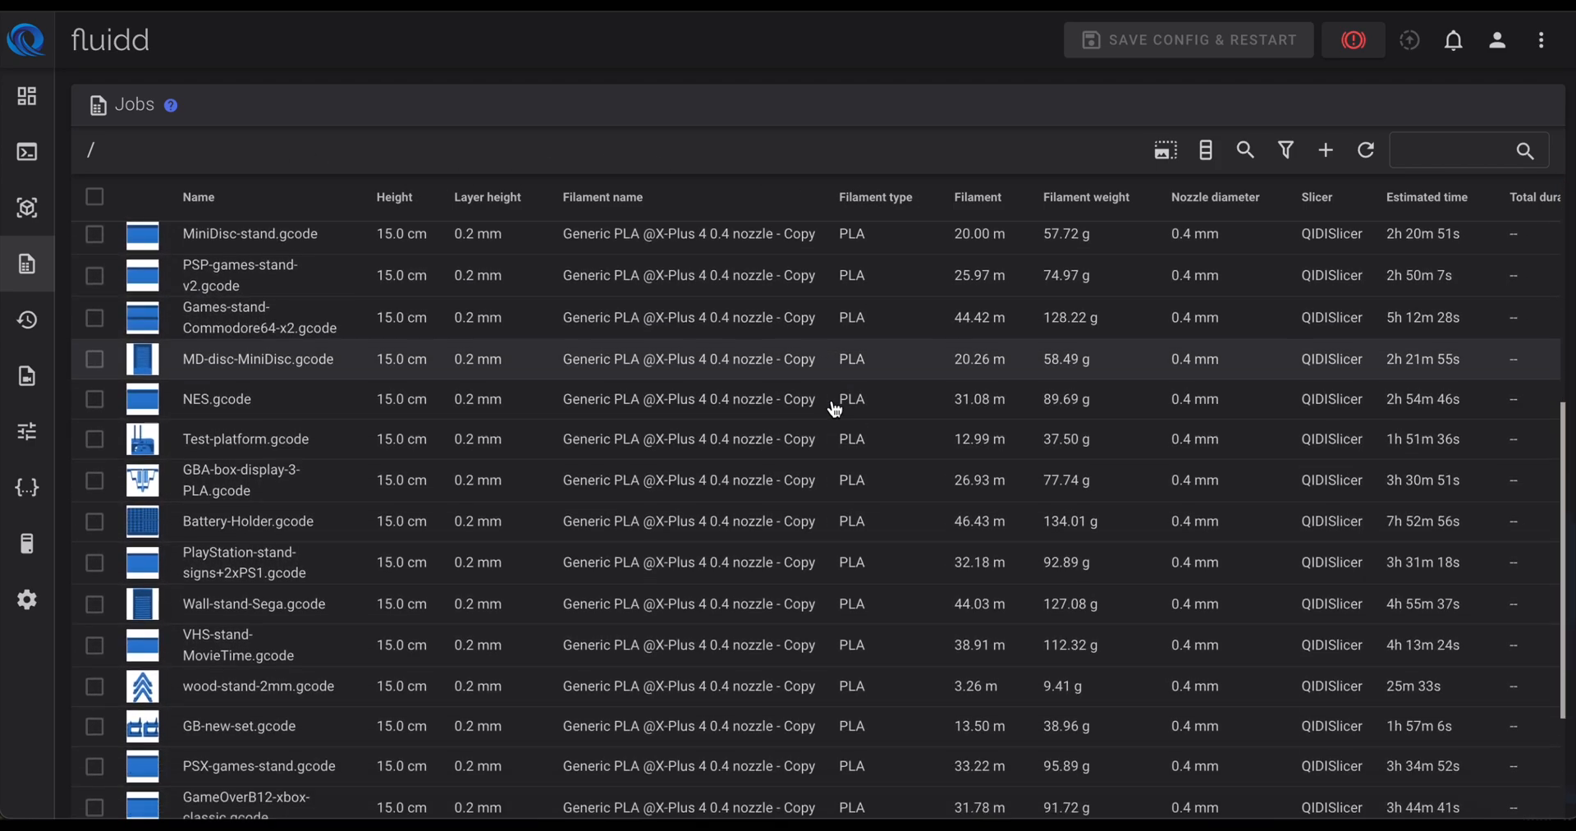
pyautogui.scroll(3)
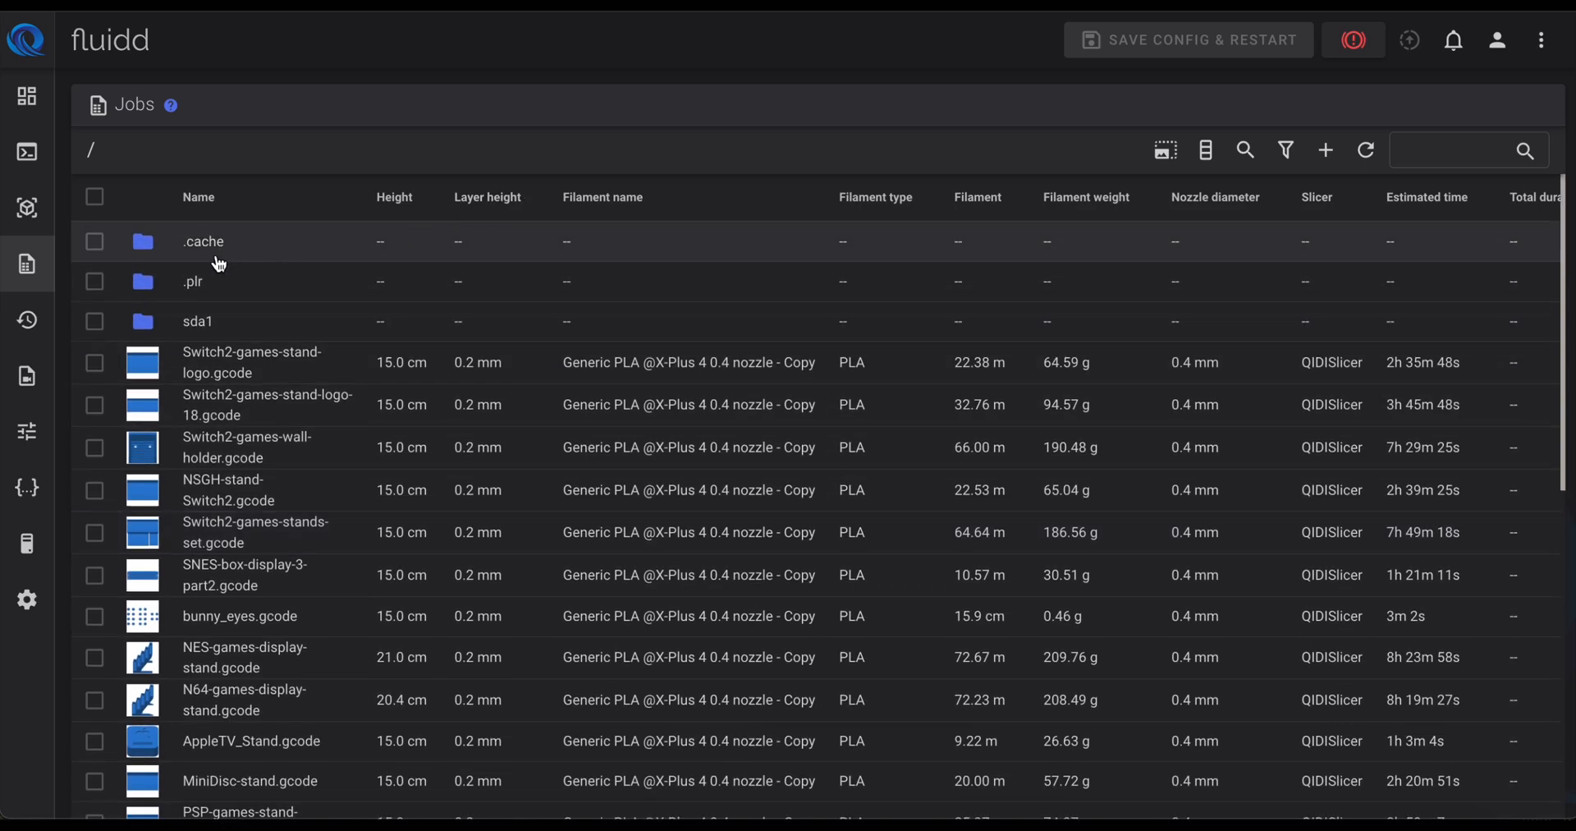
pyautogui.moveTo(820, 237)
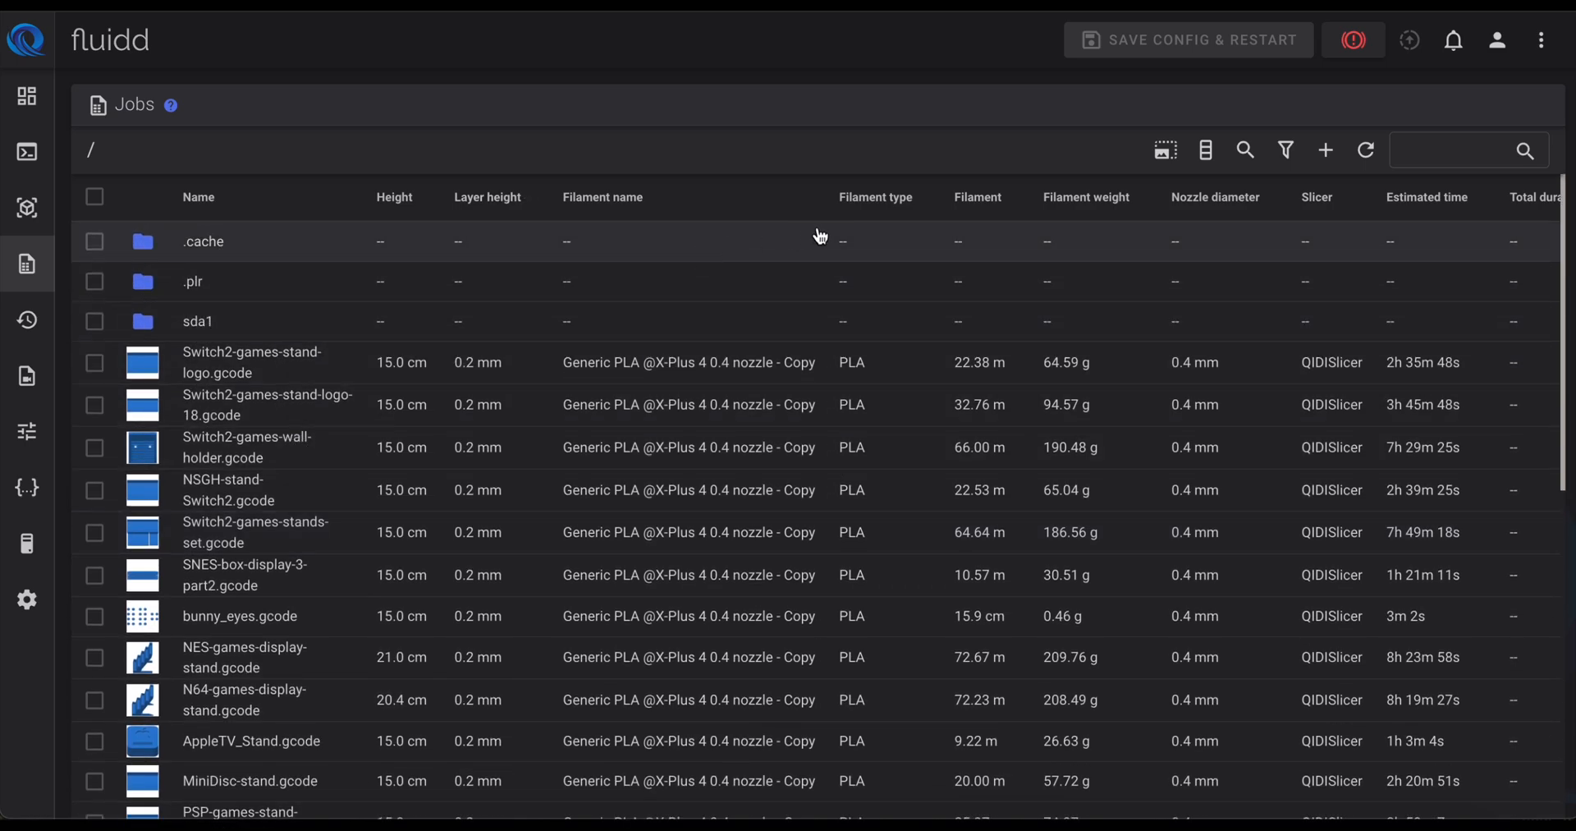
# Step: View the Switch2-games-stand-logo.gcode actions menu, sort by layer height, then open print history
pyautogui.rightClick(251, 362)
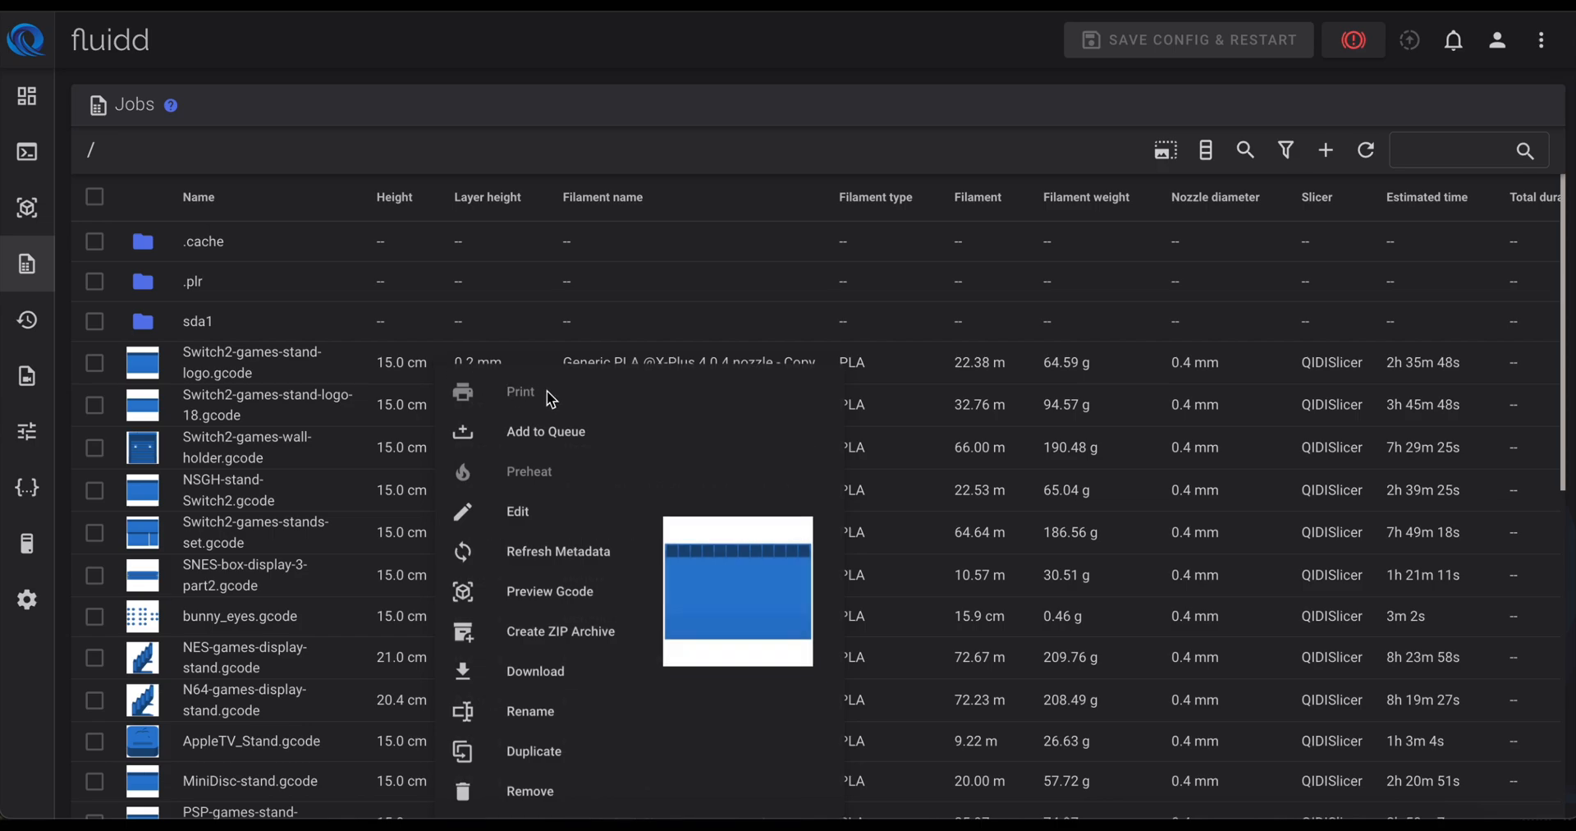
pyautogui.moveTo(487, 423)
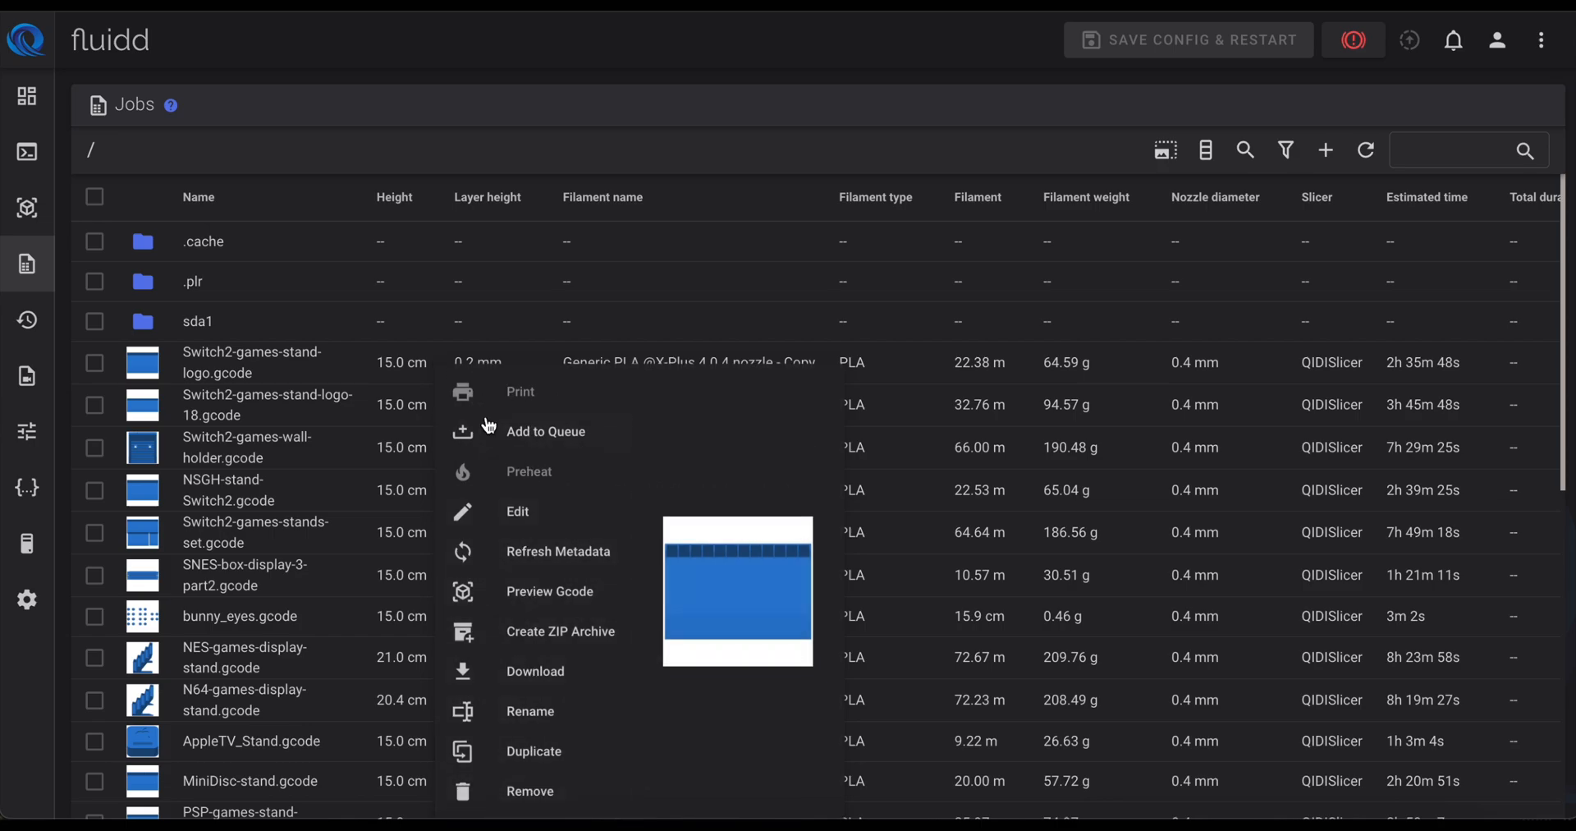
pyautogui.moveTo(618, 159)
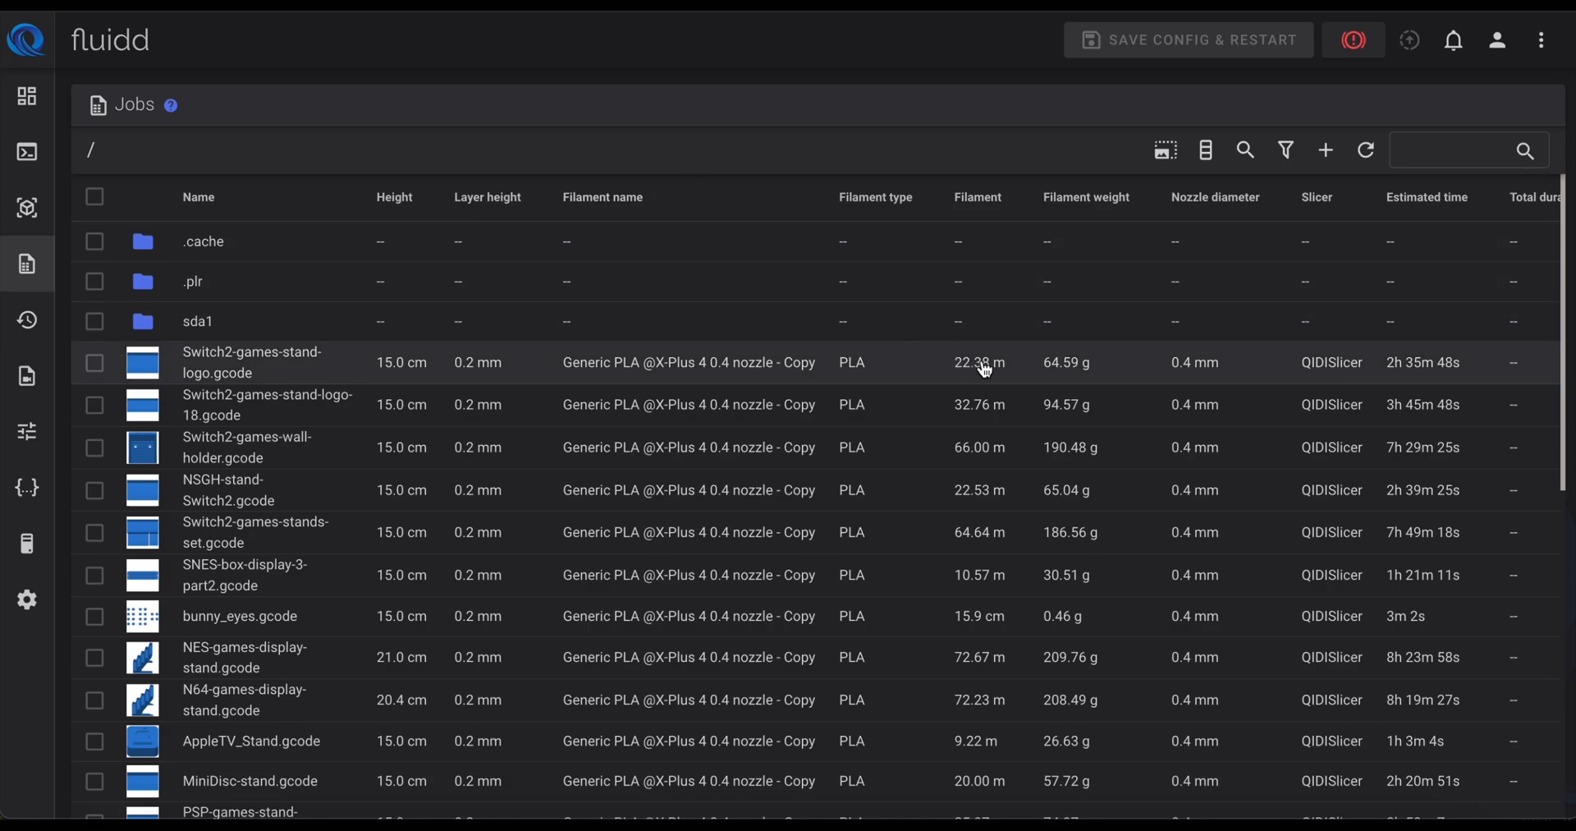
pyautogui.moveTo(1413, 372)
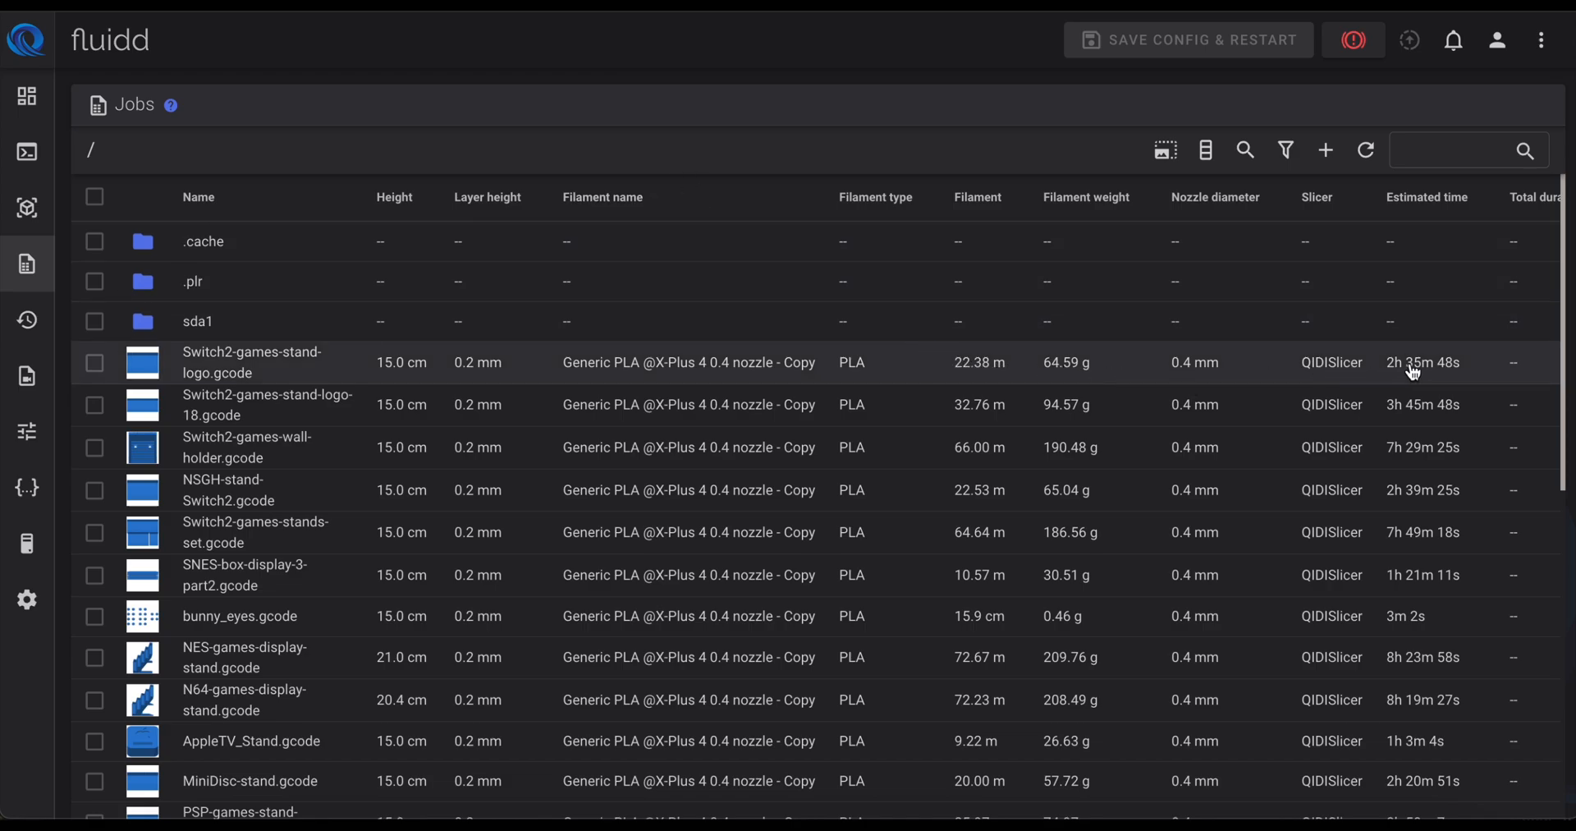
pyautogui.moveTo(1073, 385)
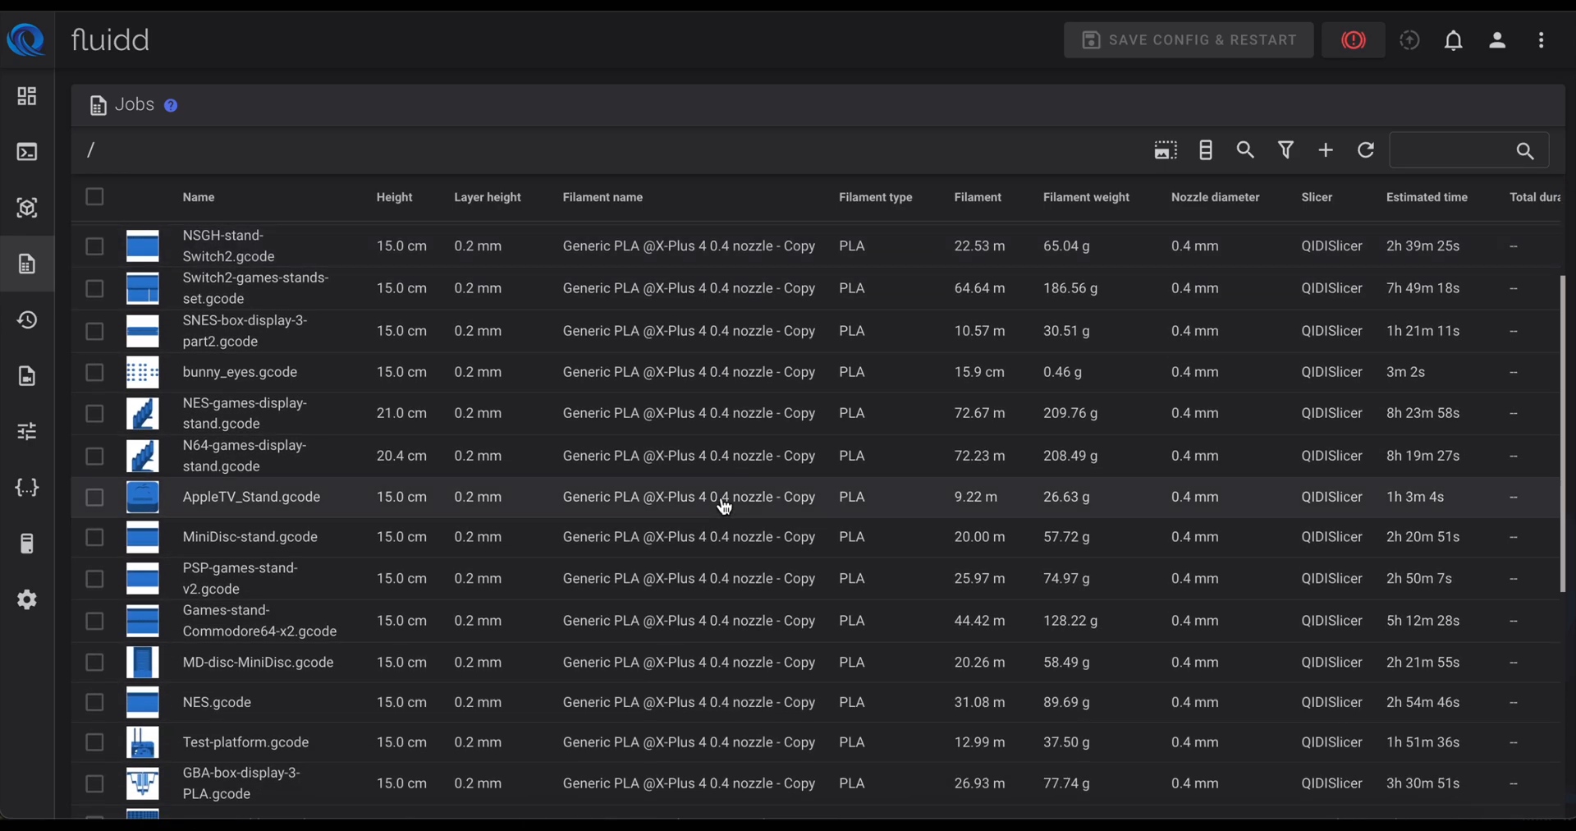
pyautogui.scroll(-3)
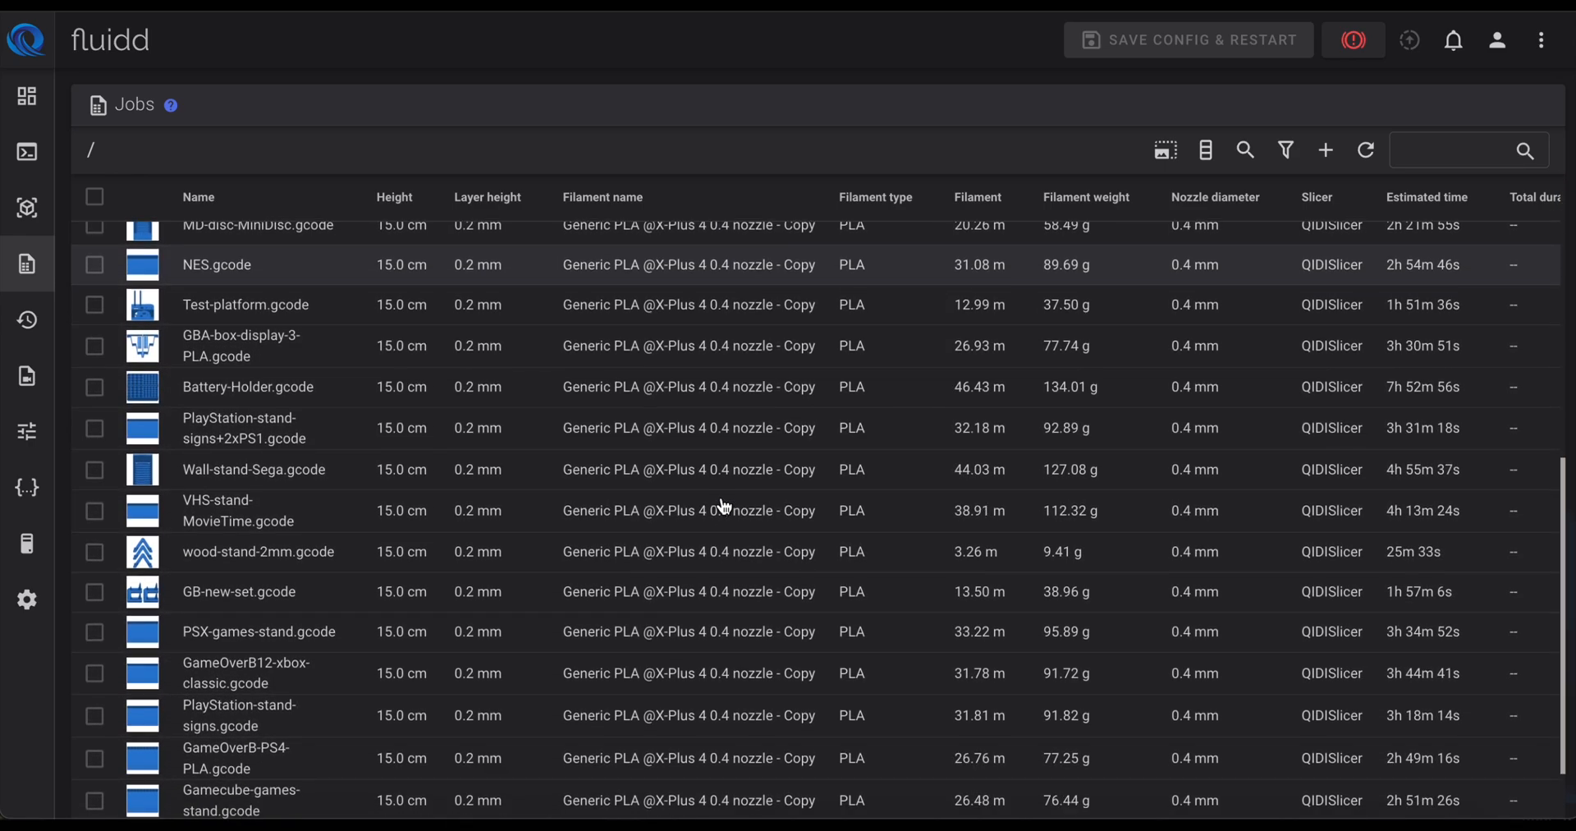
pyautogui.click(490, 197)
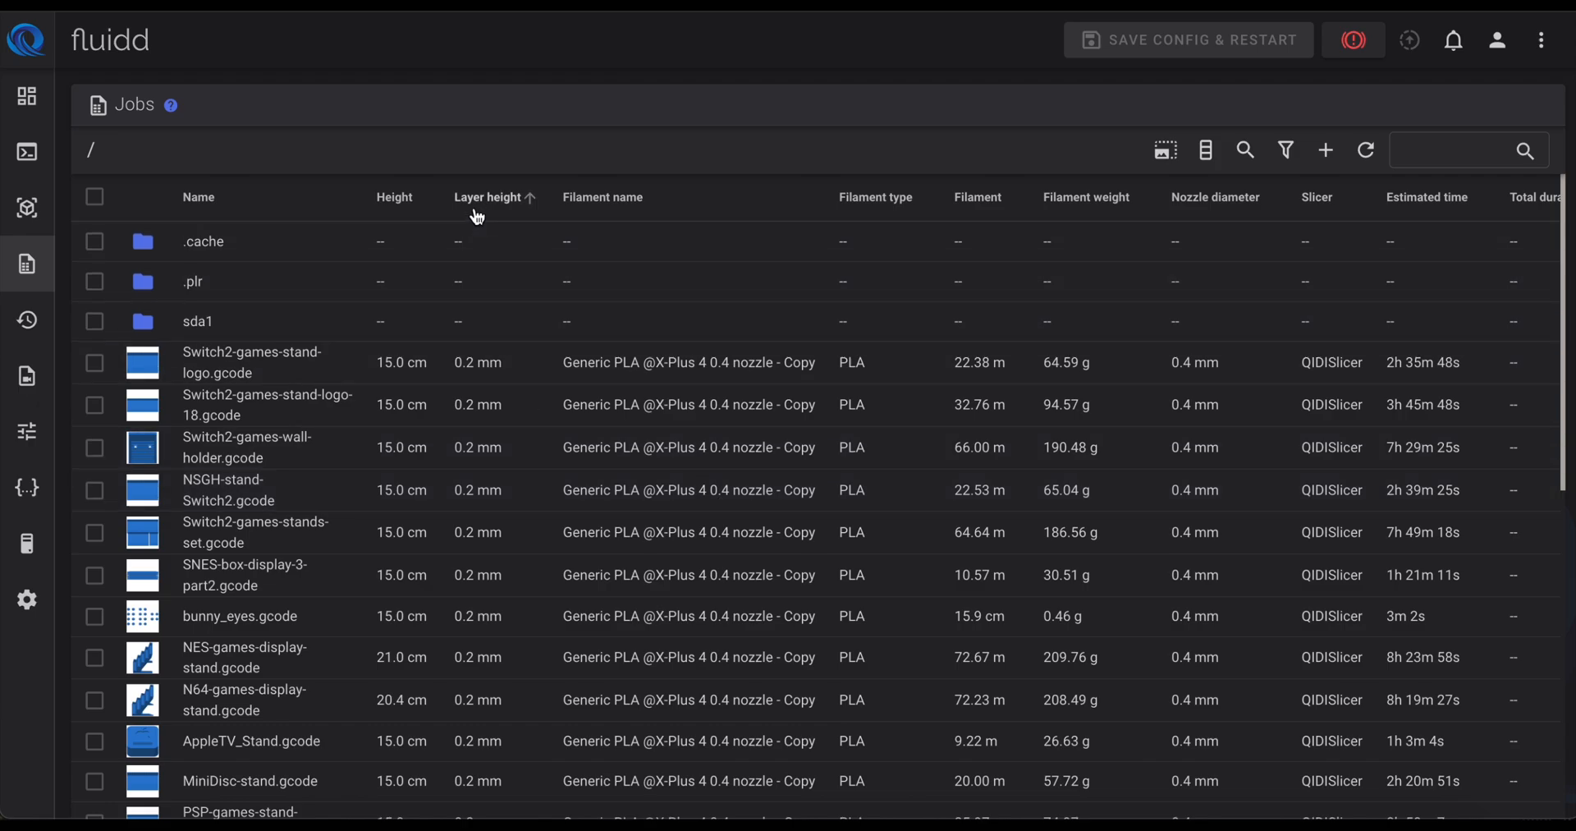
pyautogui.click(27, 320)
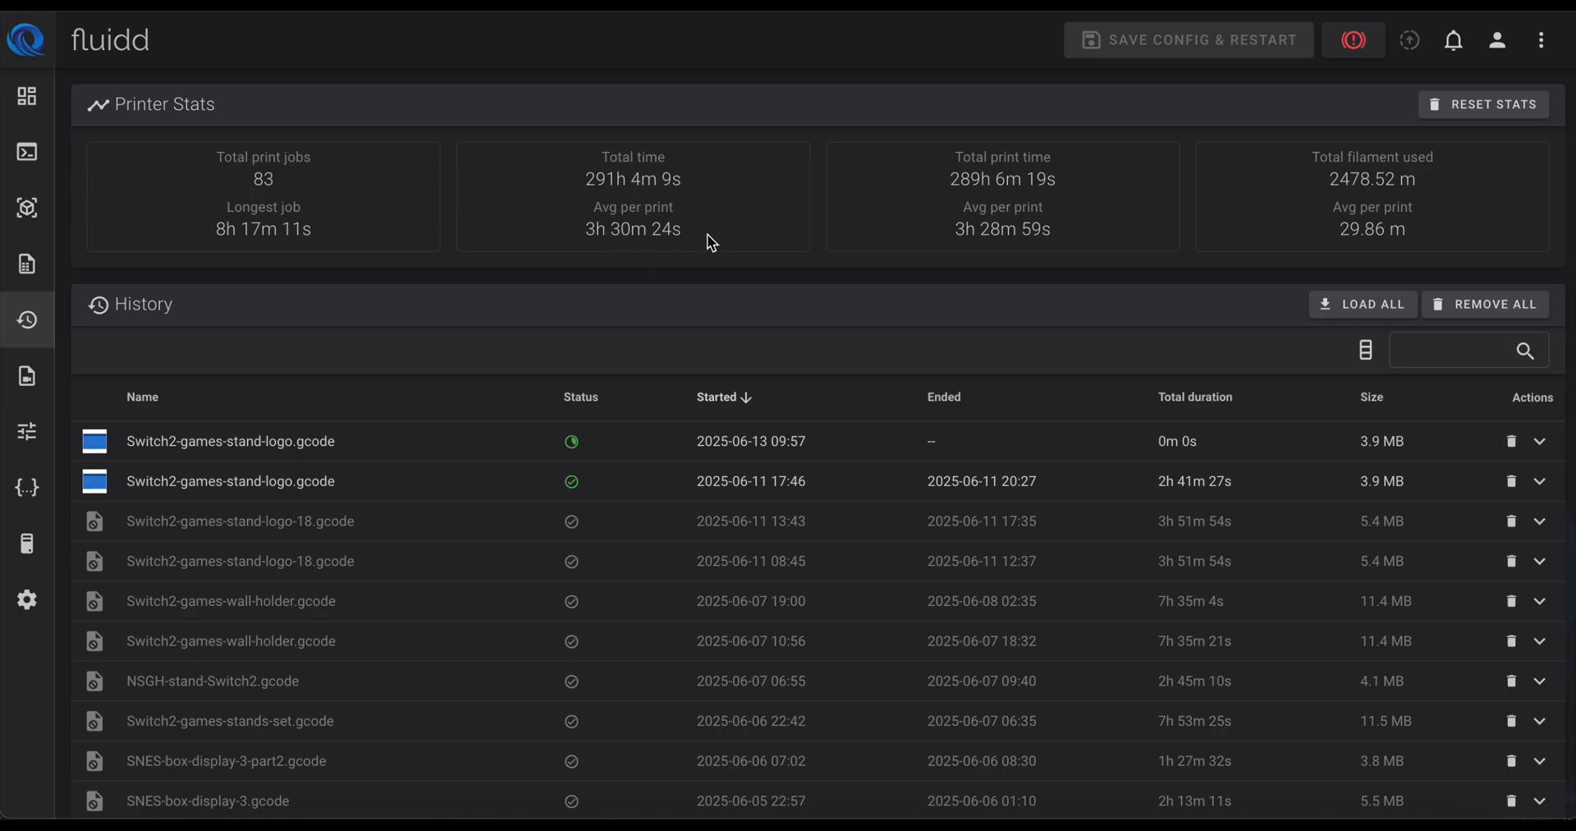
pyautogui.moveTo(1165, 291)
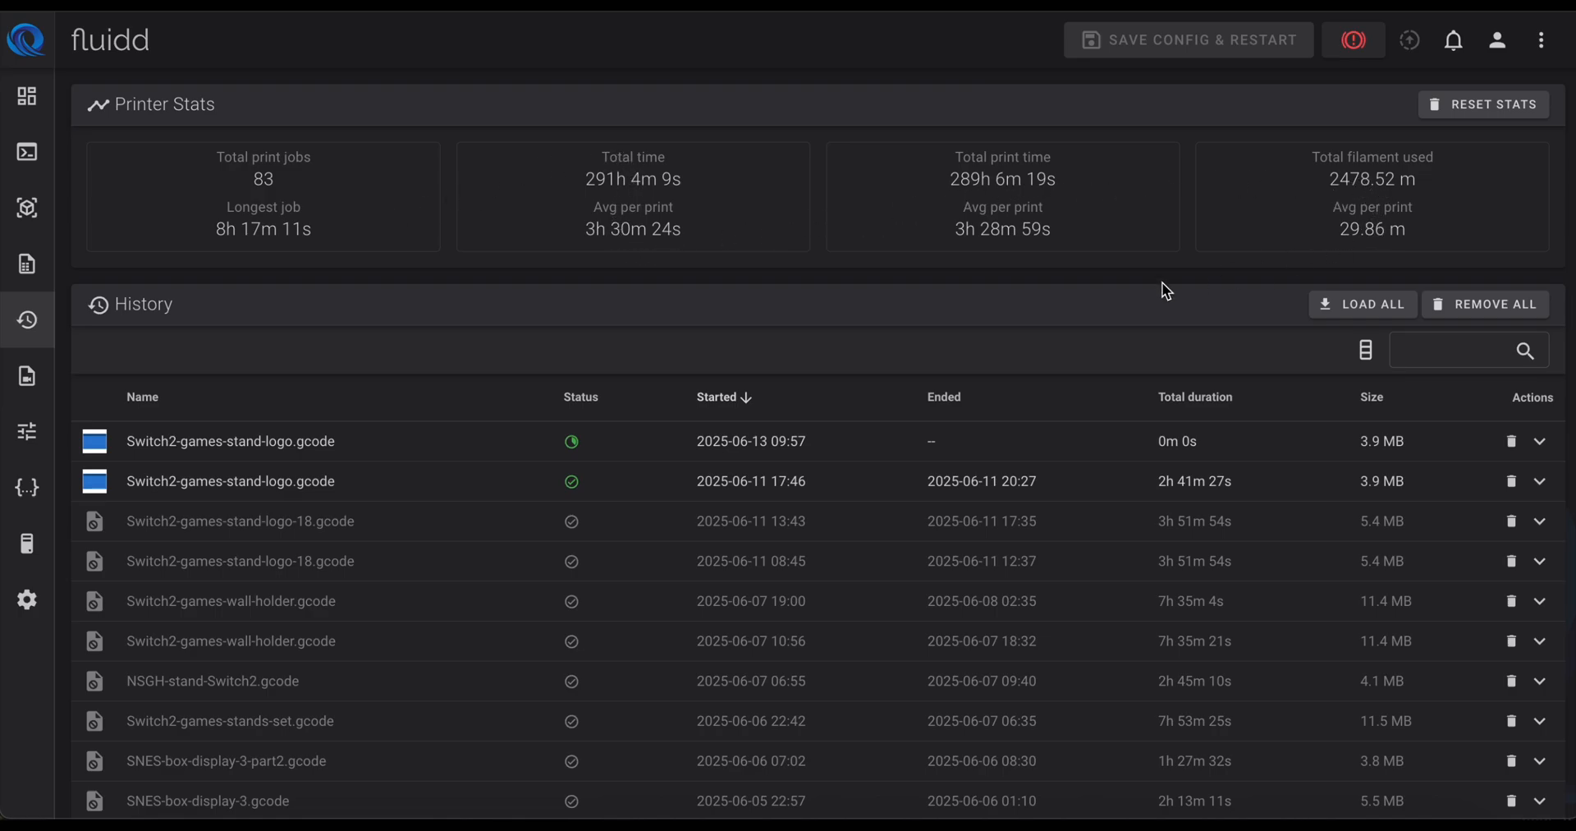
pyautogui.moveTo(487, 491)
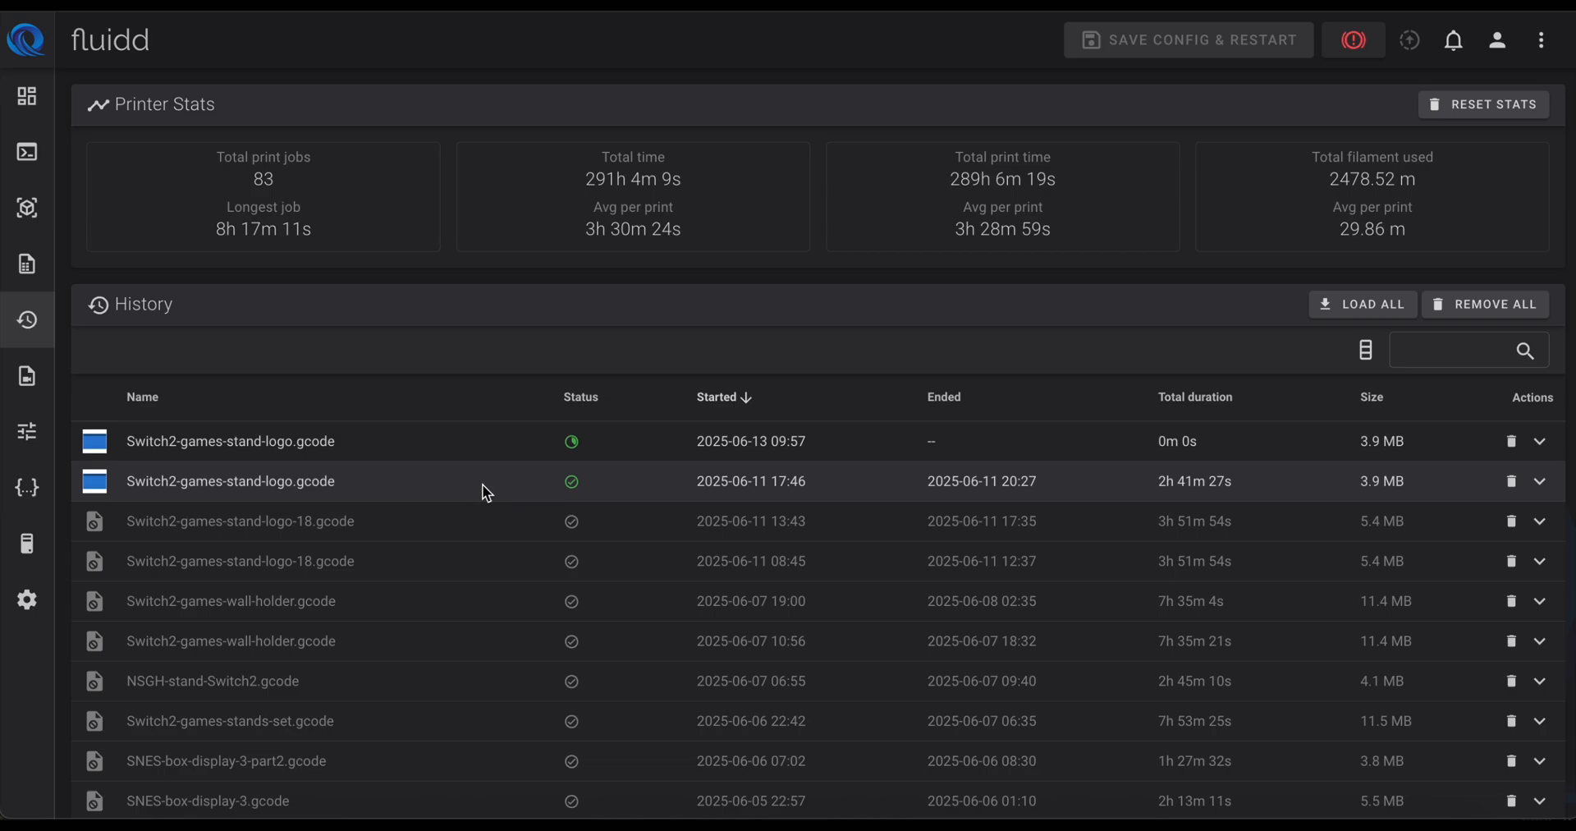
# Step: Scroll the print history, then switch to the Timelapse recordings page
pyautogui.scroll(-3)
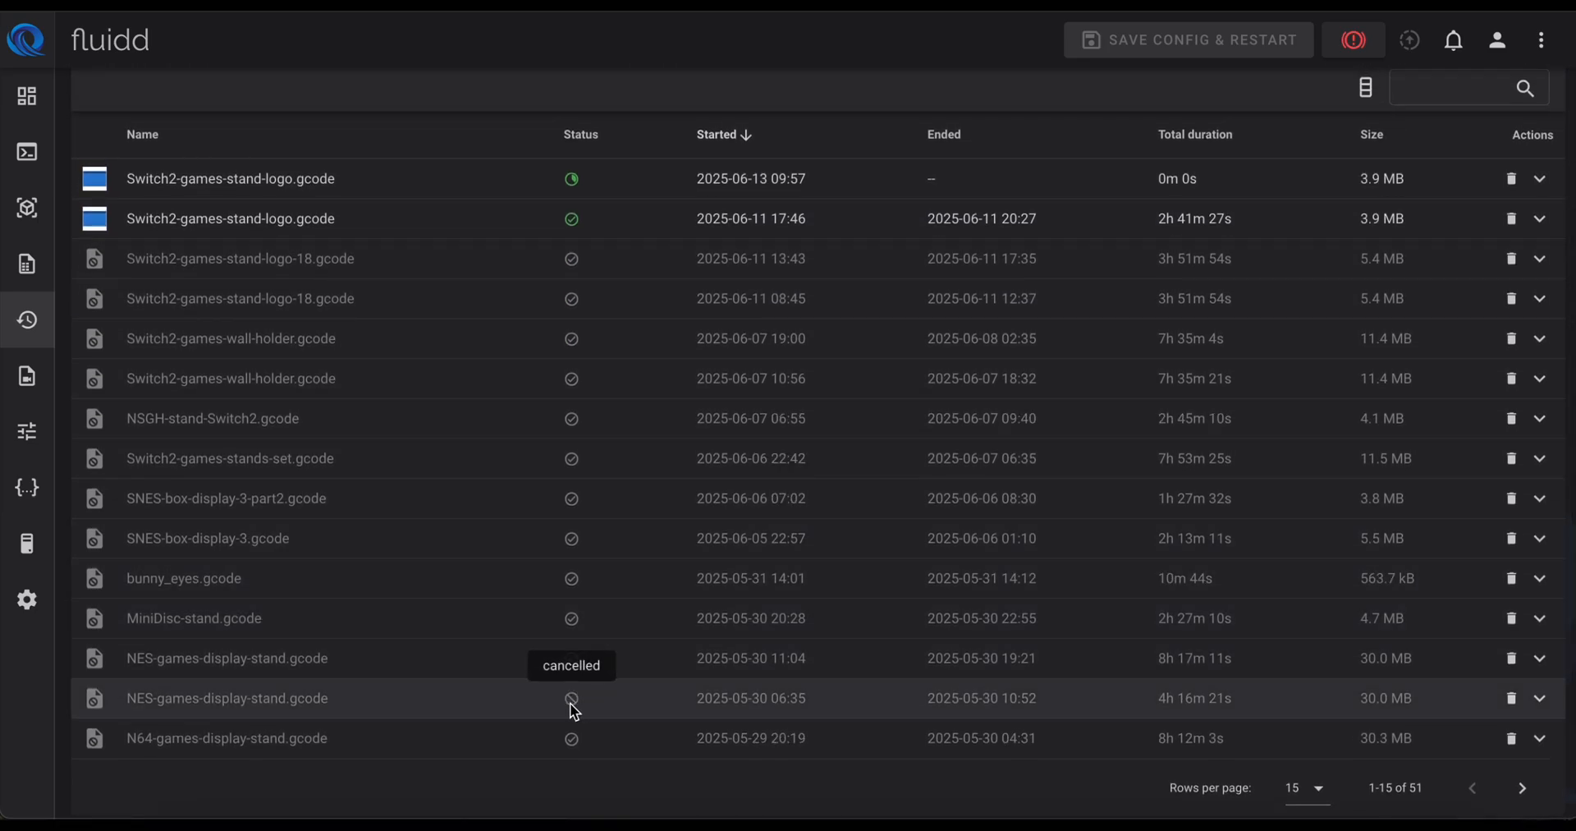
pyautogui.moveTo(572, 657)
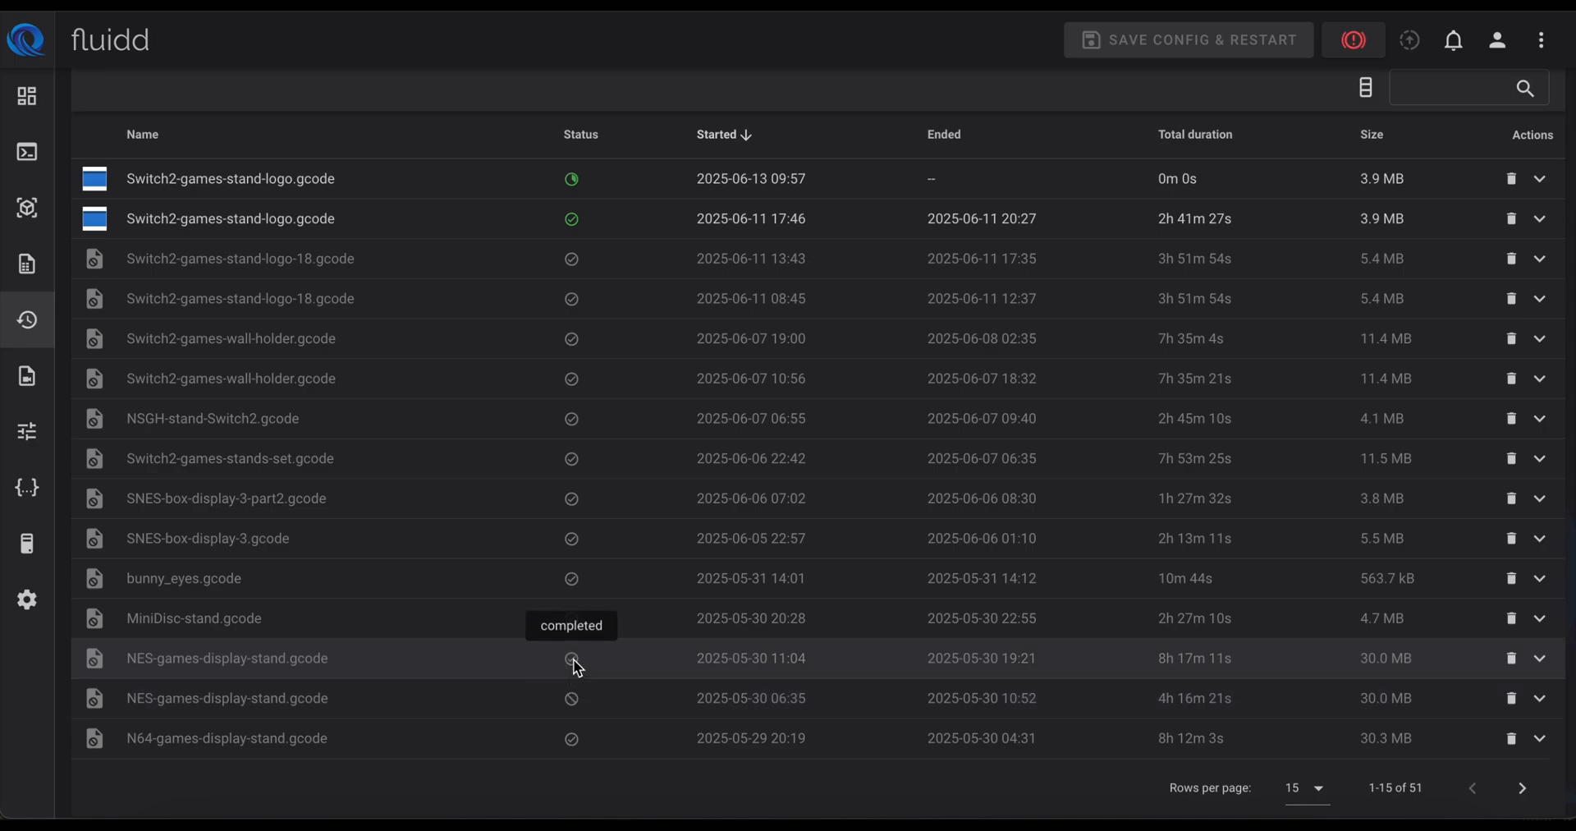
pyautogui.moveTo(962, 538)
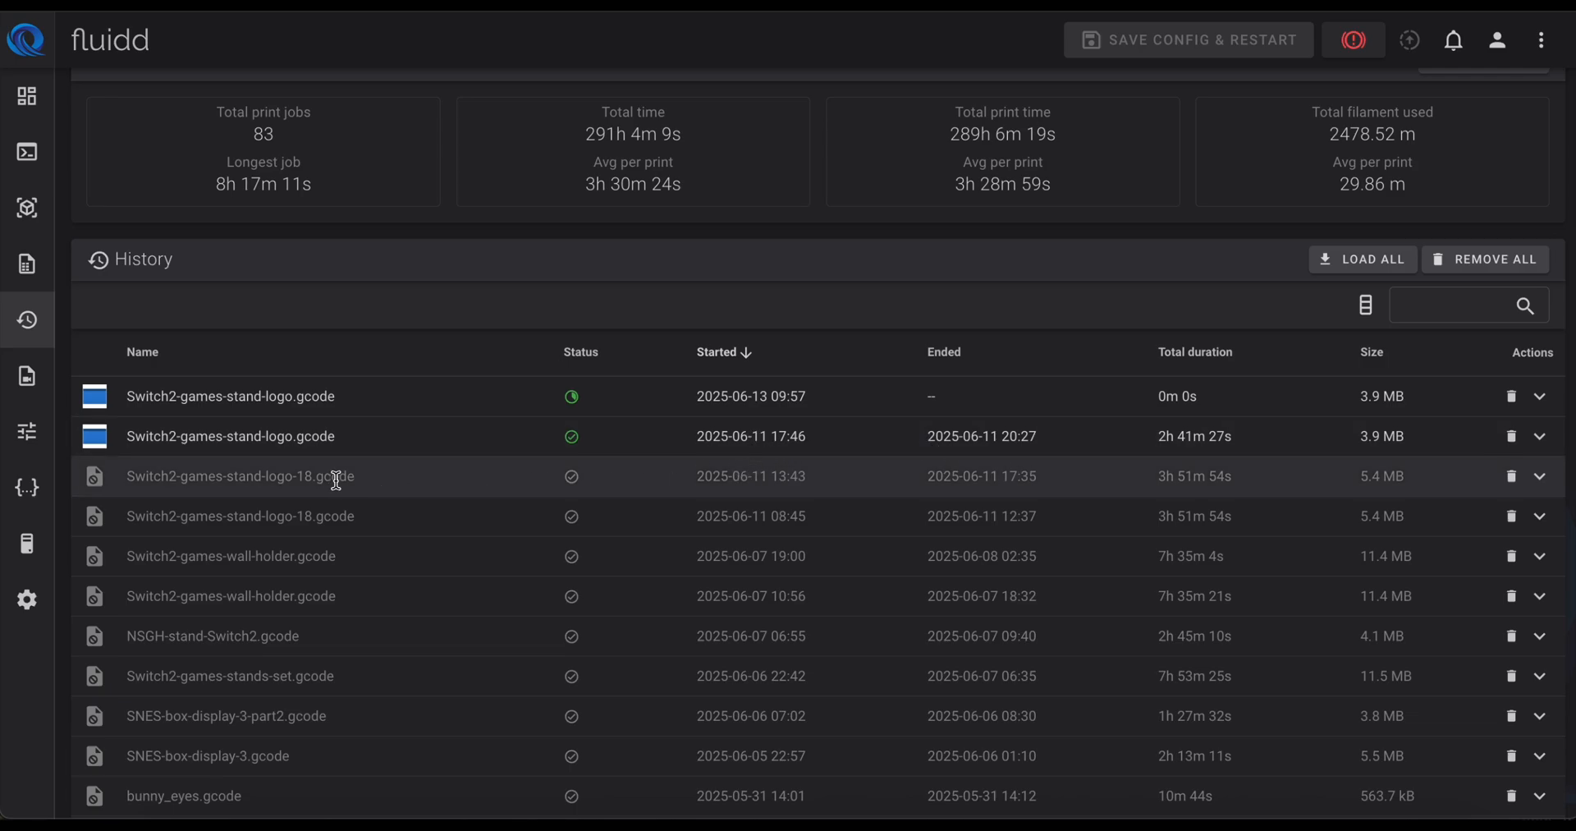
pyautogui.moveTo(571, 395)
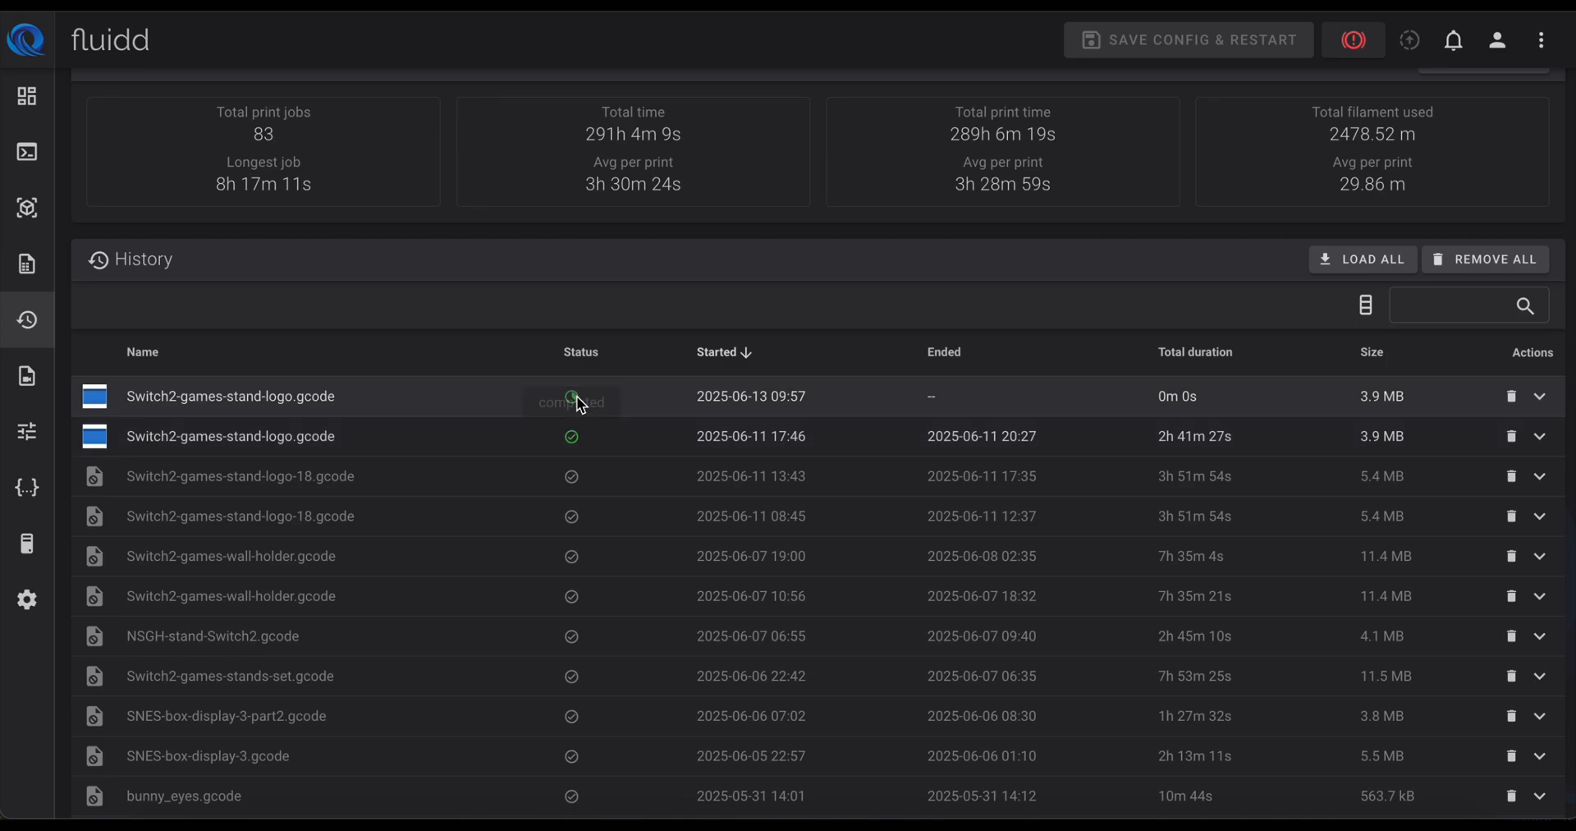
pyautogui.click(142, 352)
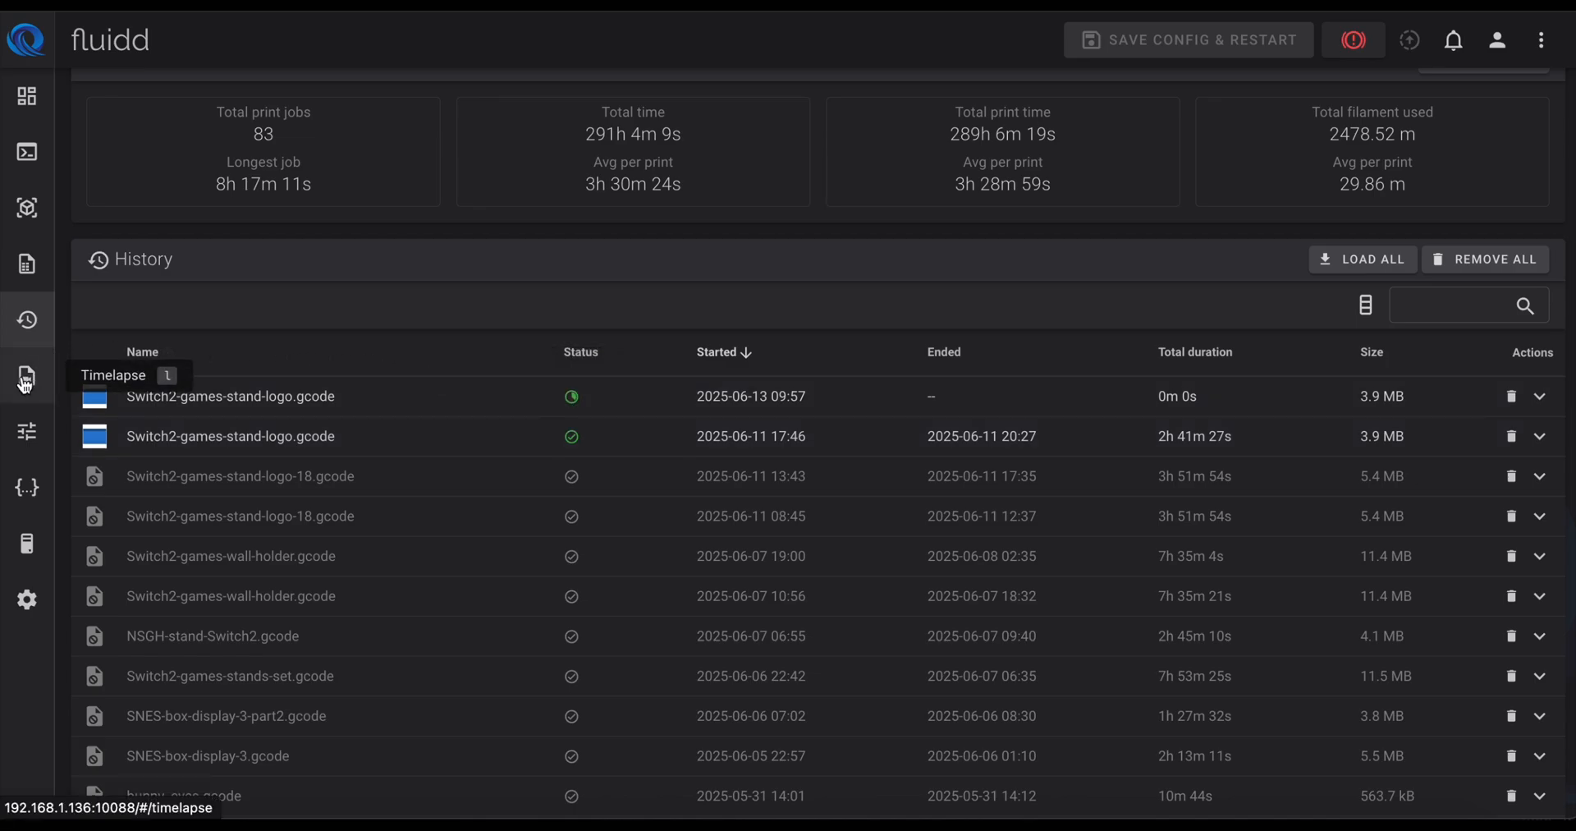
pyautogui.click(26, 376)
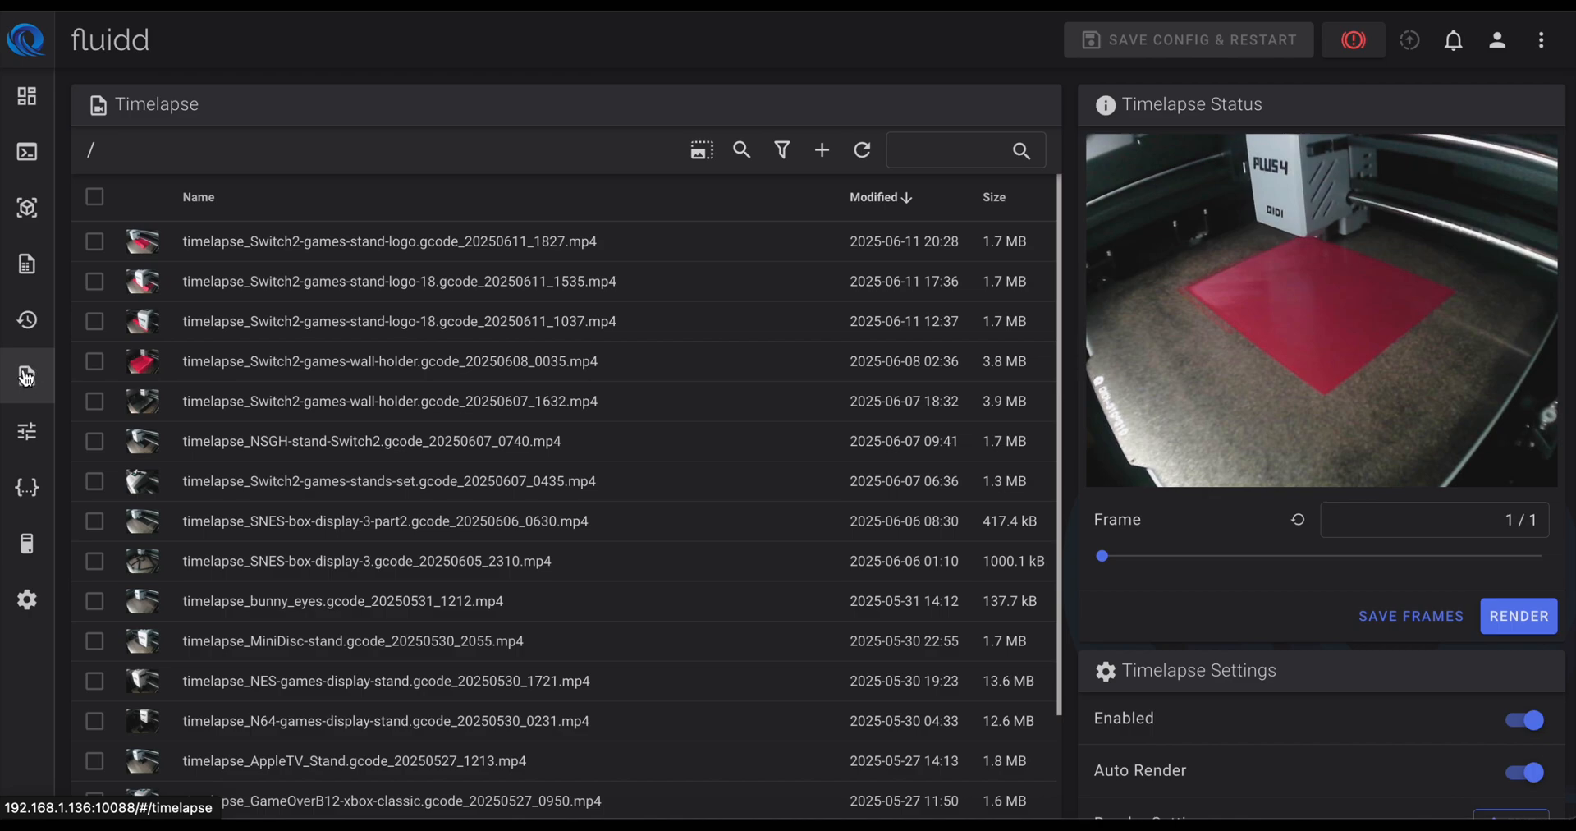
pyautogui.moveTo(1236, 213)
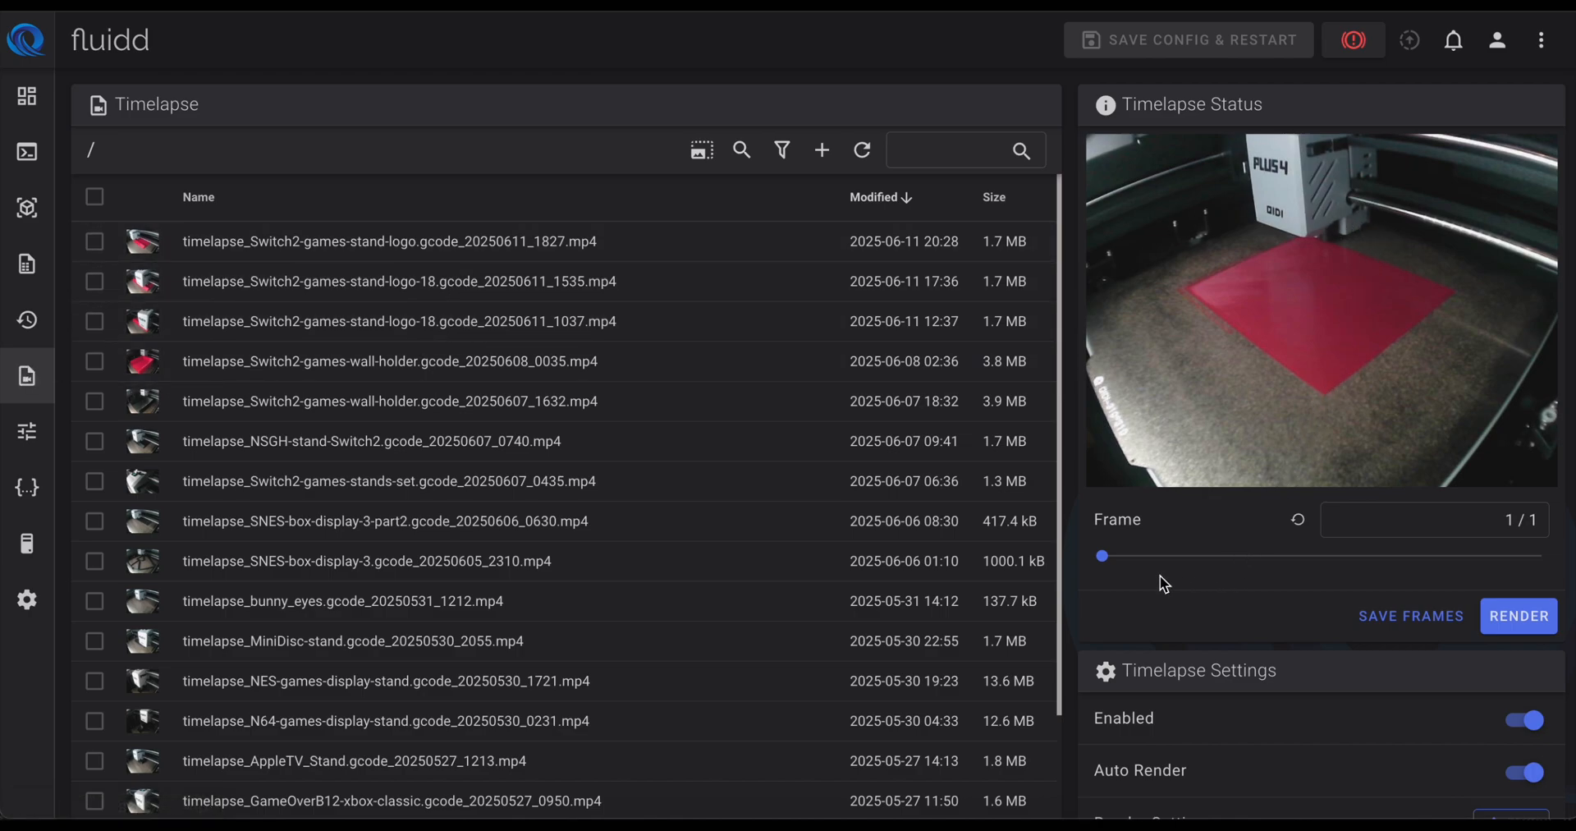
pyautogui.scroll(-3)
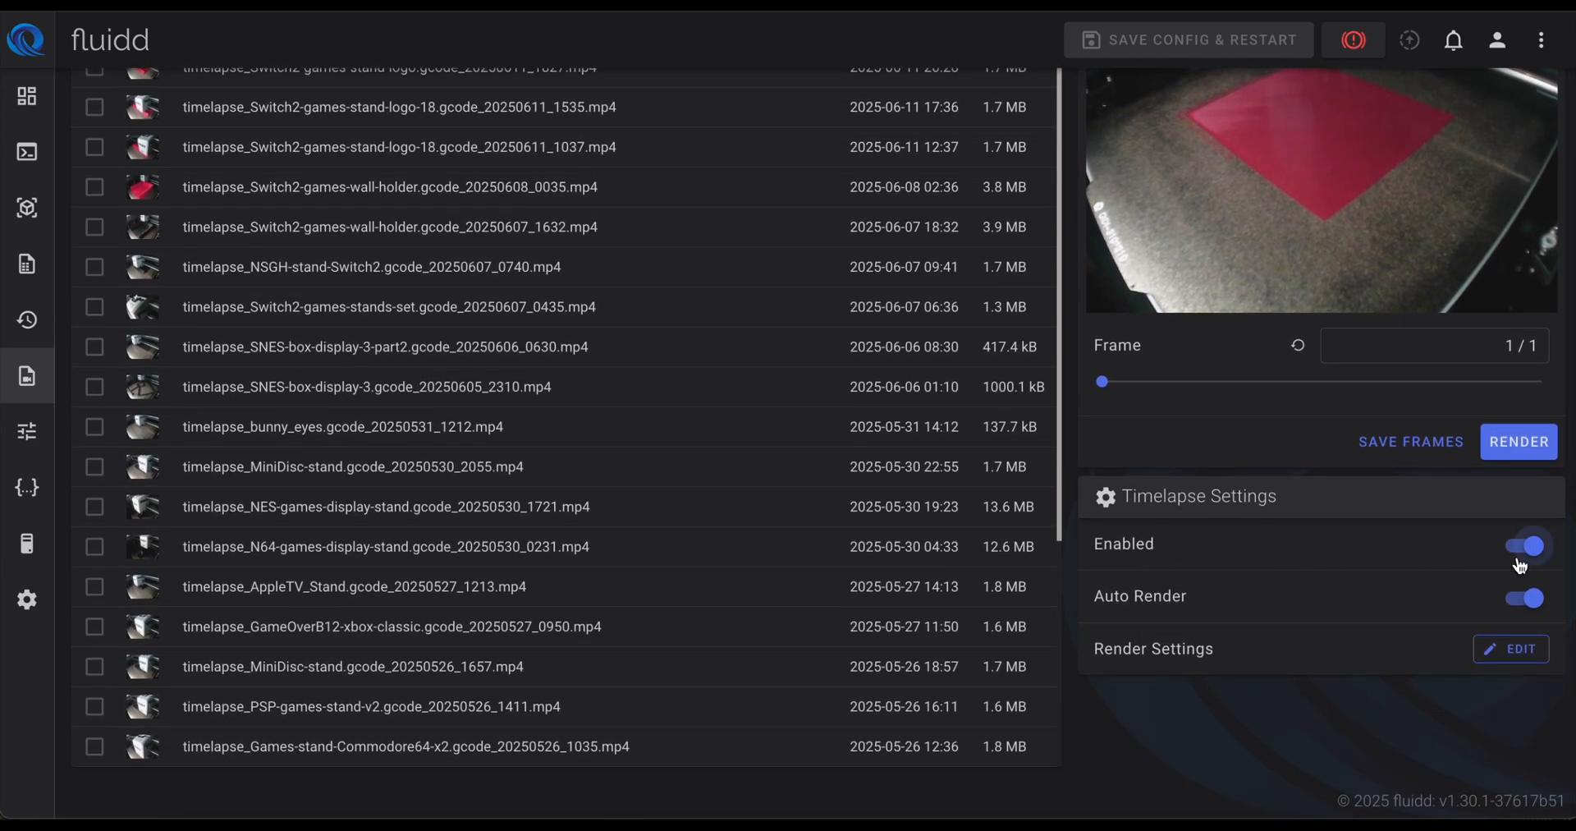
pyautogui.click(1509, 648)
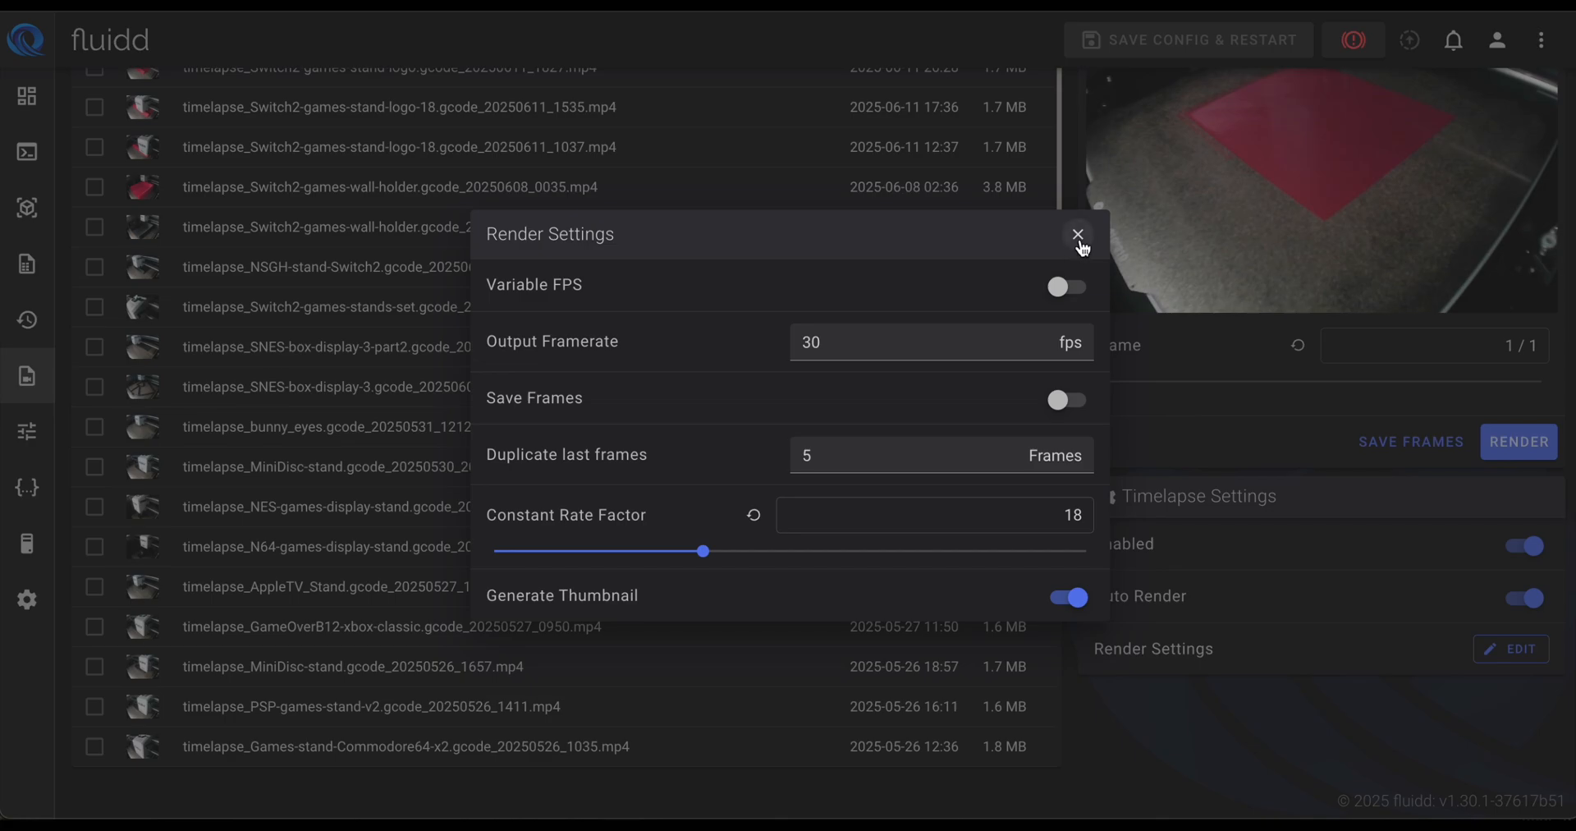
pyautogui.click(1078, 234)
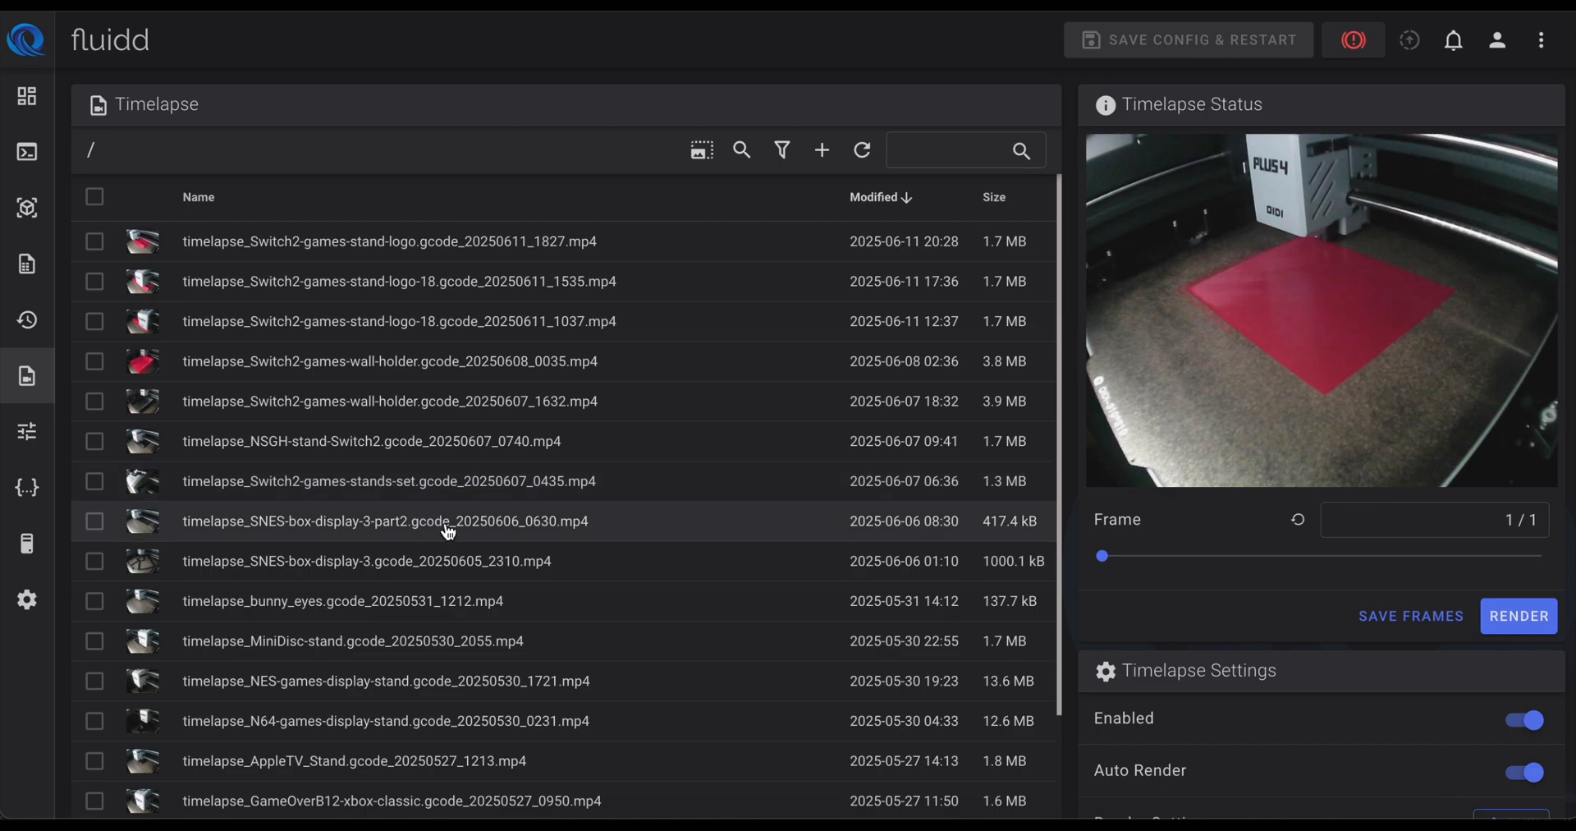
pyautogui.moveTo(723, 528)
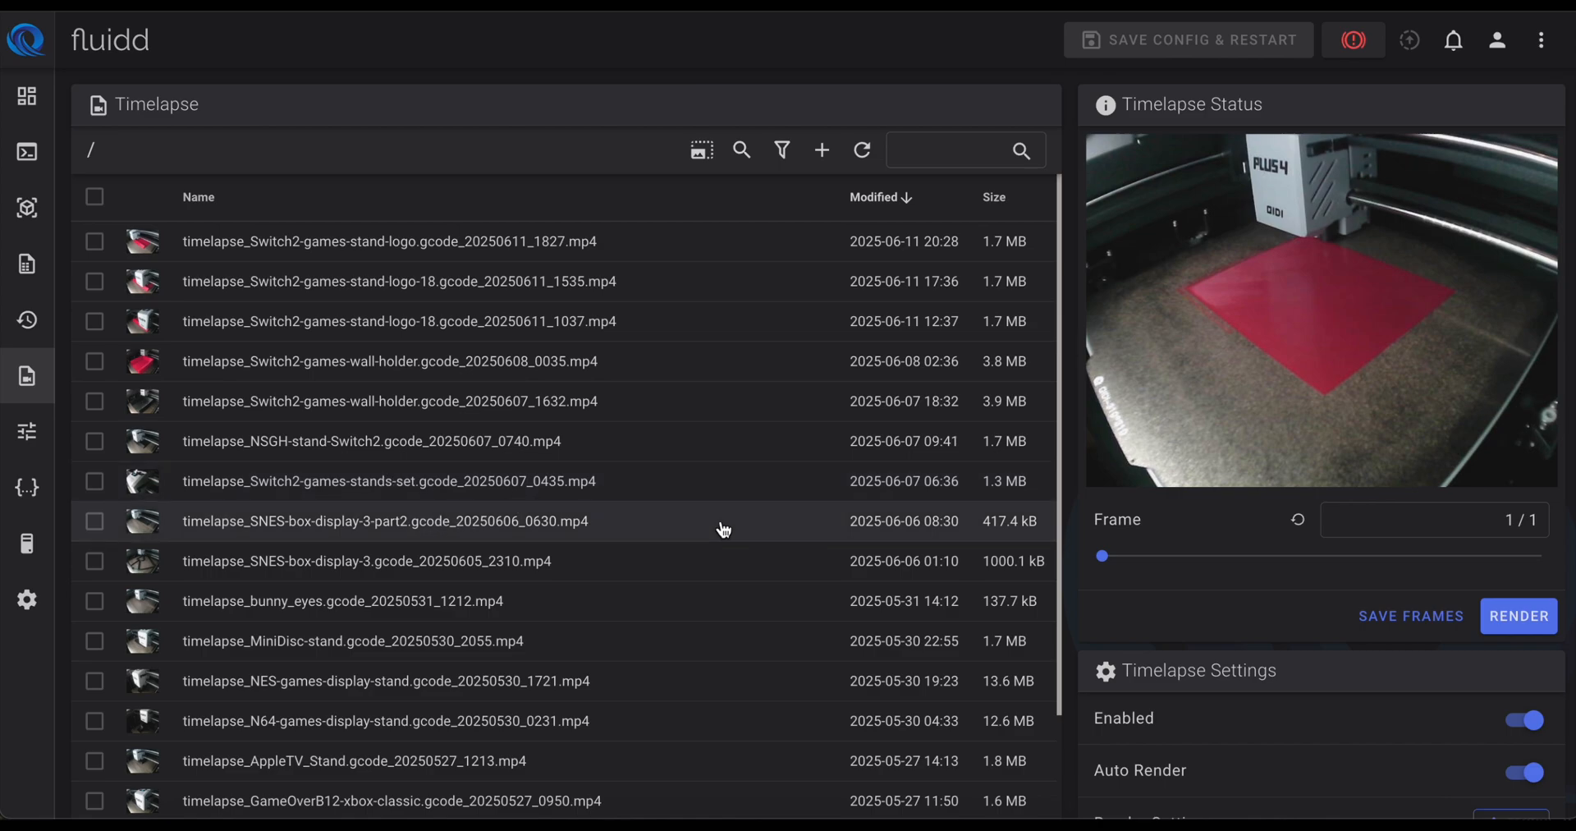
pyautogui.scroll(-3)
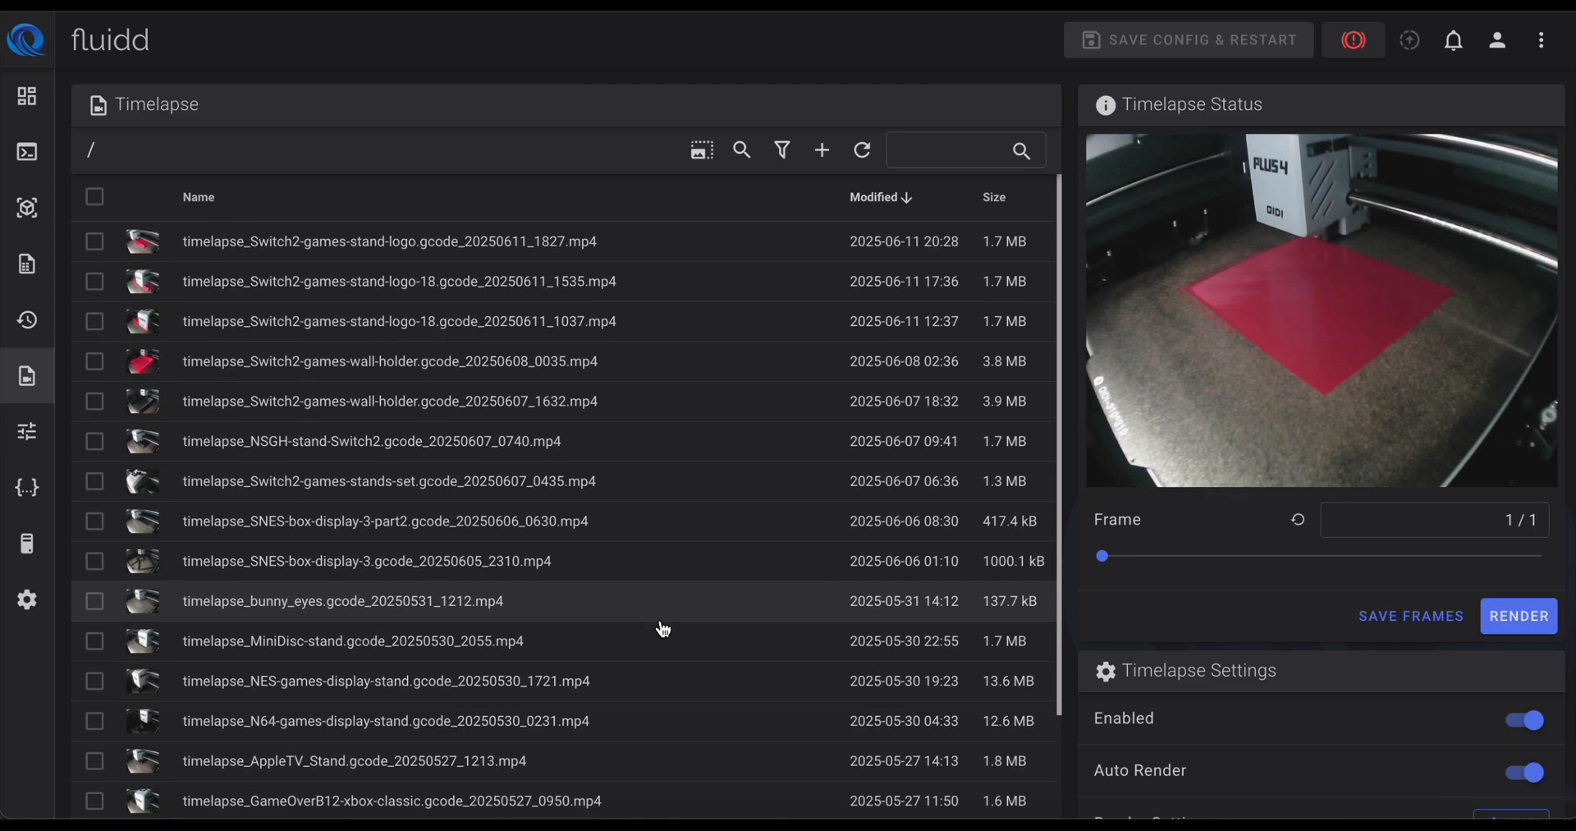
pyautogui.moveTo(1042, 299)
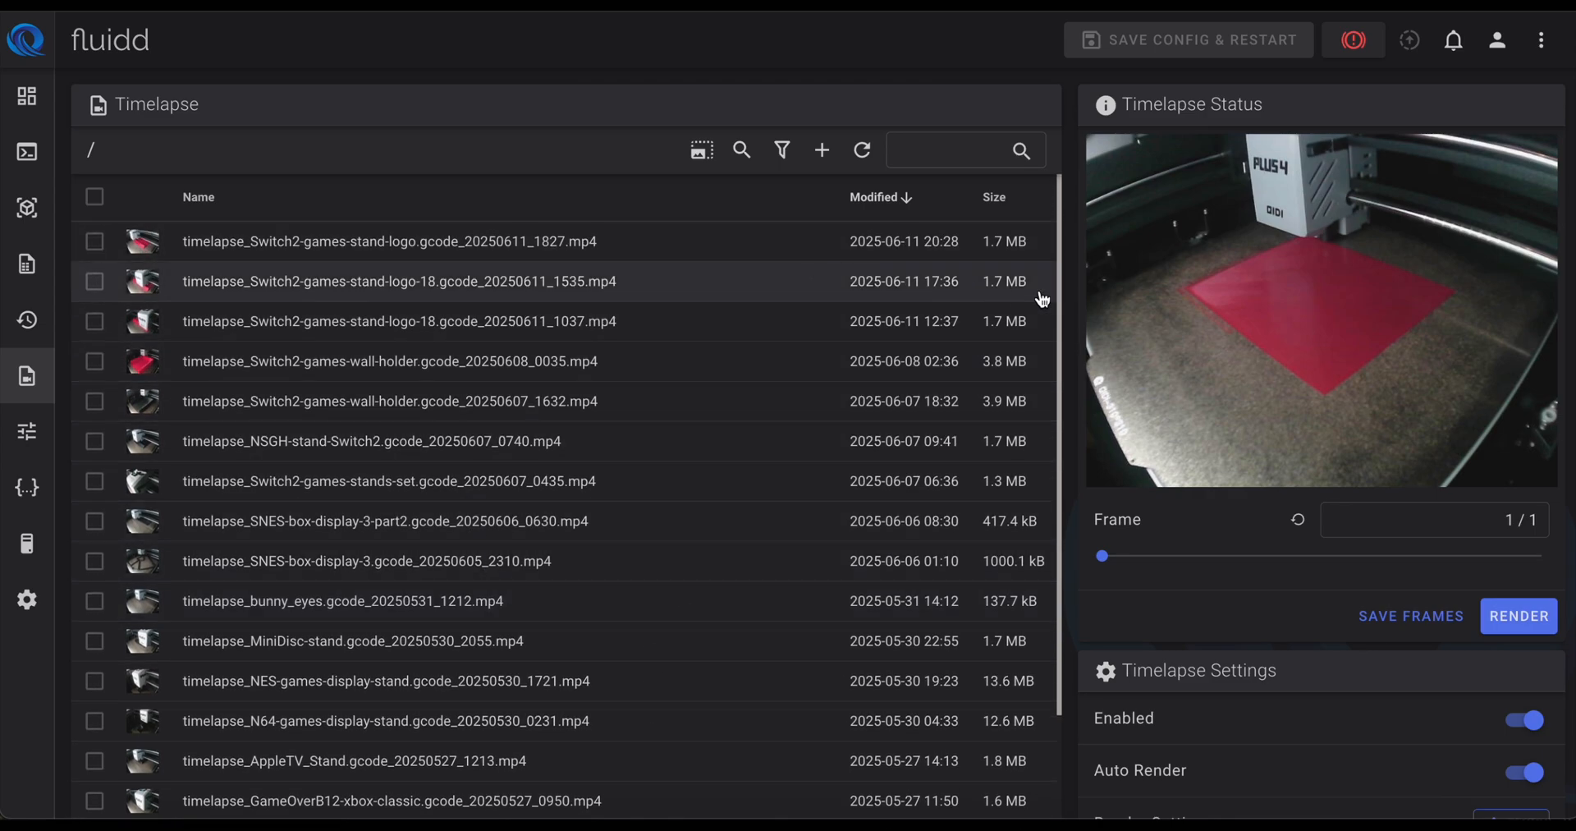
pyautogui.moveTo(638, 369)
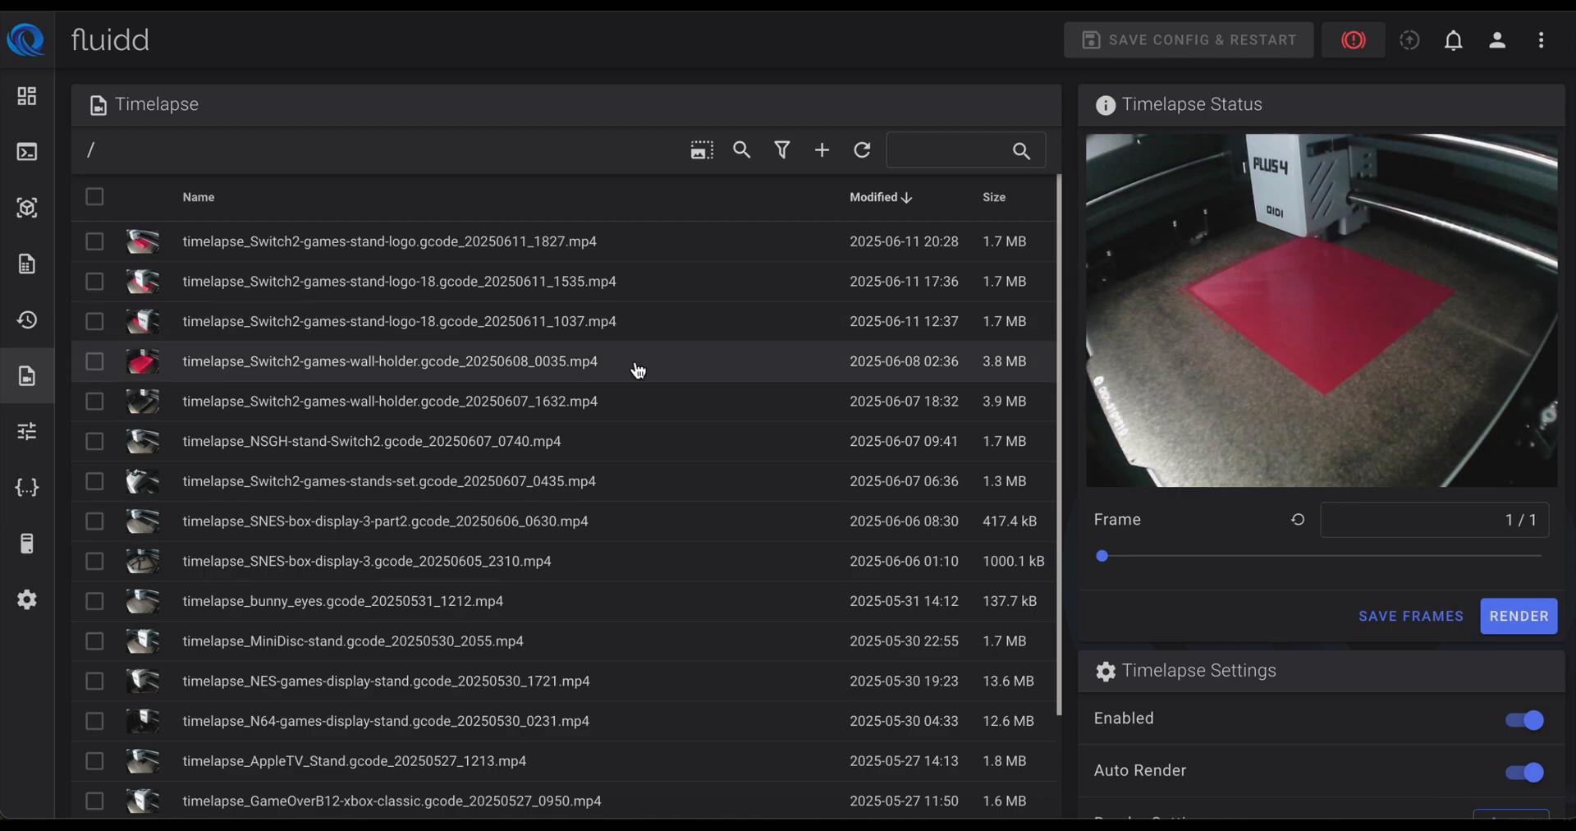
# Step: Open Bed Mesh and rotate the kamp profile's 3D surface to two viewing angles
pyautogui.click(27, 431)
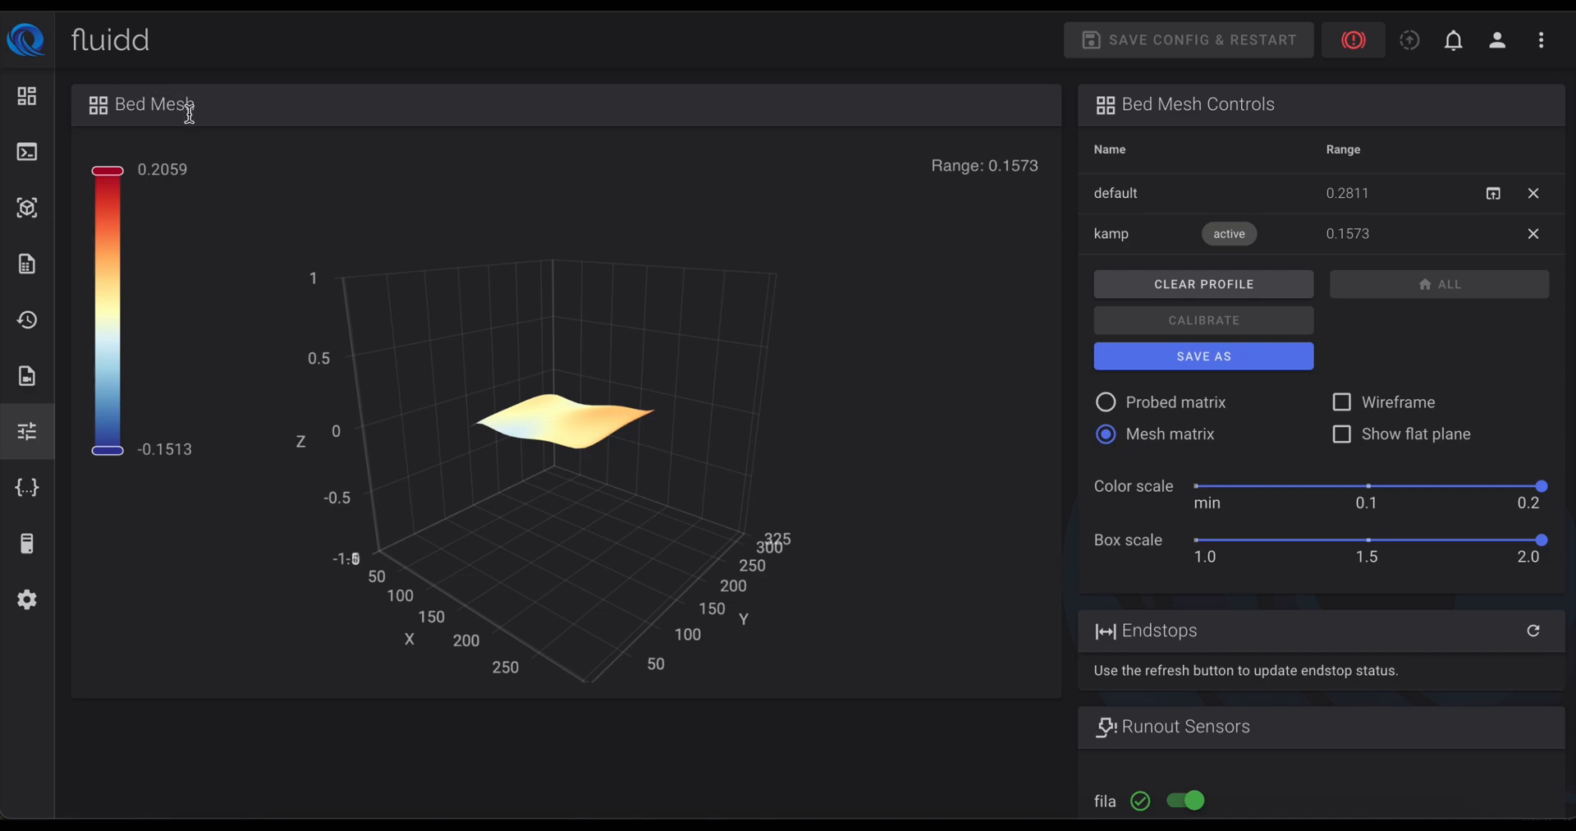
pyautogui.moveTo(558, 443)
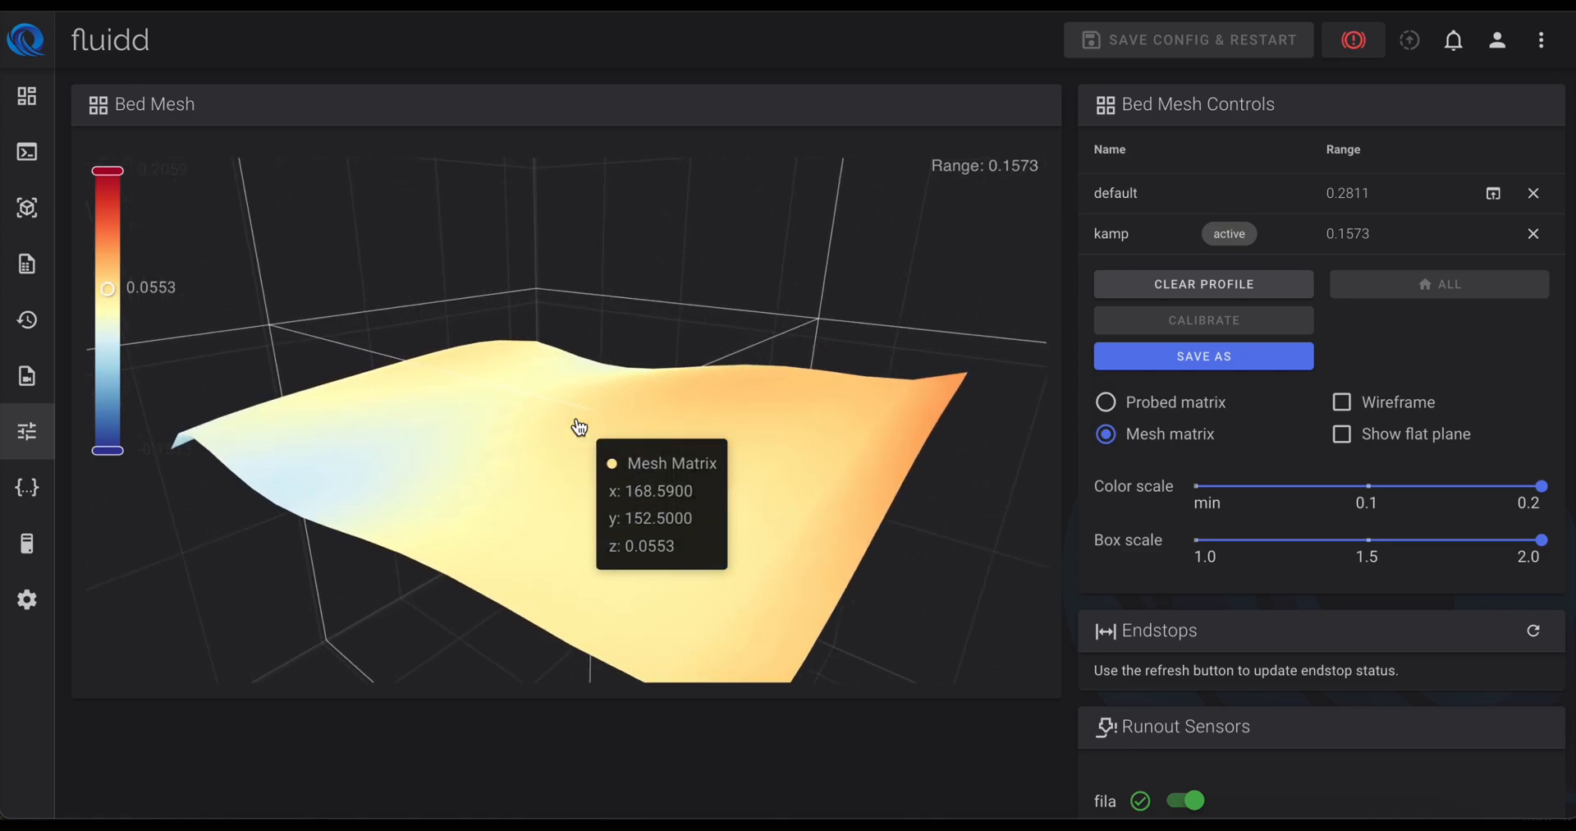
pyautogui.moveTo(578, 427); pyautogui.dragTo(789, 642)
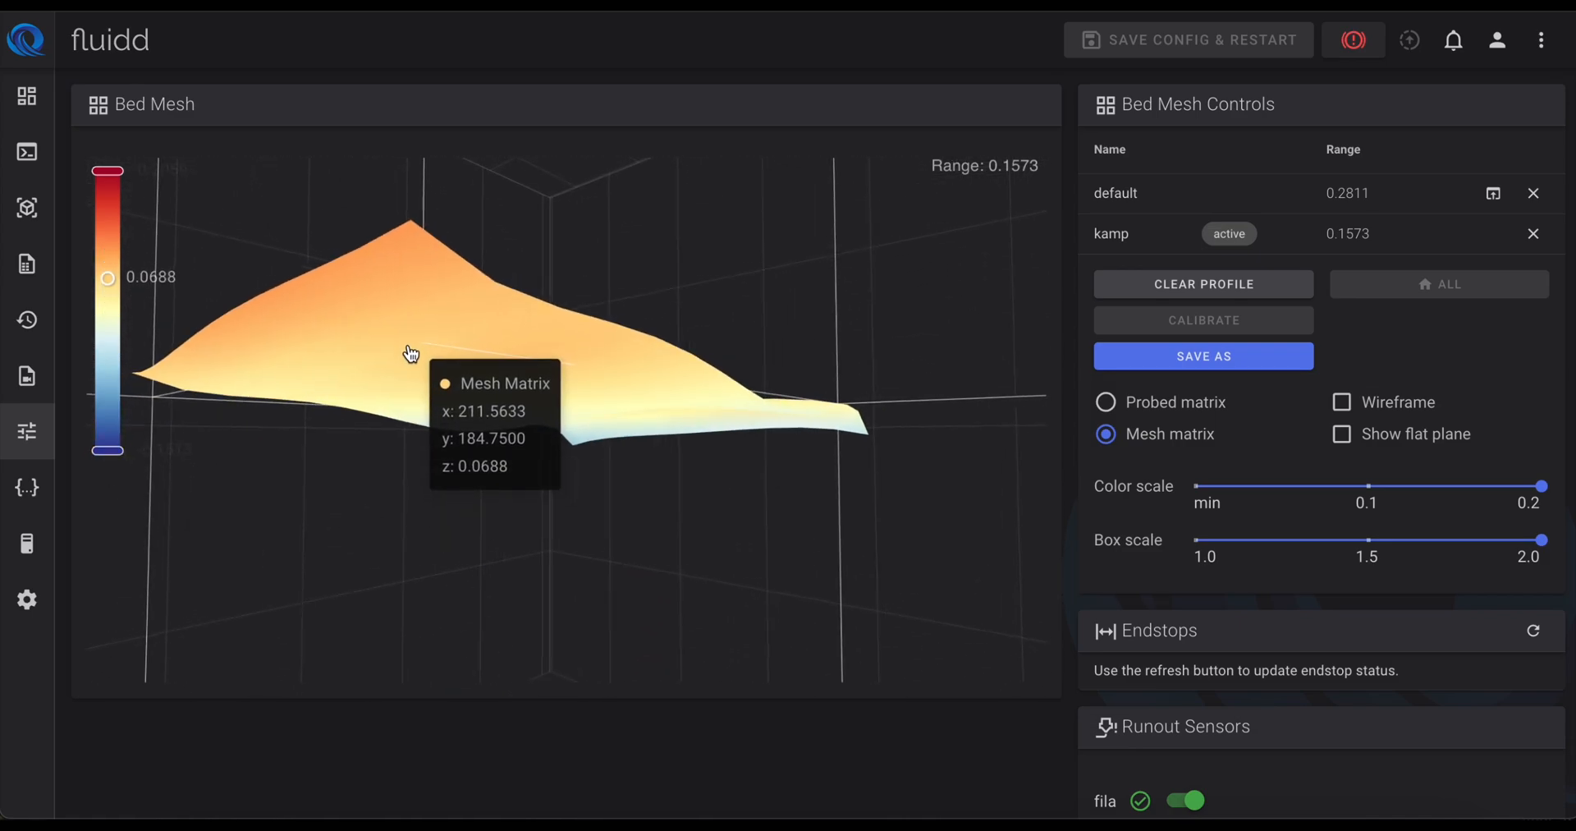
pyautogui.moveTo(410, 353); pyautogui.dragTo(306, 671)
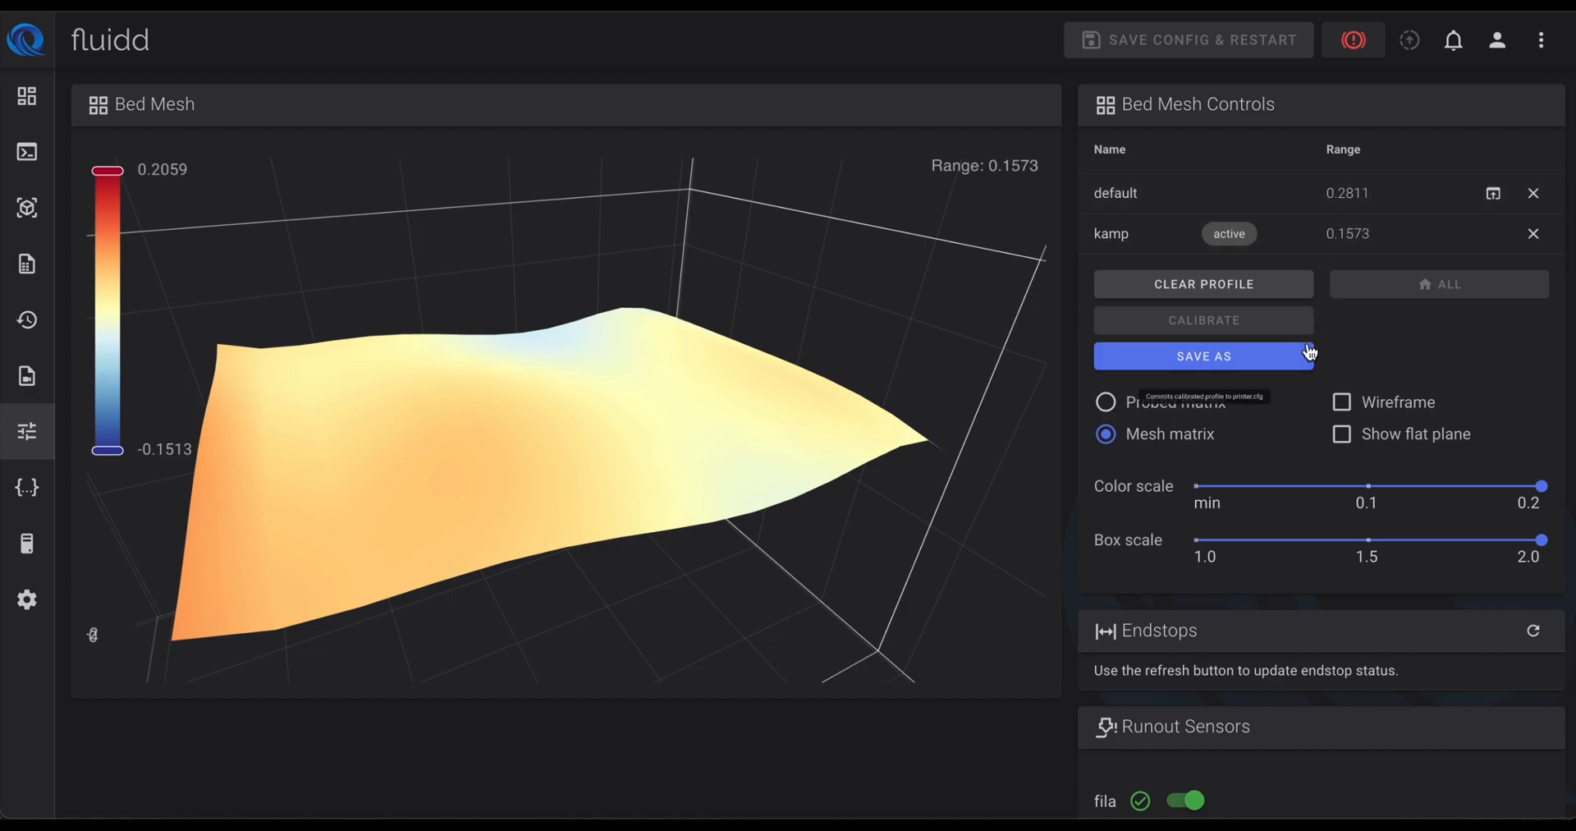
pyautogui.moveTo(1199, 521)
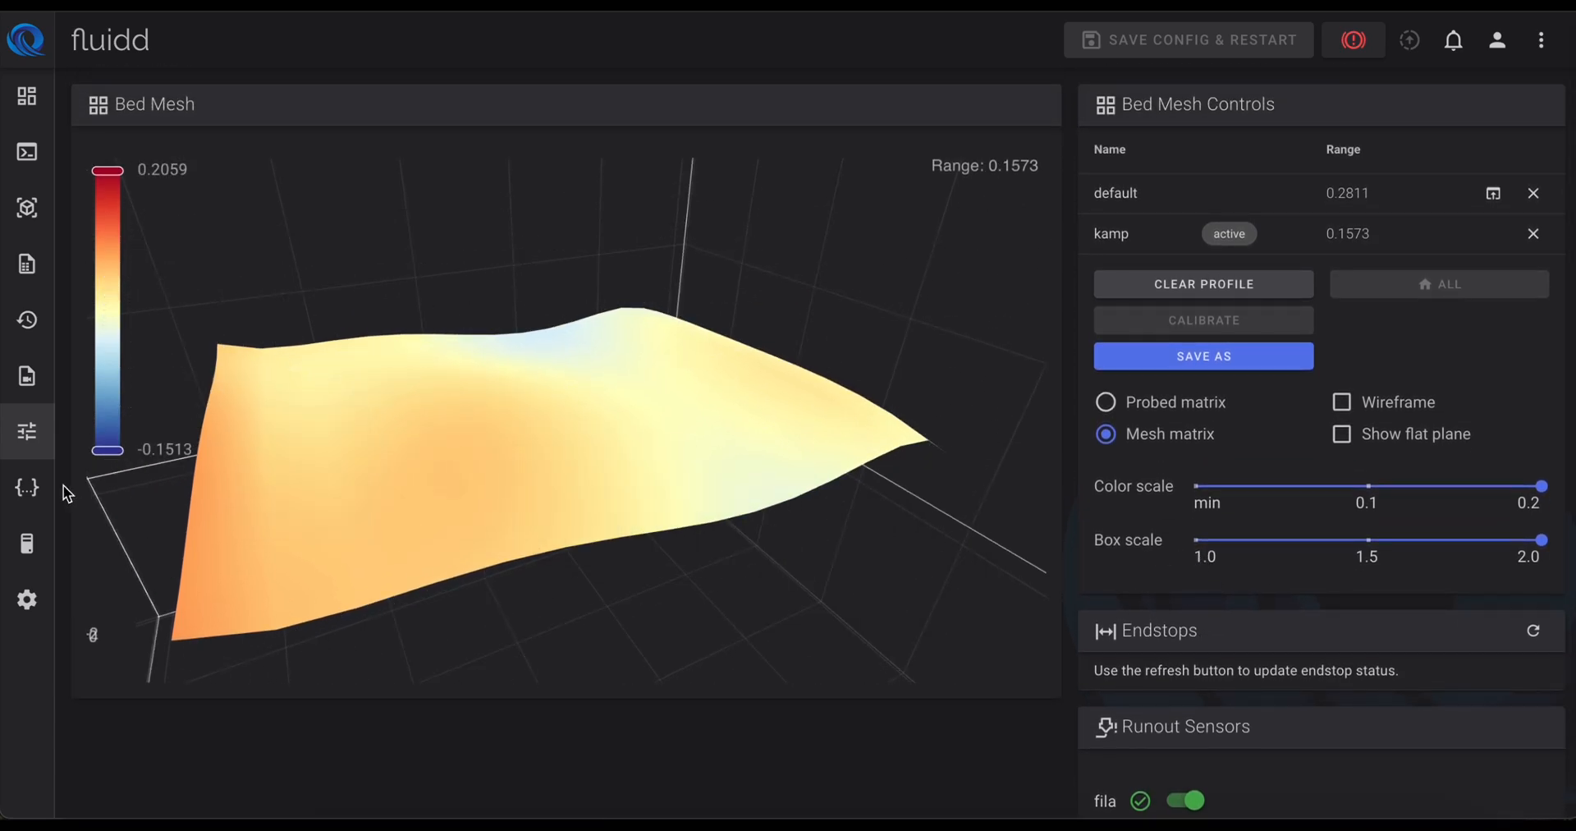
# Step: Open the Configuration Files page and scroll through printer.cfg's settings
pyautogui.click(27, 488)
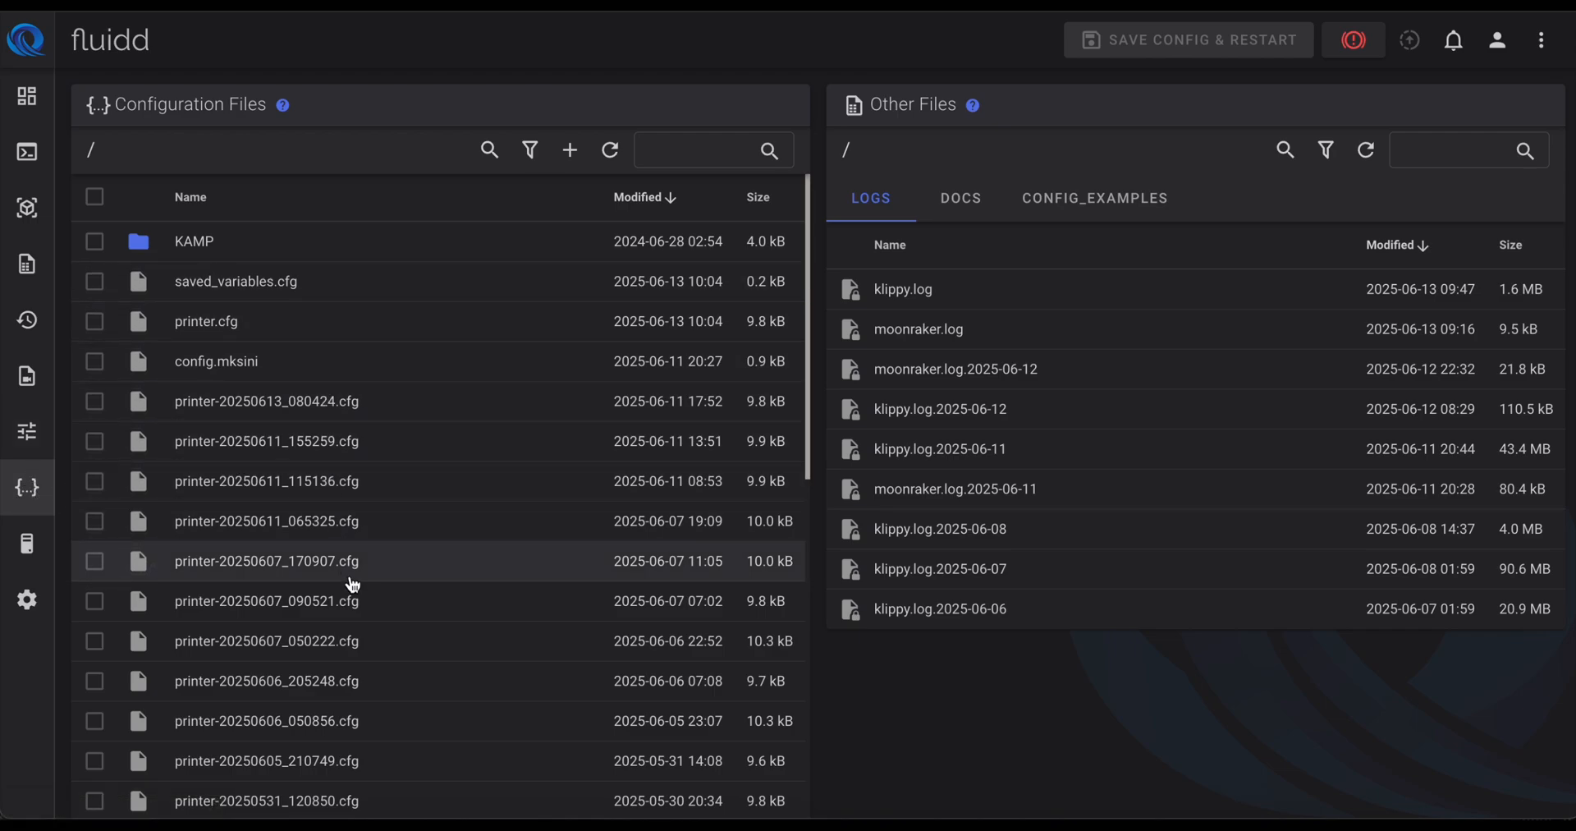
pyautogui.moveTo(420, 329)
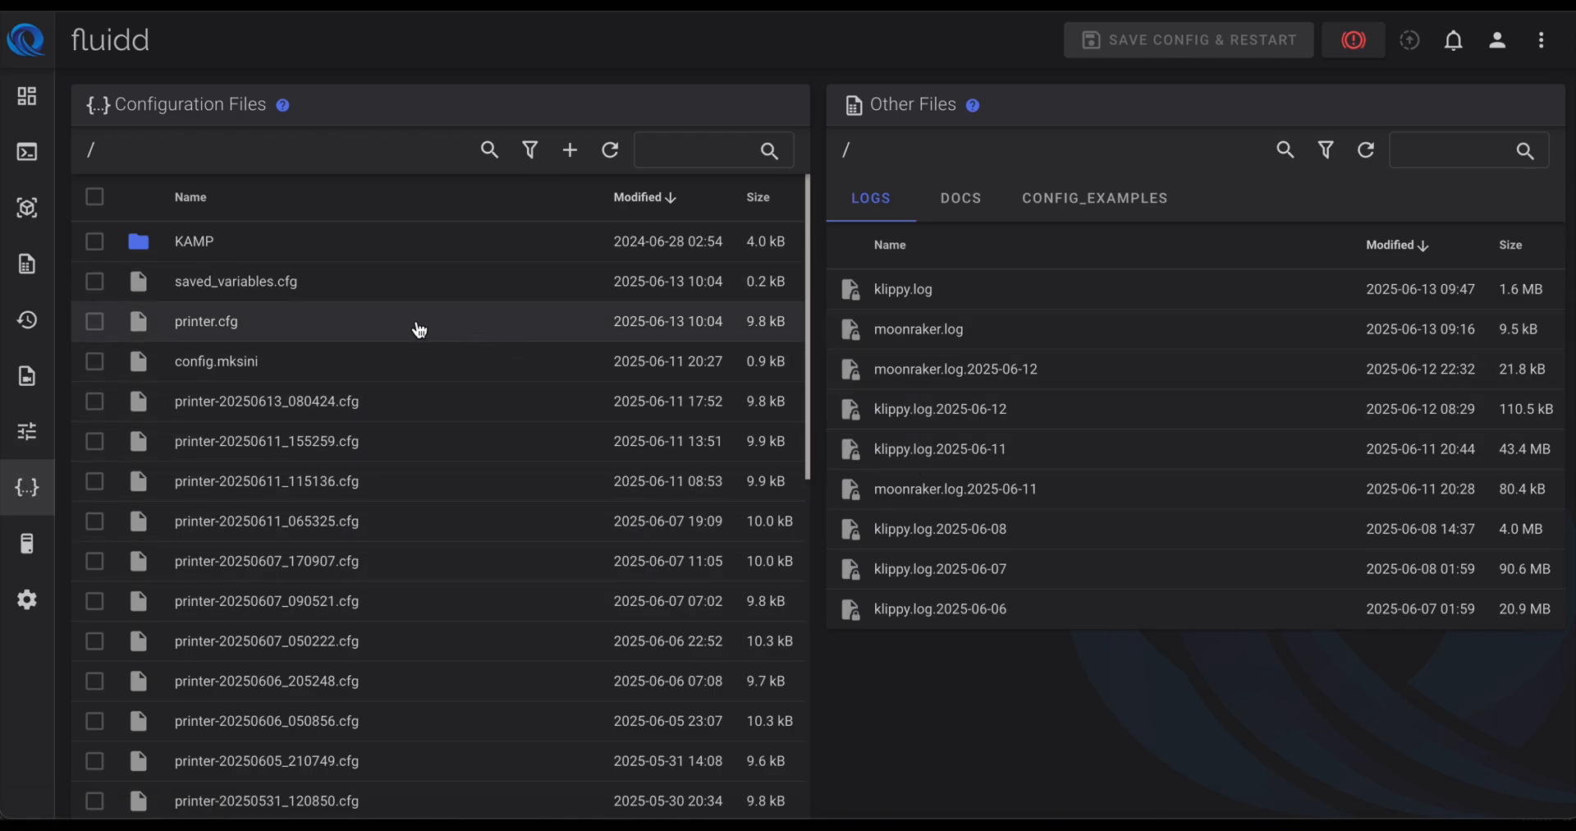
pyautogui.doubleClick(206, 321)
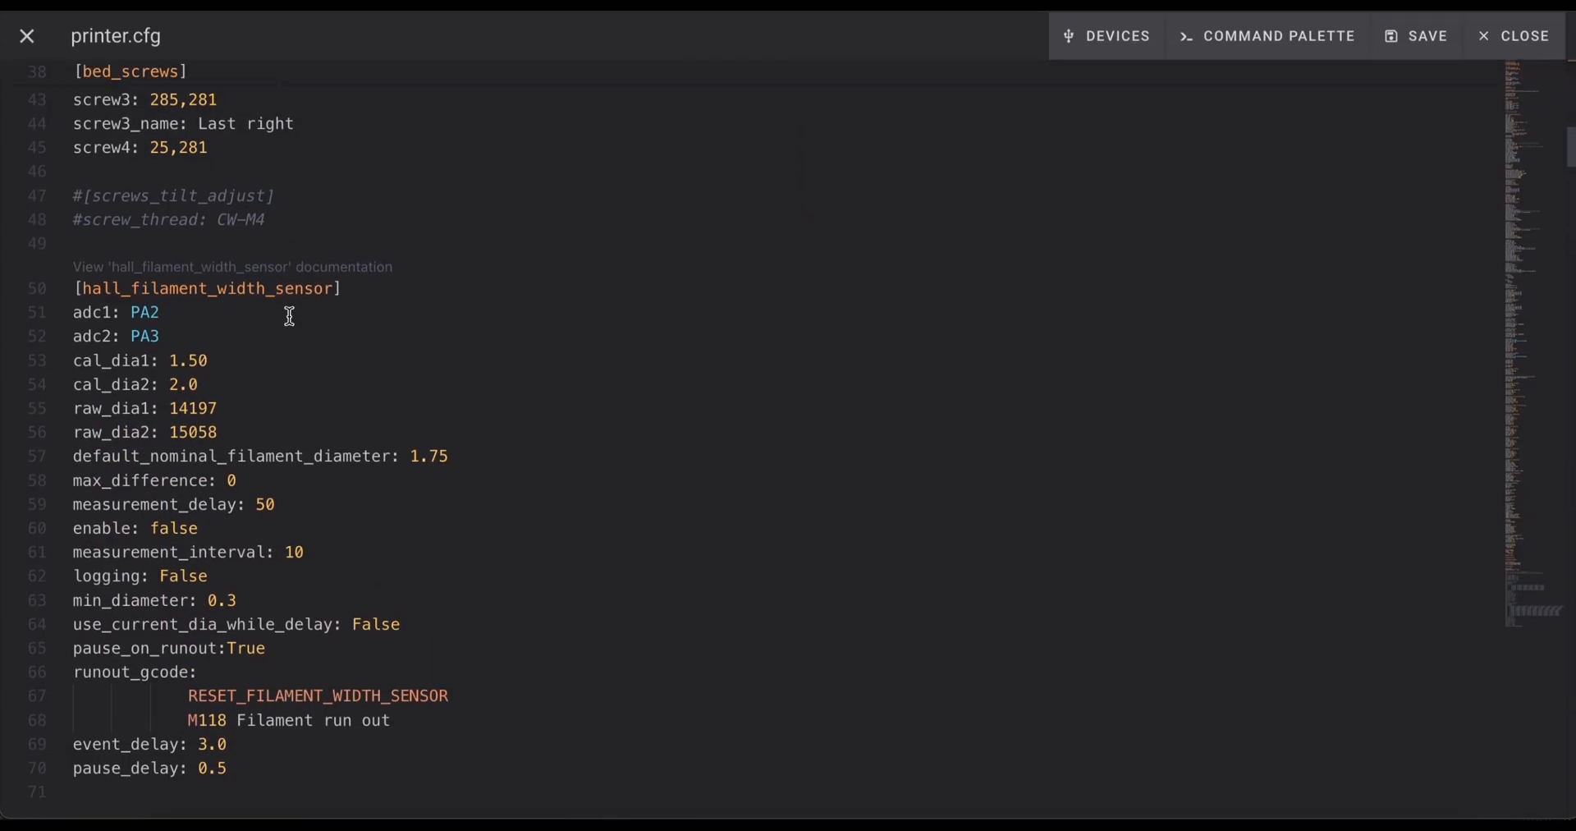
pyautogui.scroll(-3)
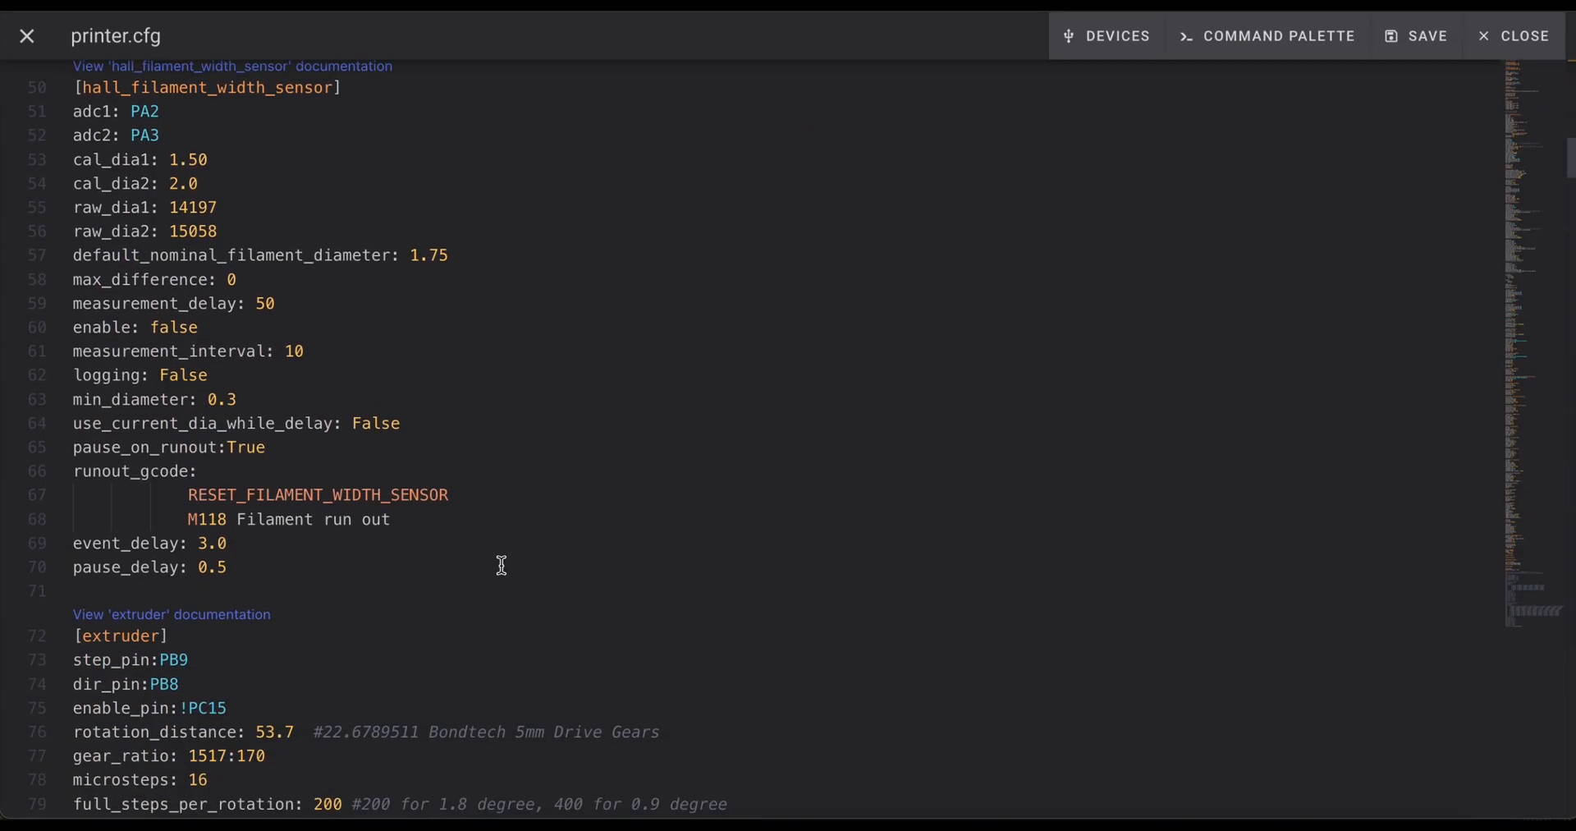
pyautogui.scroll(-3)
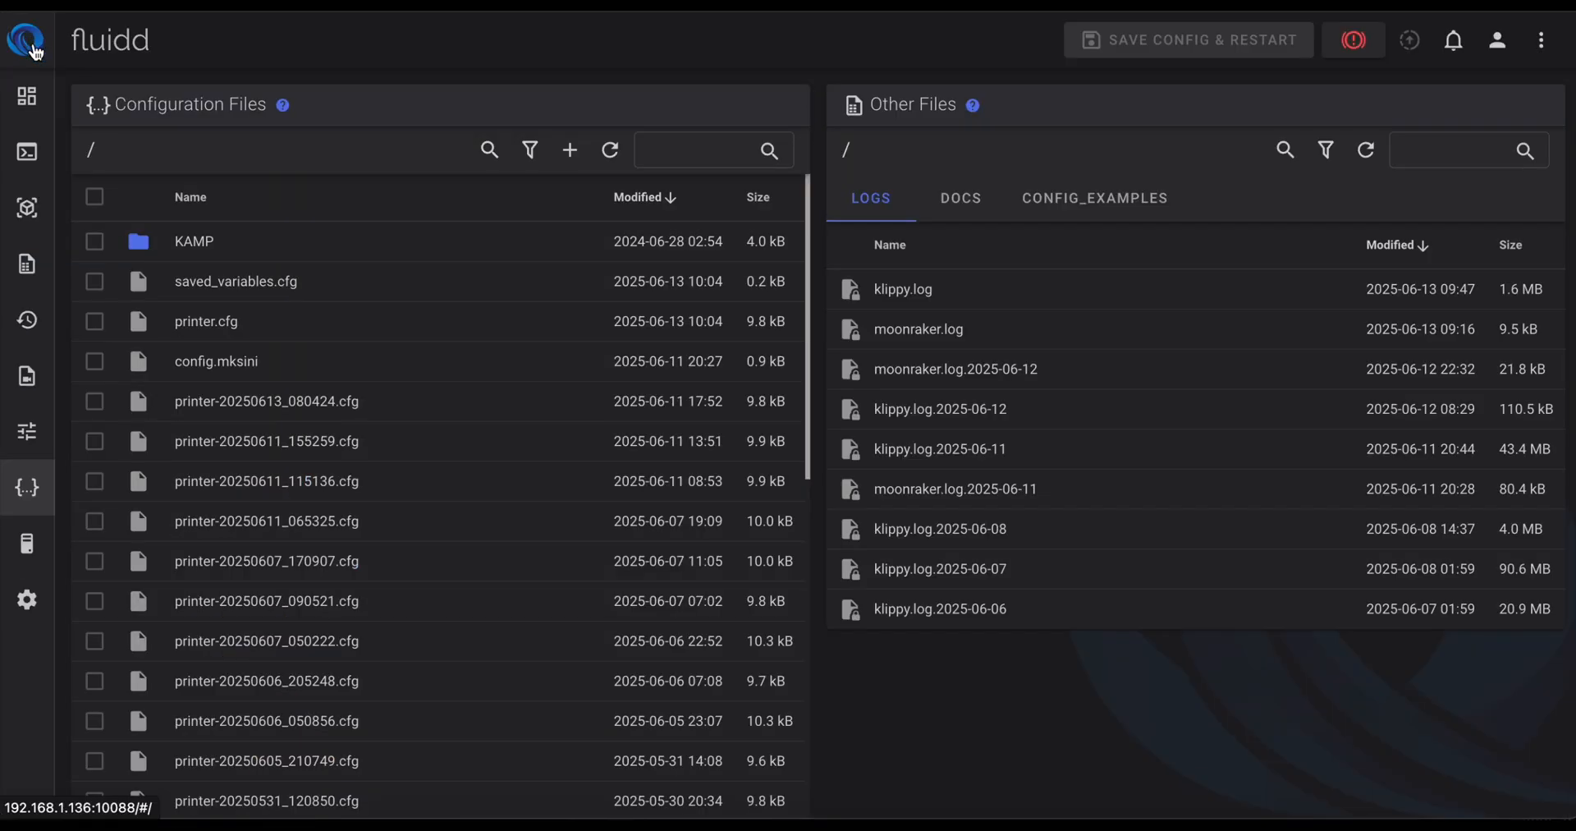
pyautogui.scroll(-3)
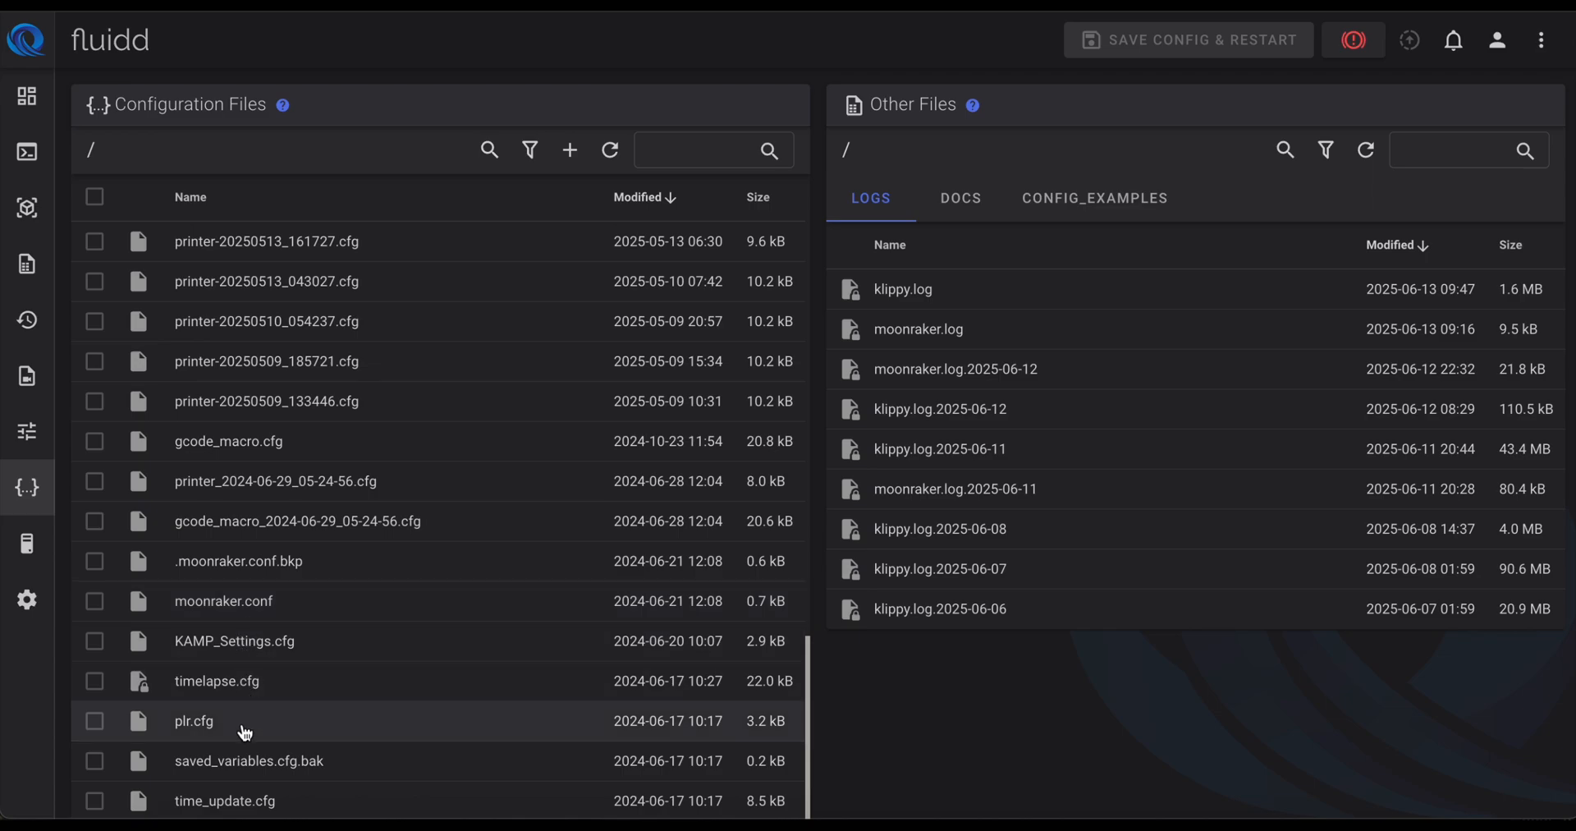
# Step: Open gcode_macro.cfg and scroll through its macros
pyautogui.doubleClick(228, 441)
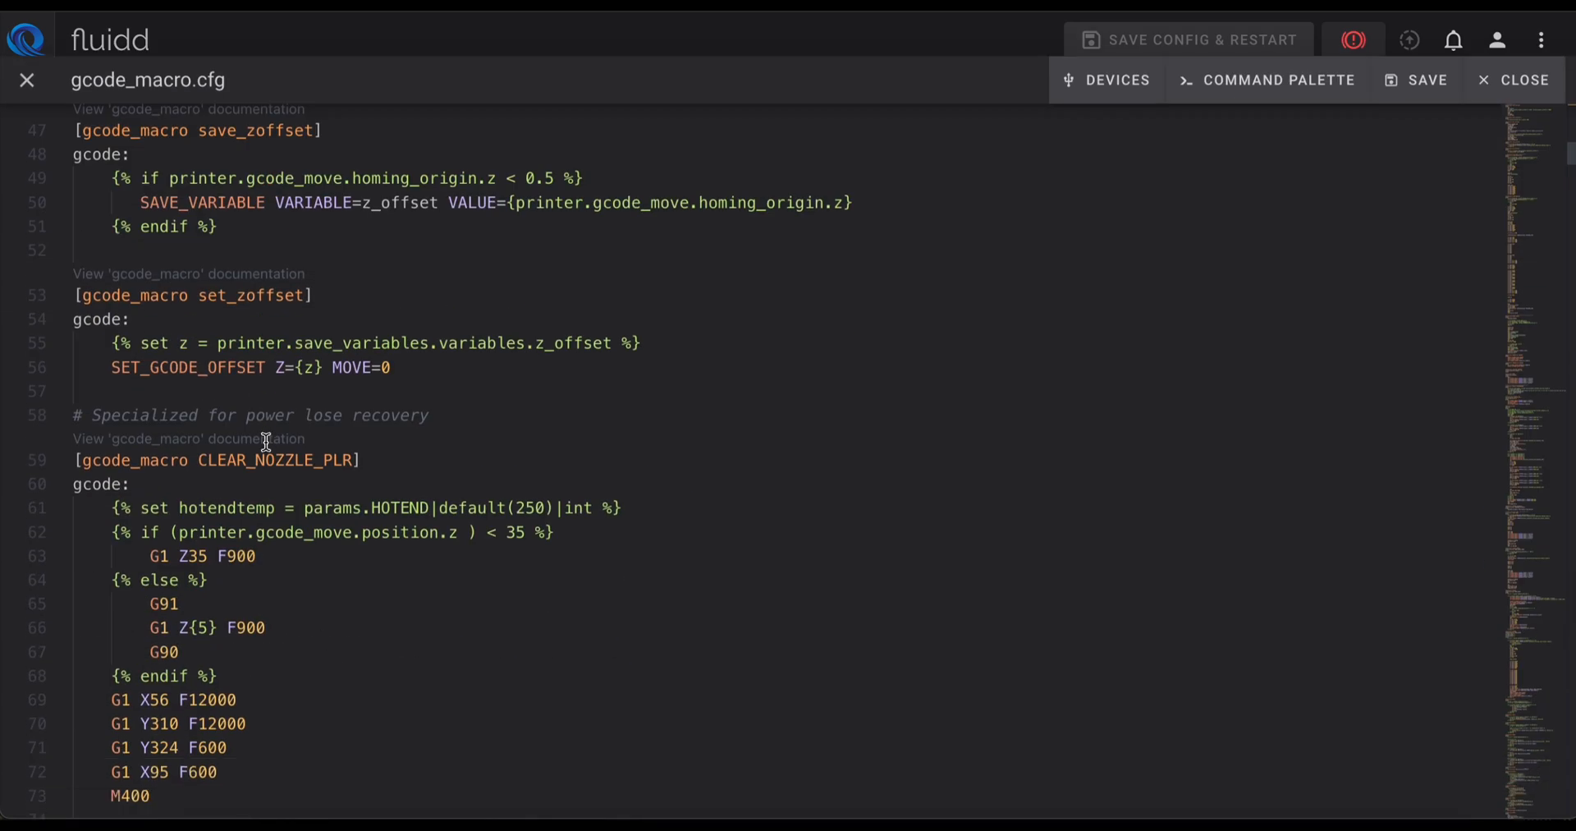
pyautogui.scroll(-3)
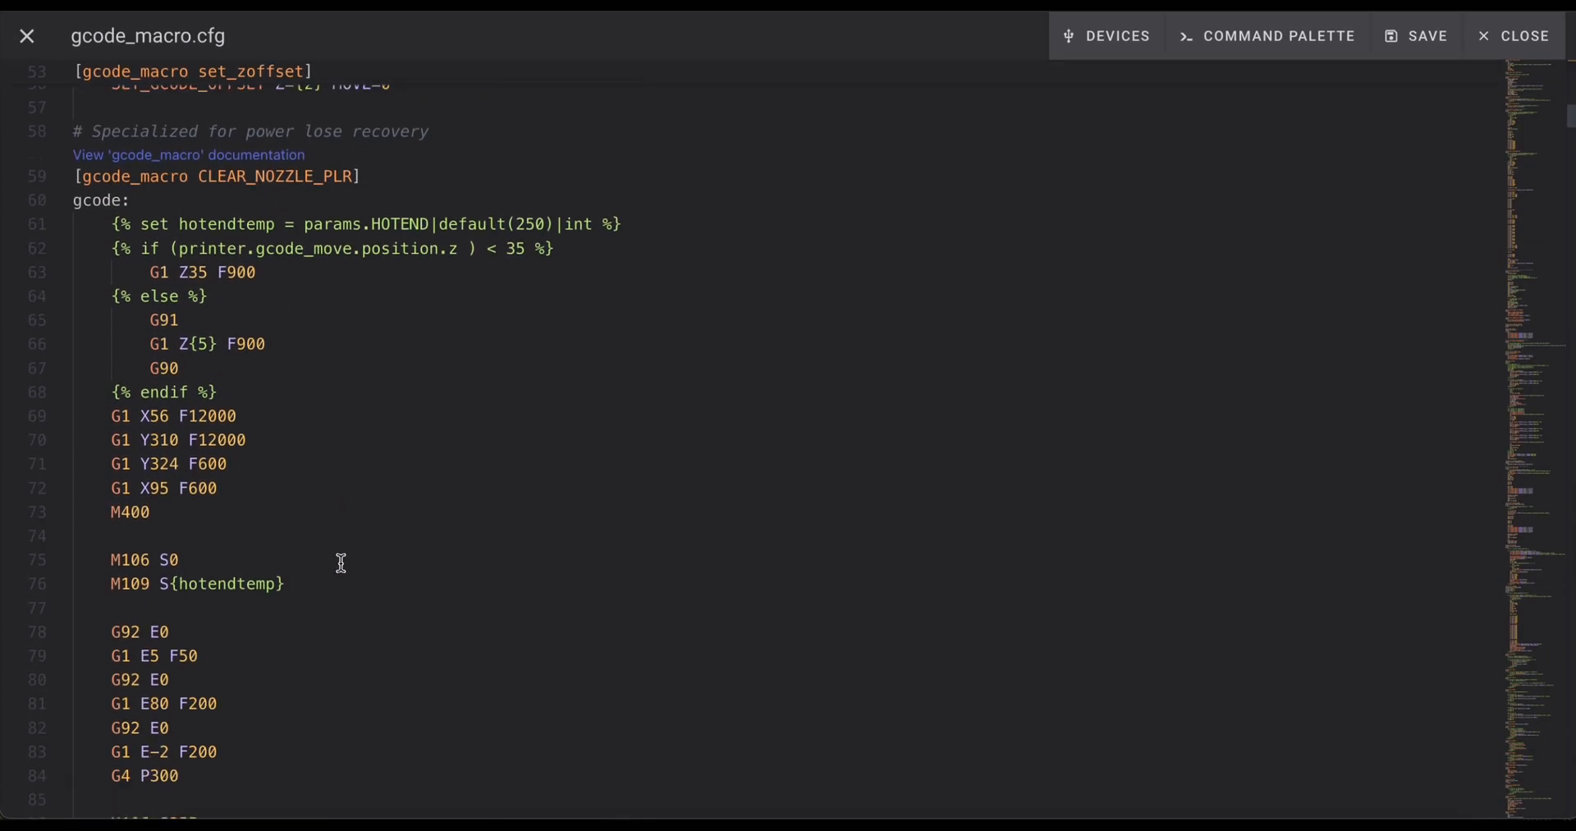
pyautogui.scroll(-3)
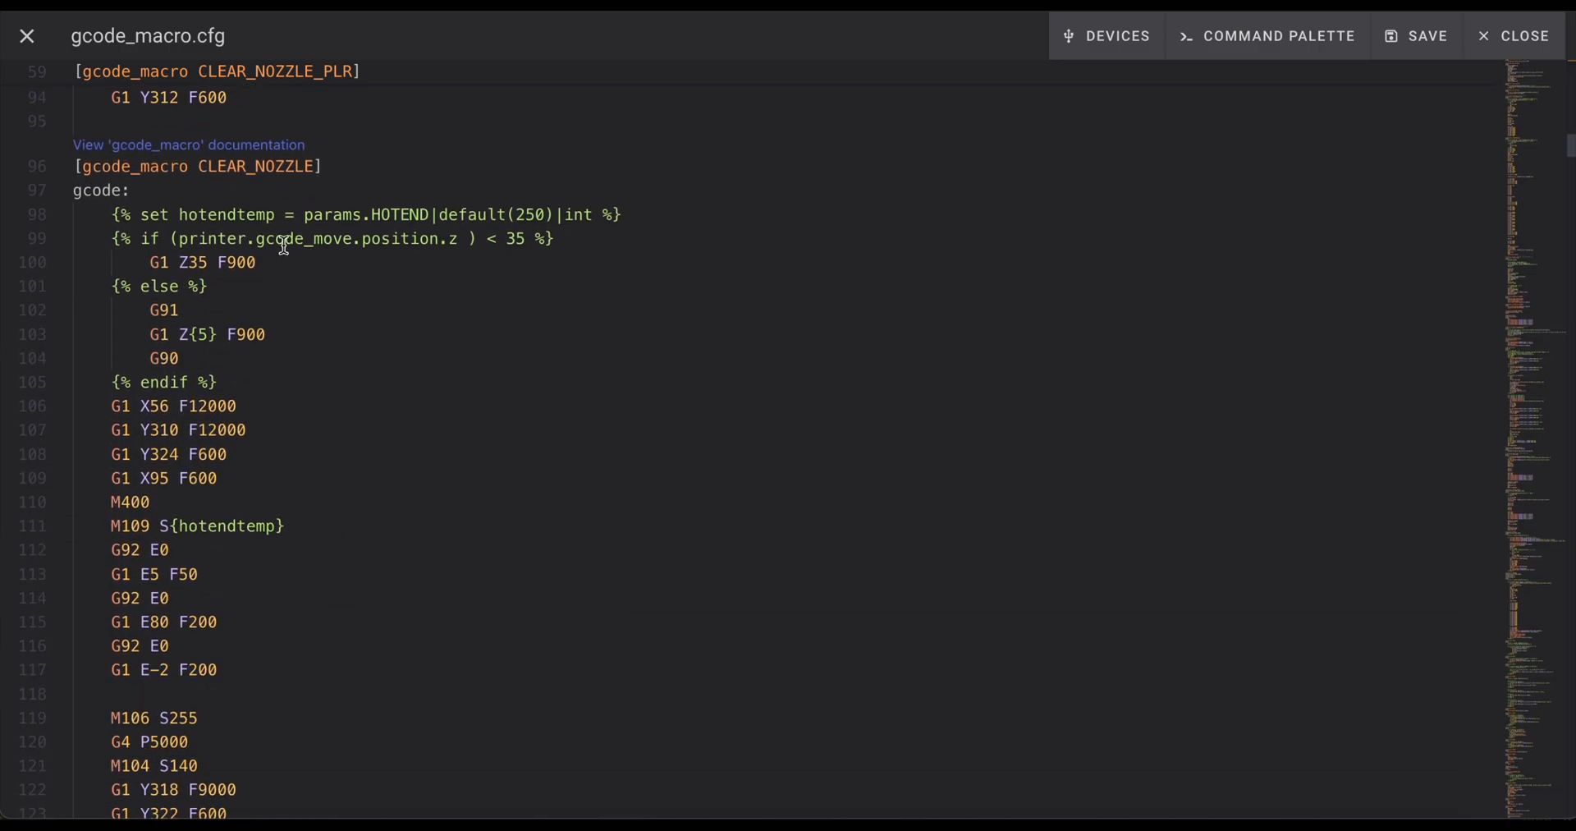
pyautogui.scroll(-3)
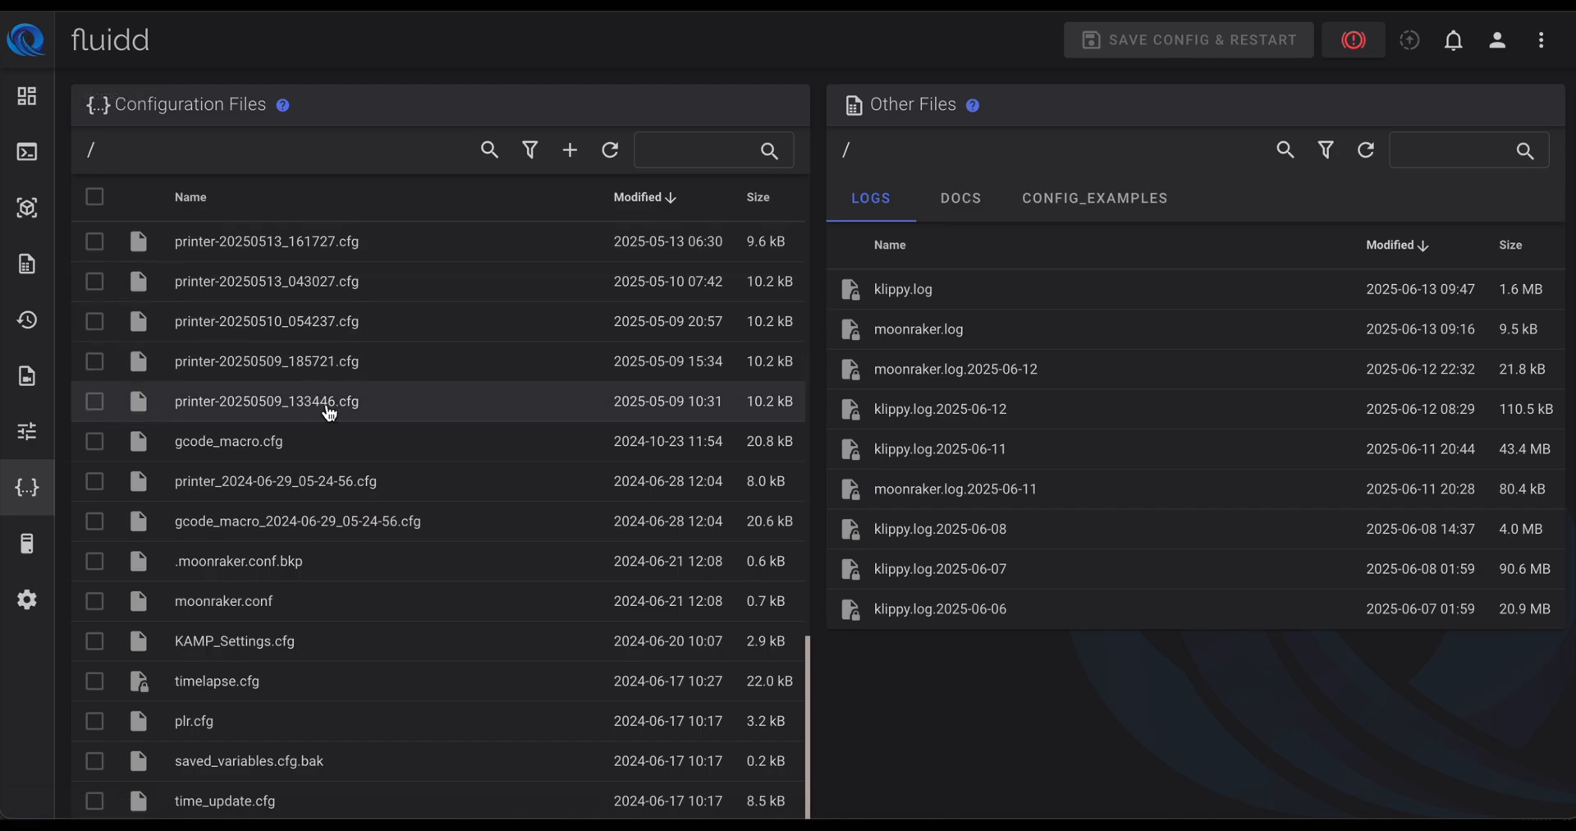
pyautogui.scroll(-3)
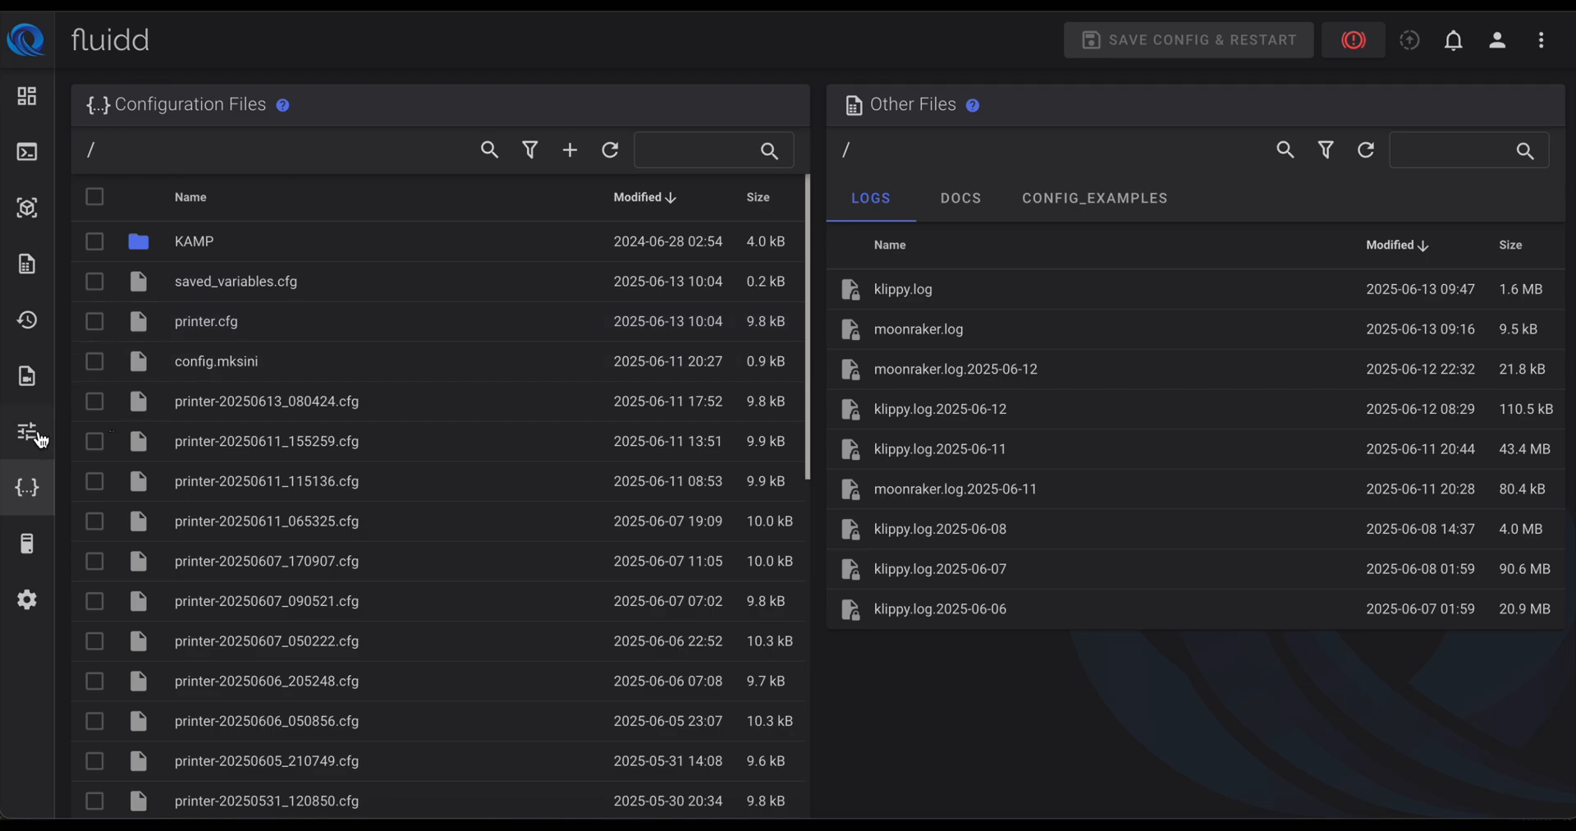
pyautogui.moveTo(27, 548)
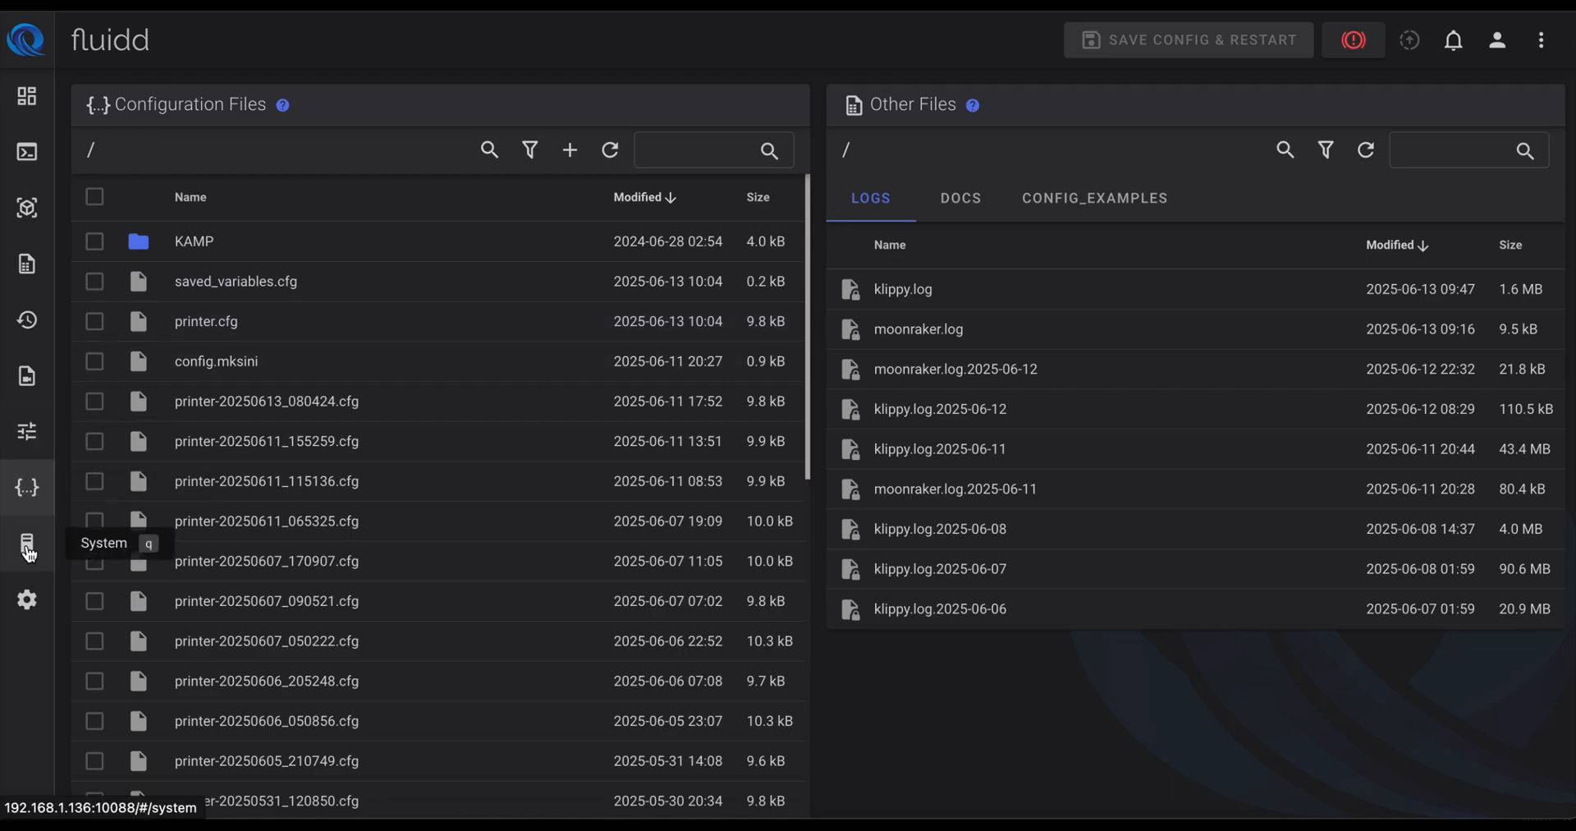
# Step: Open System Information and scroll to the host, disk, load and MCU details
pyautogui.click(27, 543)
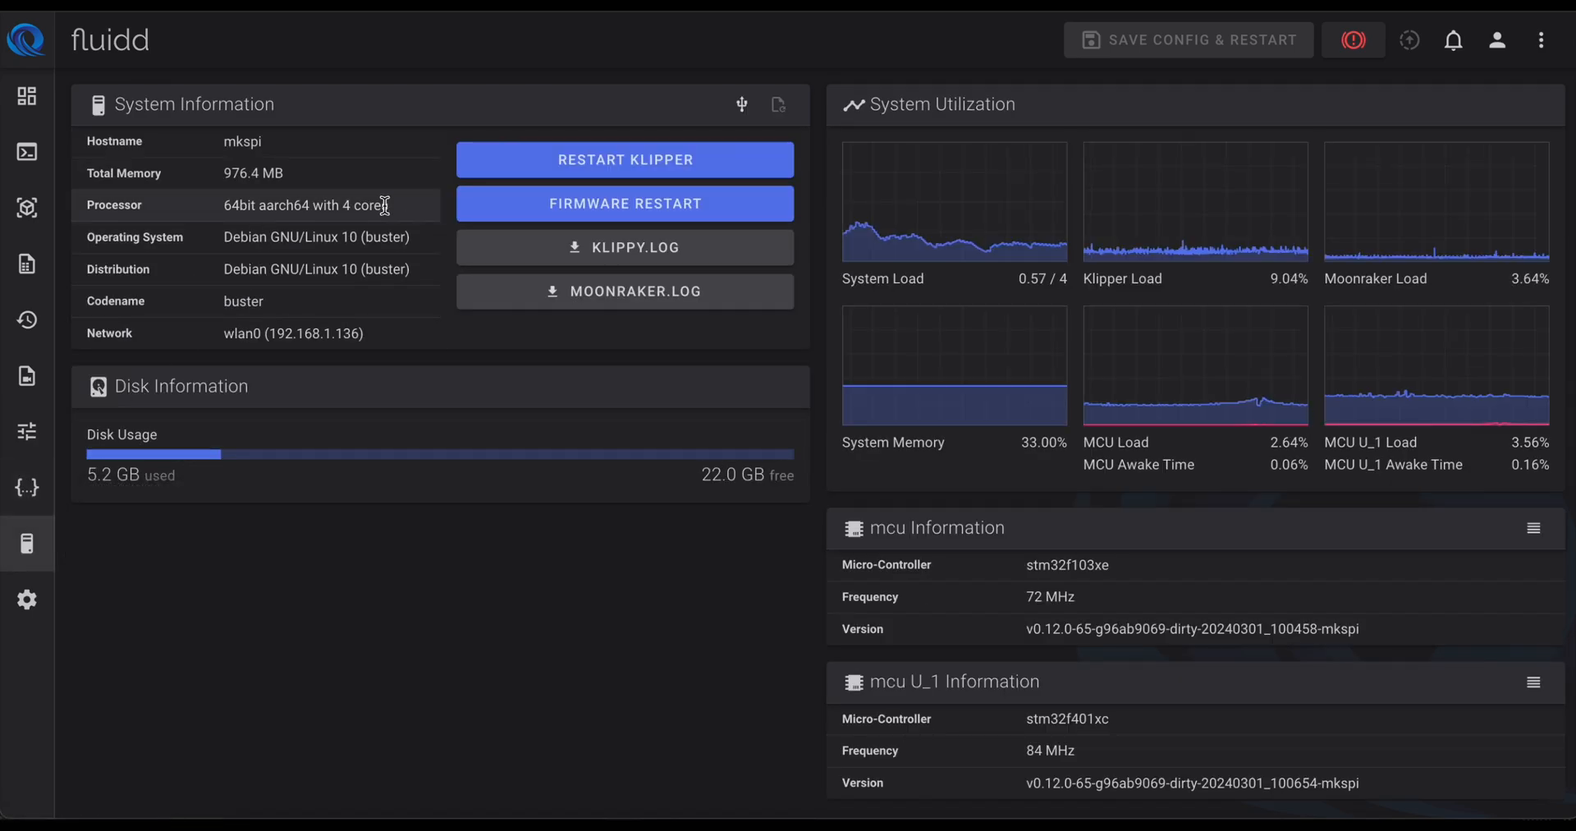
pyautogui.moveTo(966, 251)
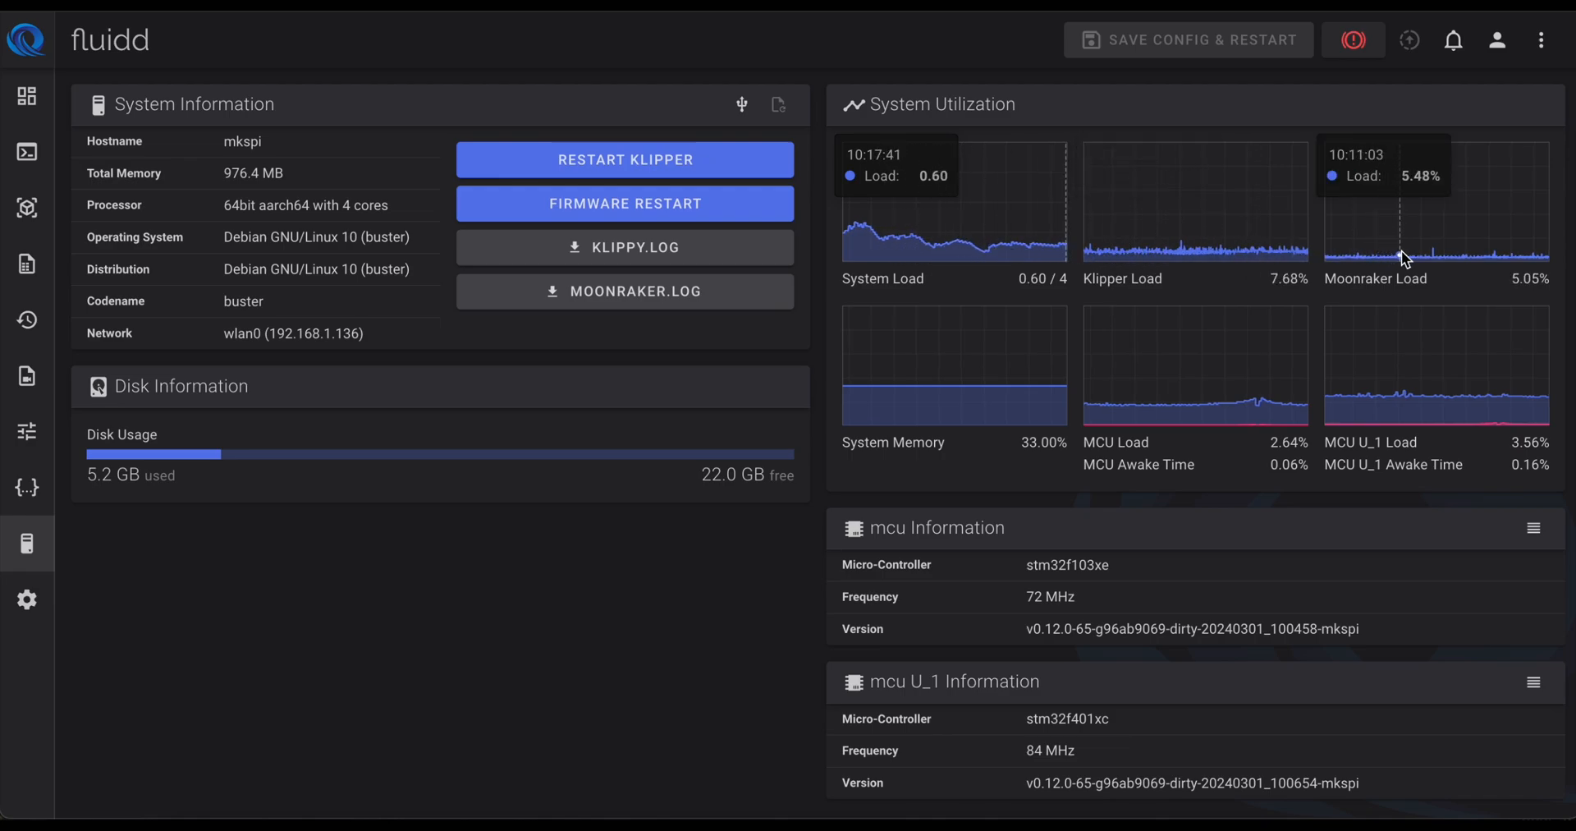
pyautogui.moveTo(1478, 367)
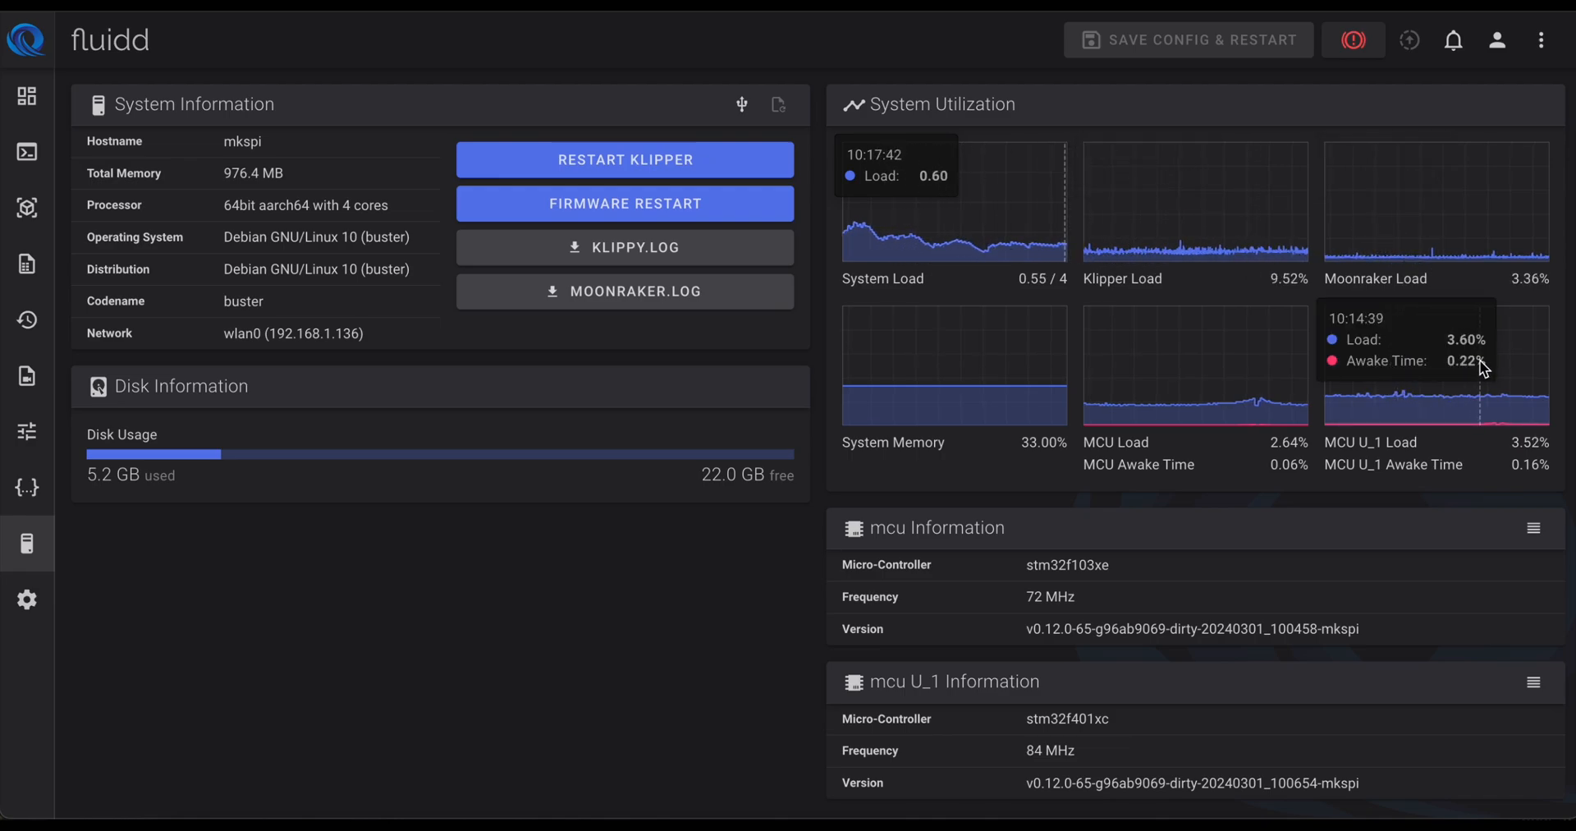
pyautogui.moveTo(925, 404)
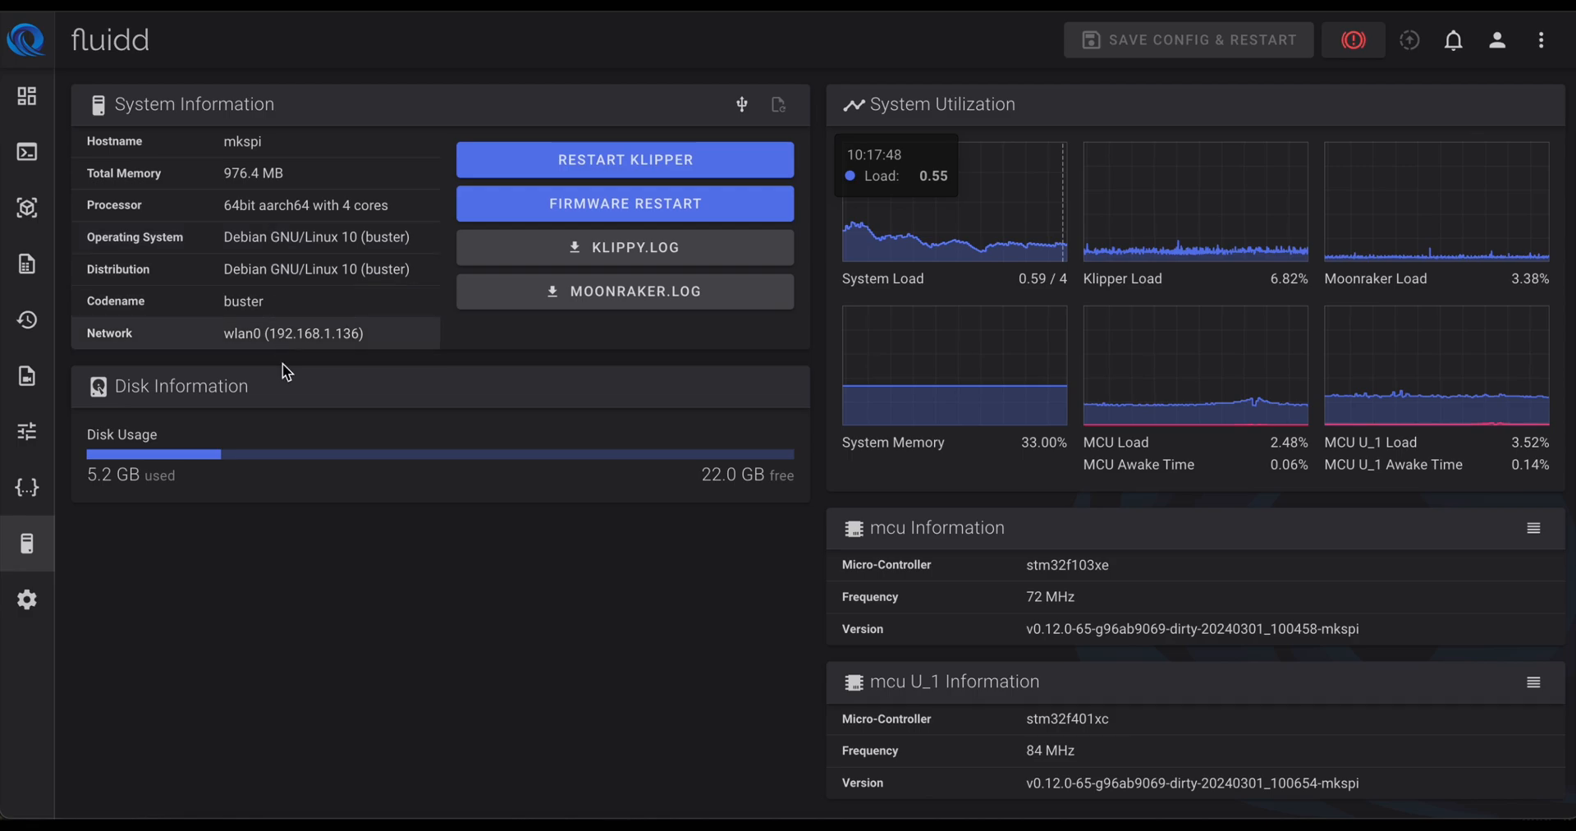
pyautogui.scroll(-3)
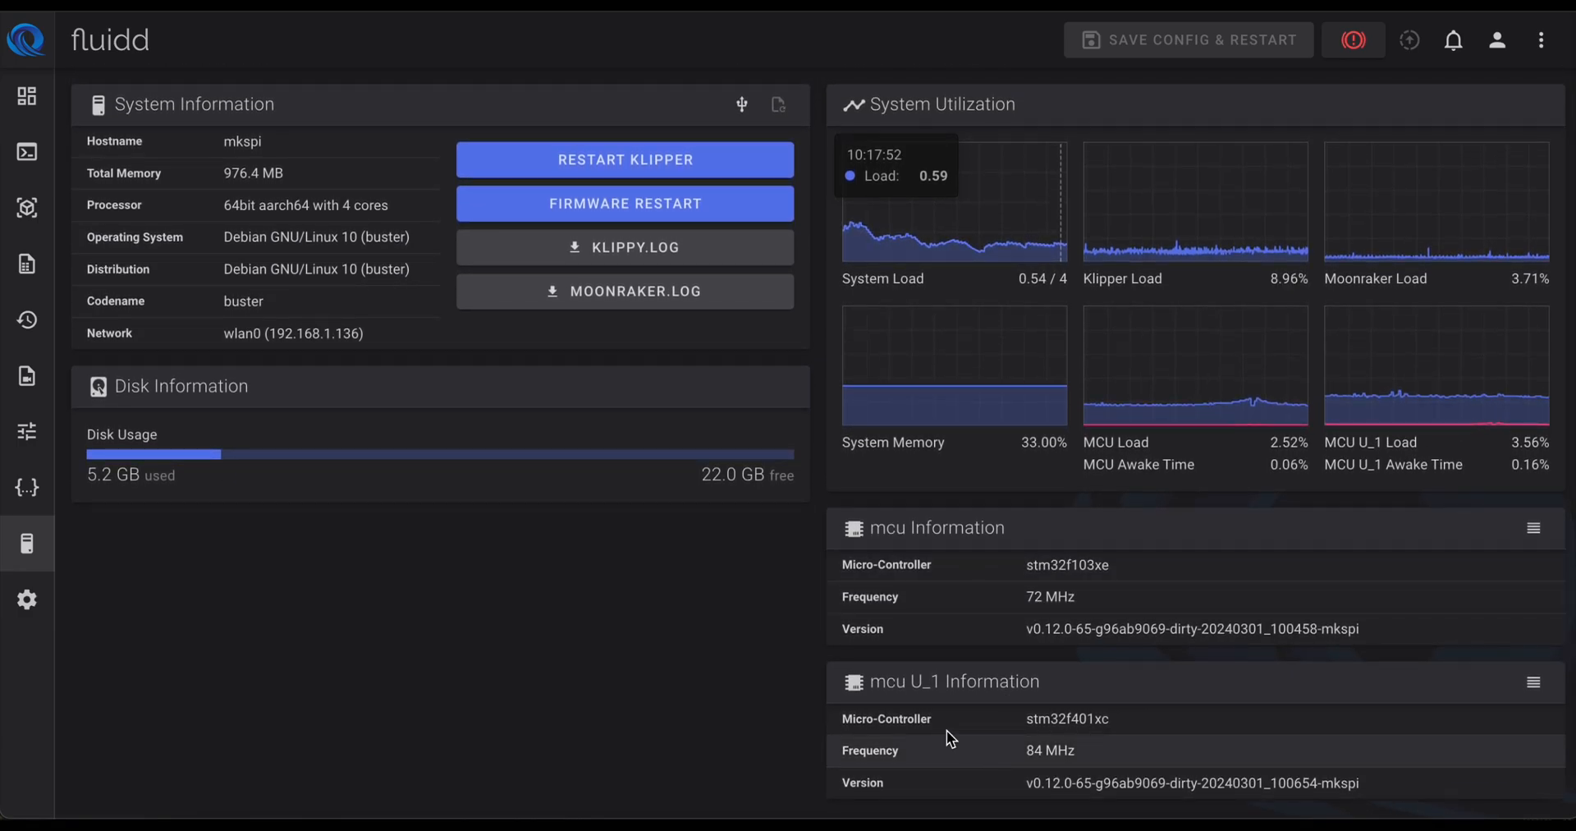
pyautogui.moveTo(66, 589)
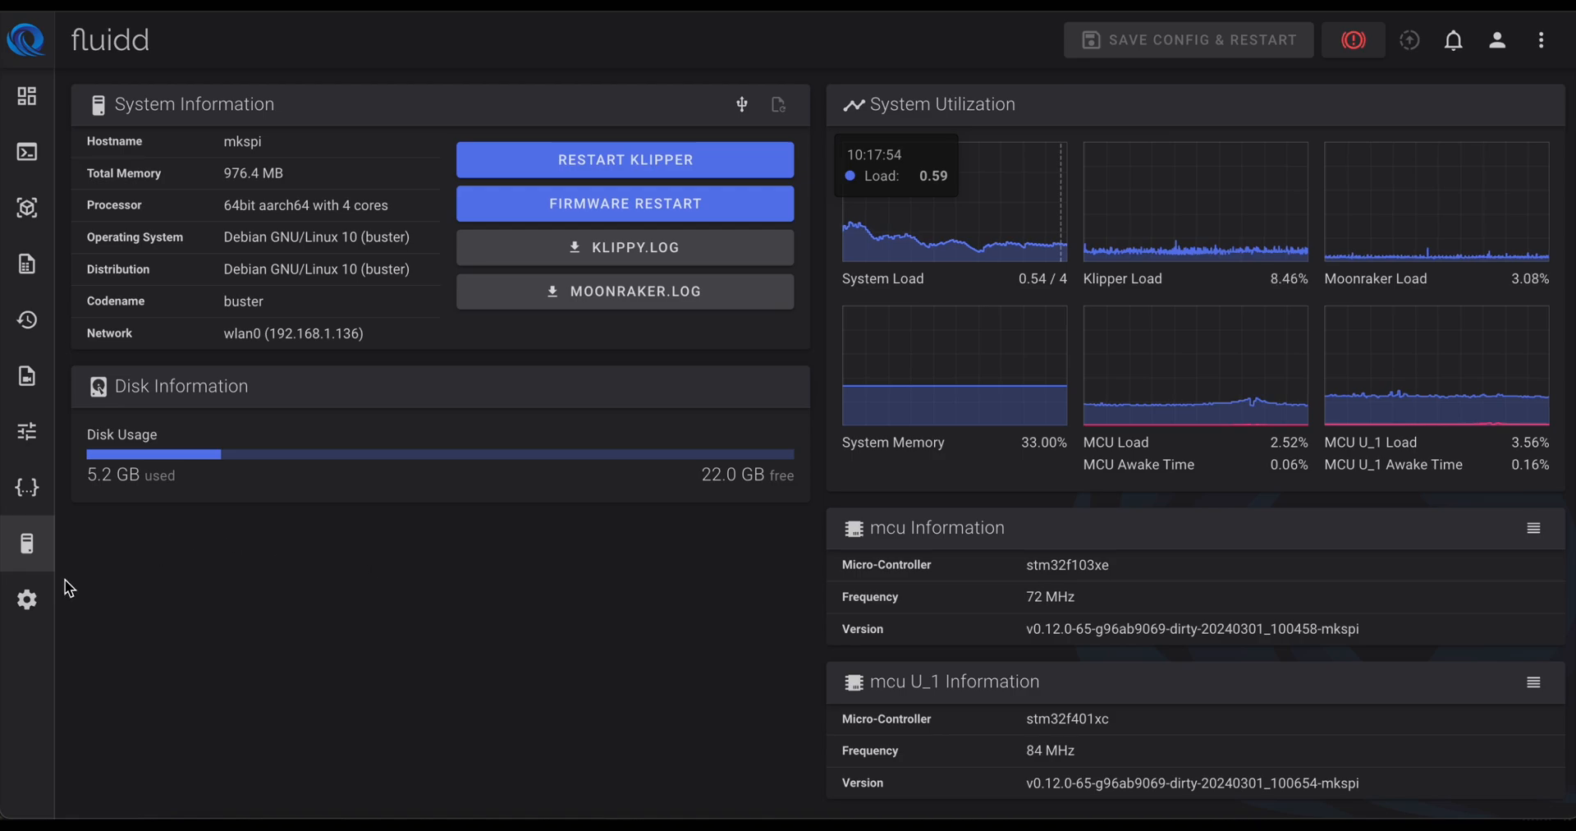
# Step: Open Settings and scroll from General through Theme, Tool, Gcode Preview to Timelapse
pyautogui.click(26, 599)
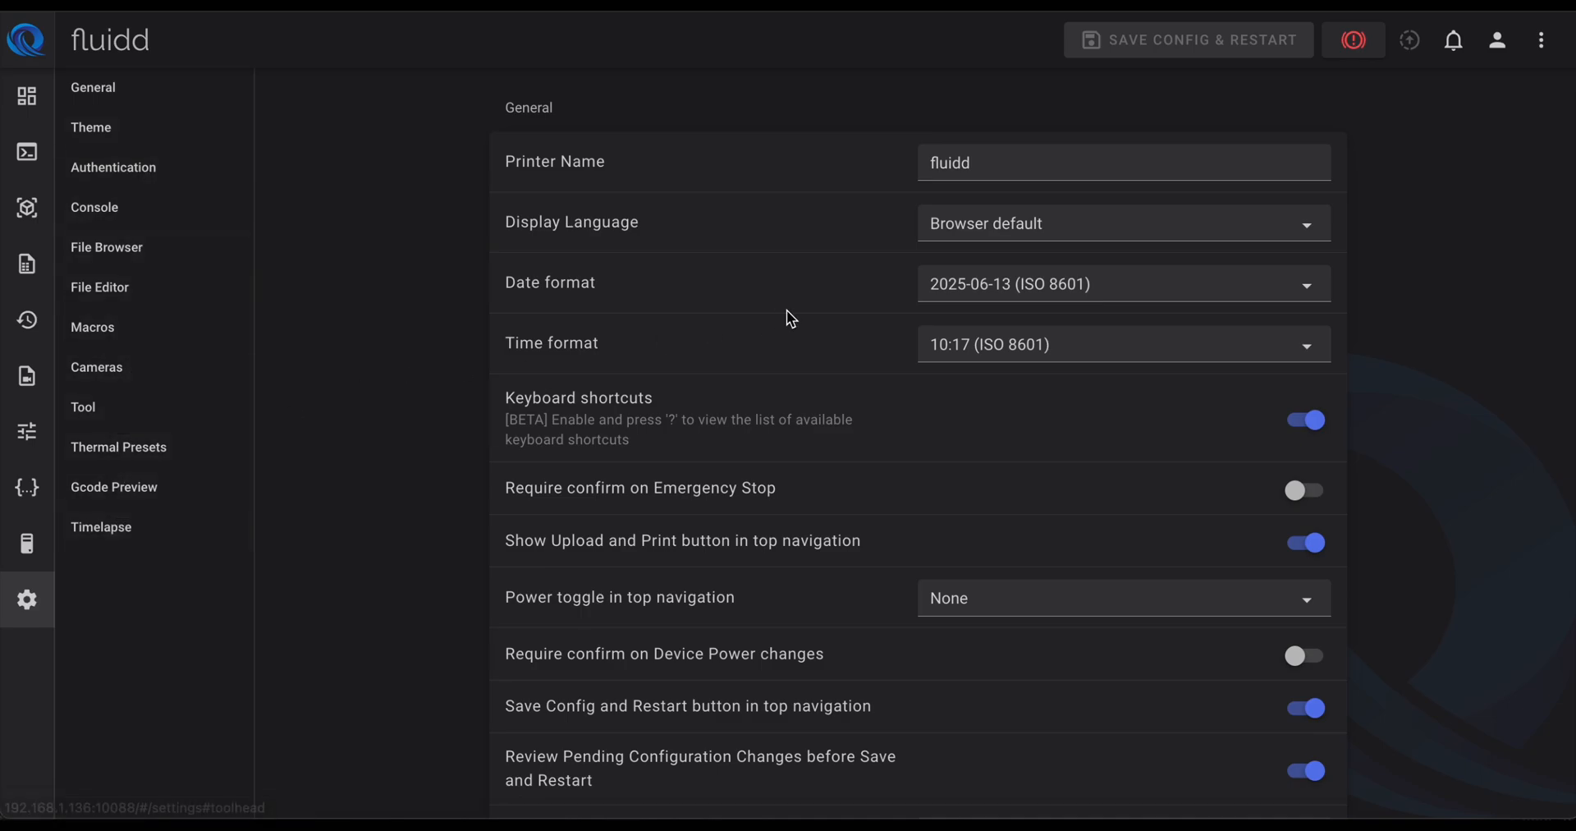
pyautogui.scroll(-3)
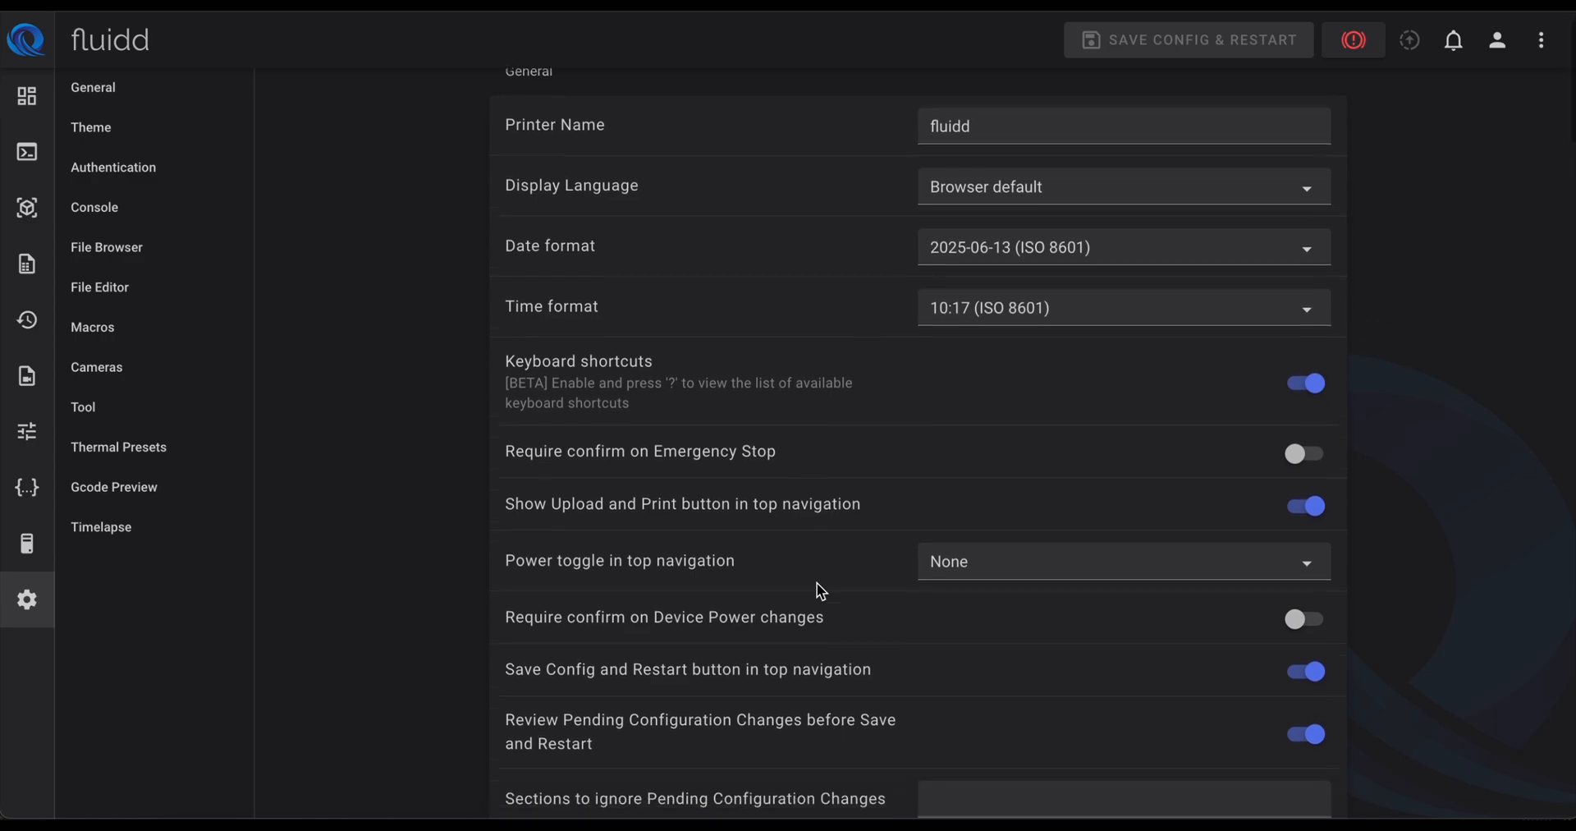
pyautogui.scroll(-3)
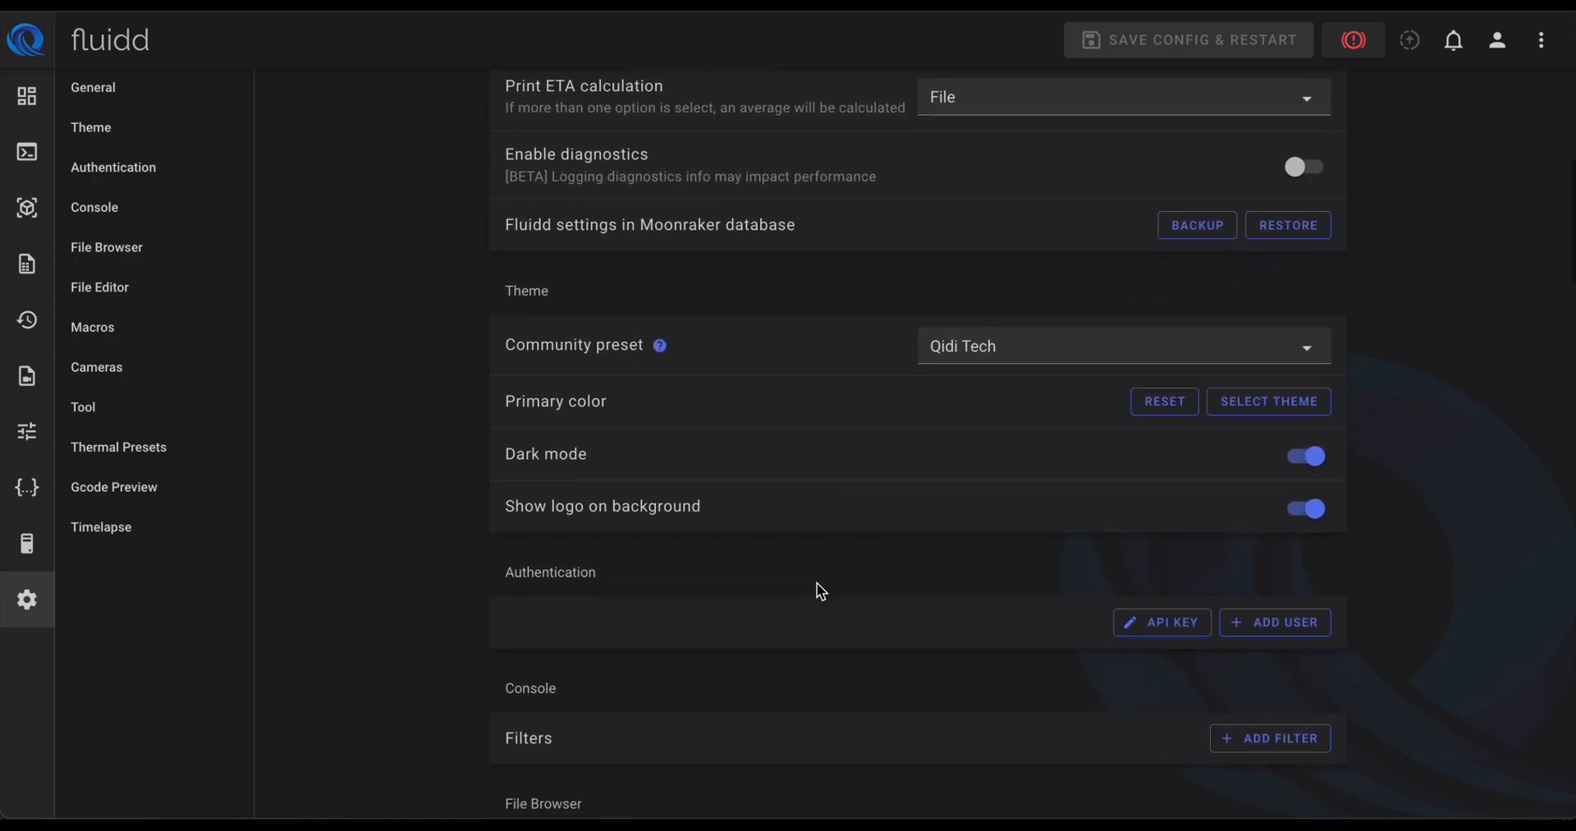
pyautogui.scroll(-3)
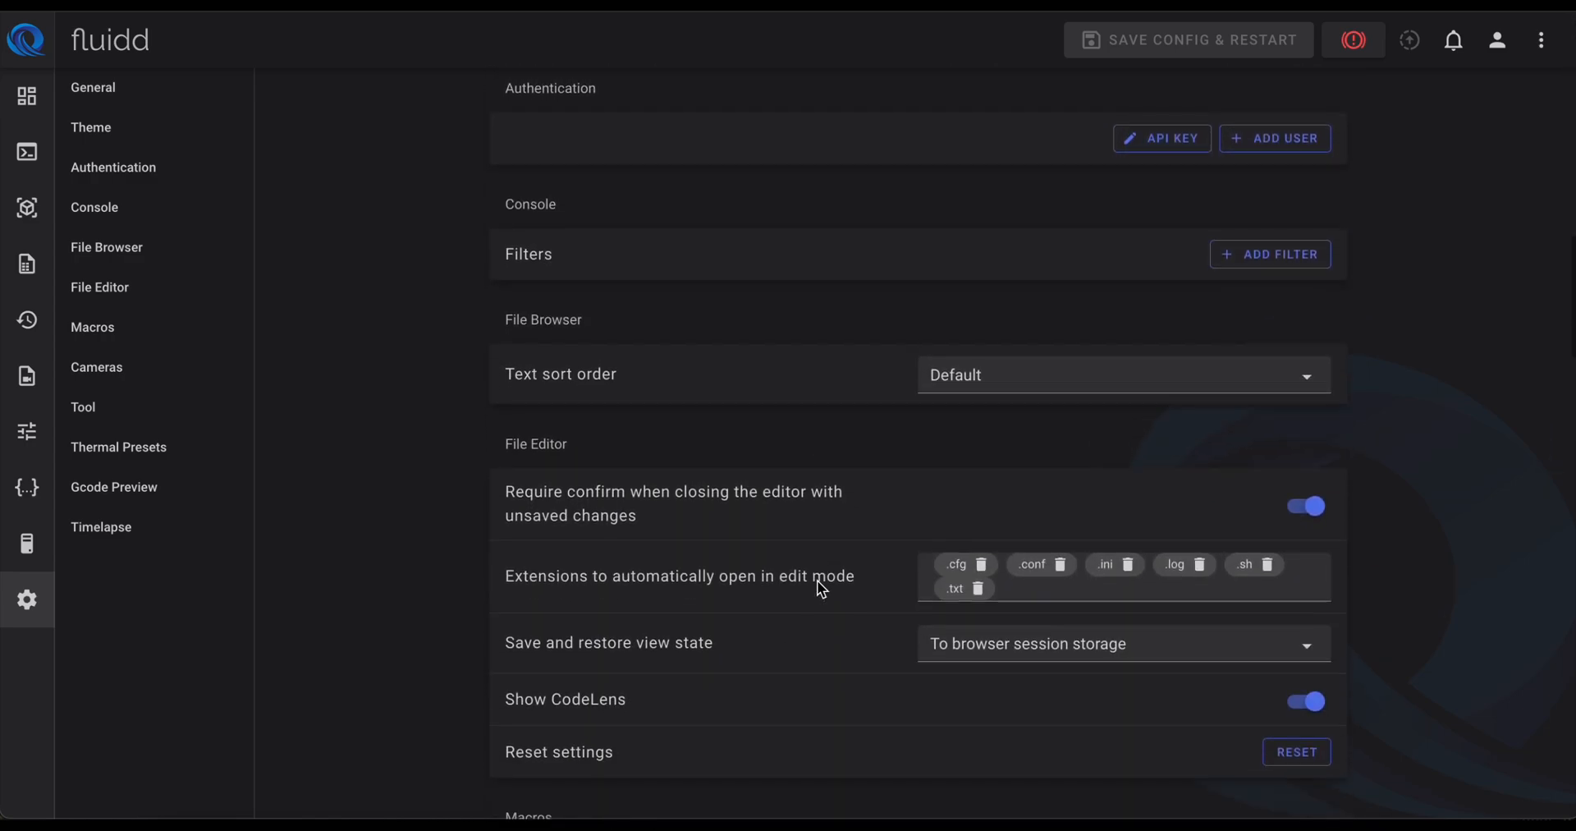
pyautogui.scroll(-3)
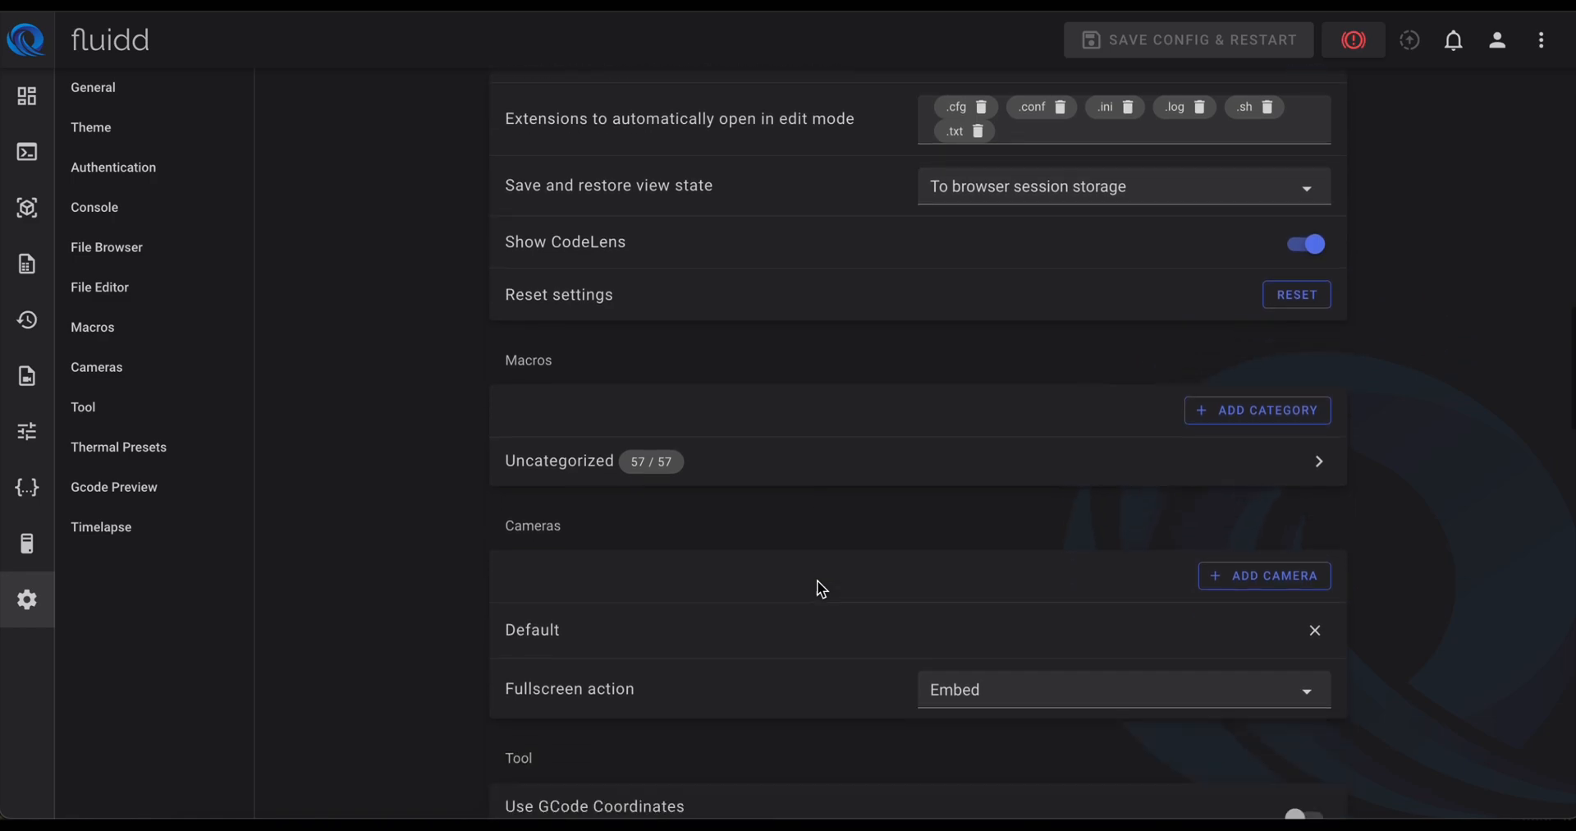
pyautogui.scroll(-3)
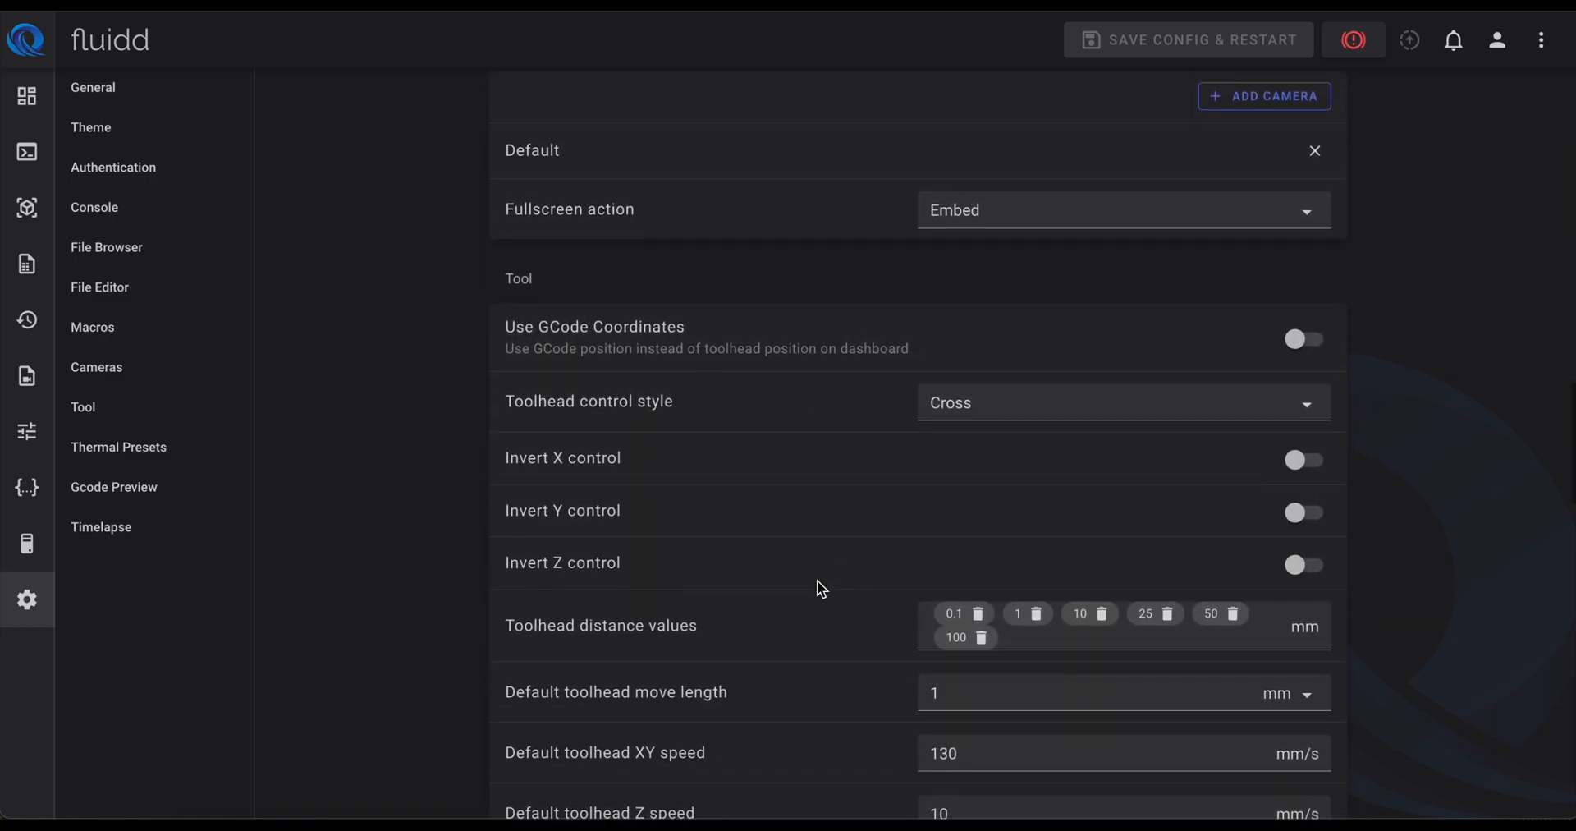
pyautogui.scroll(-3)
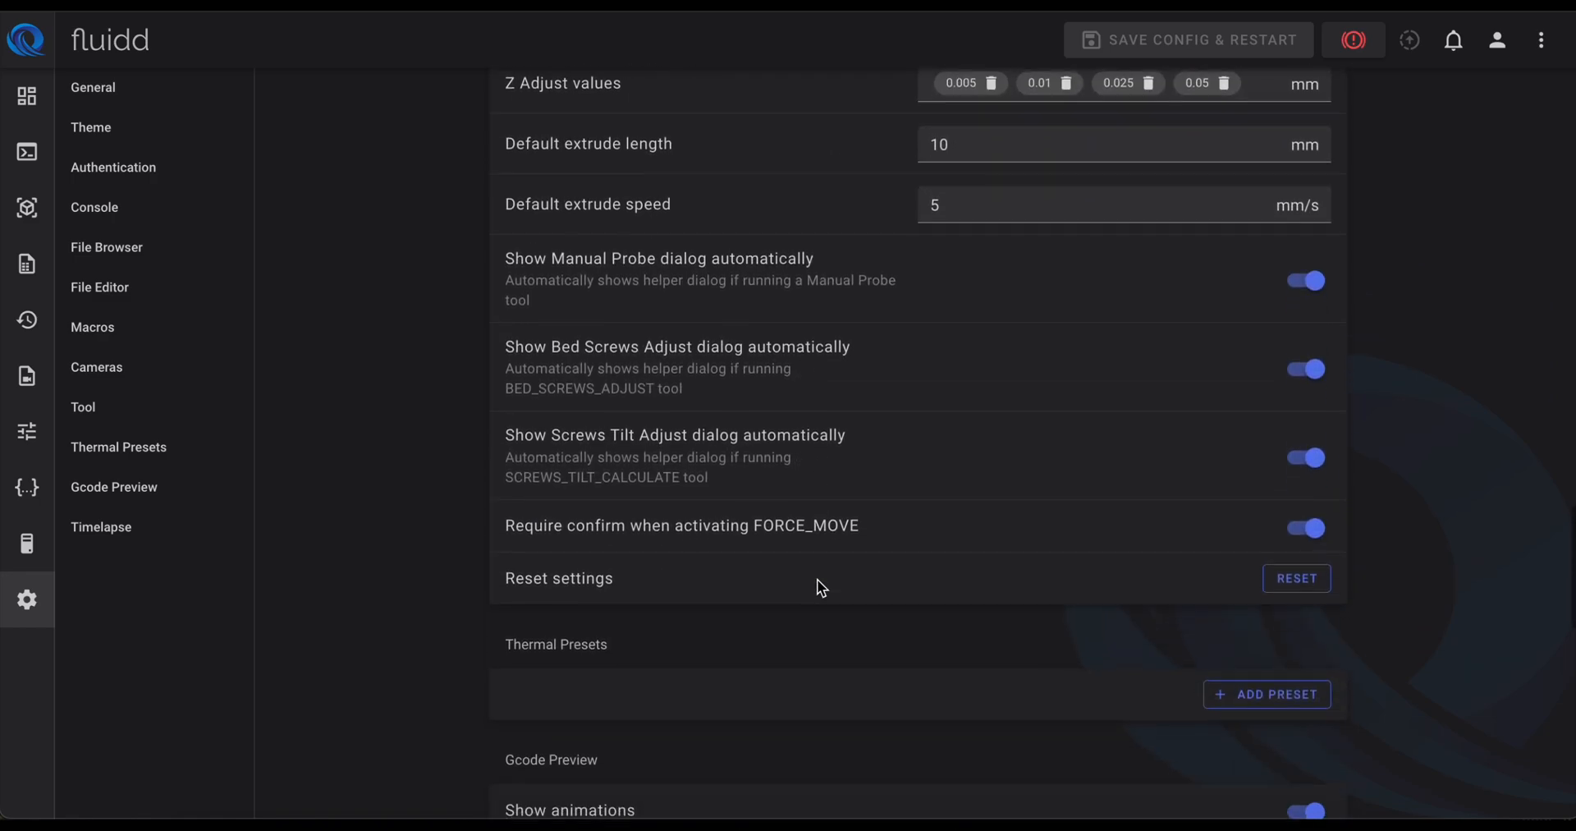
pyautogui.scroll(-3)
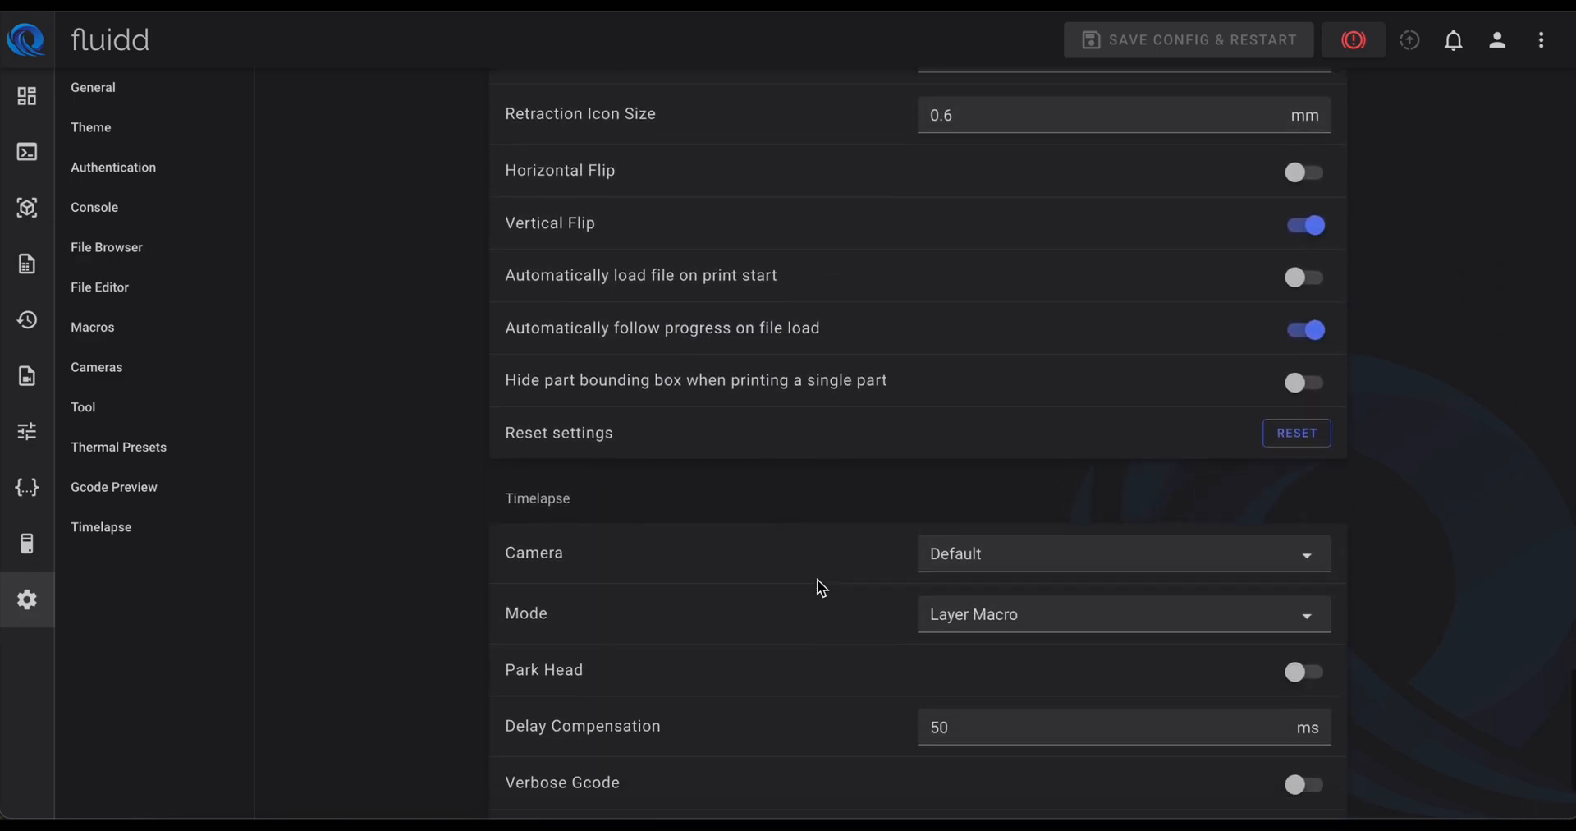
pyautogui.scroll(-3)
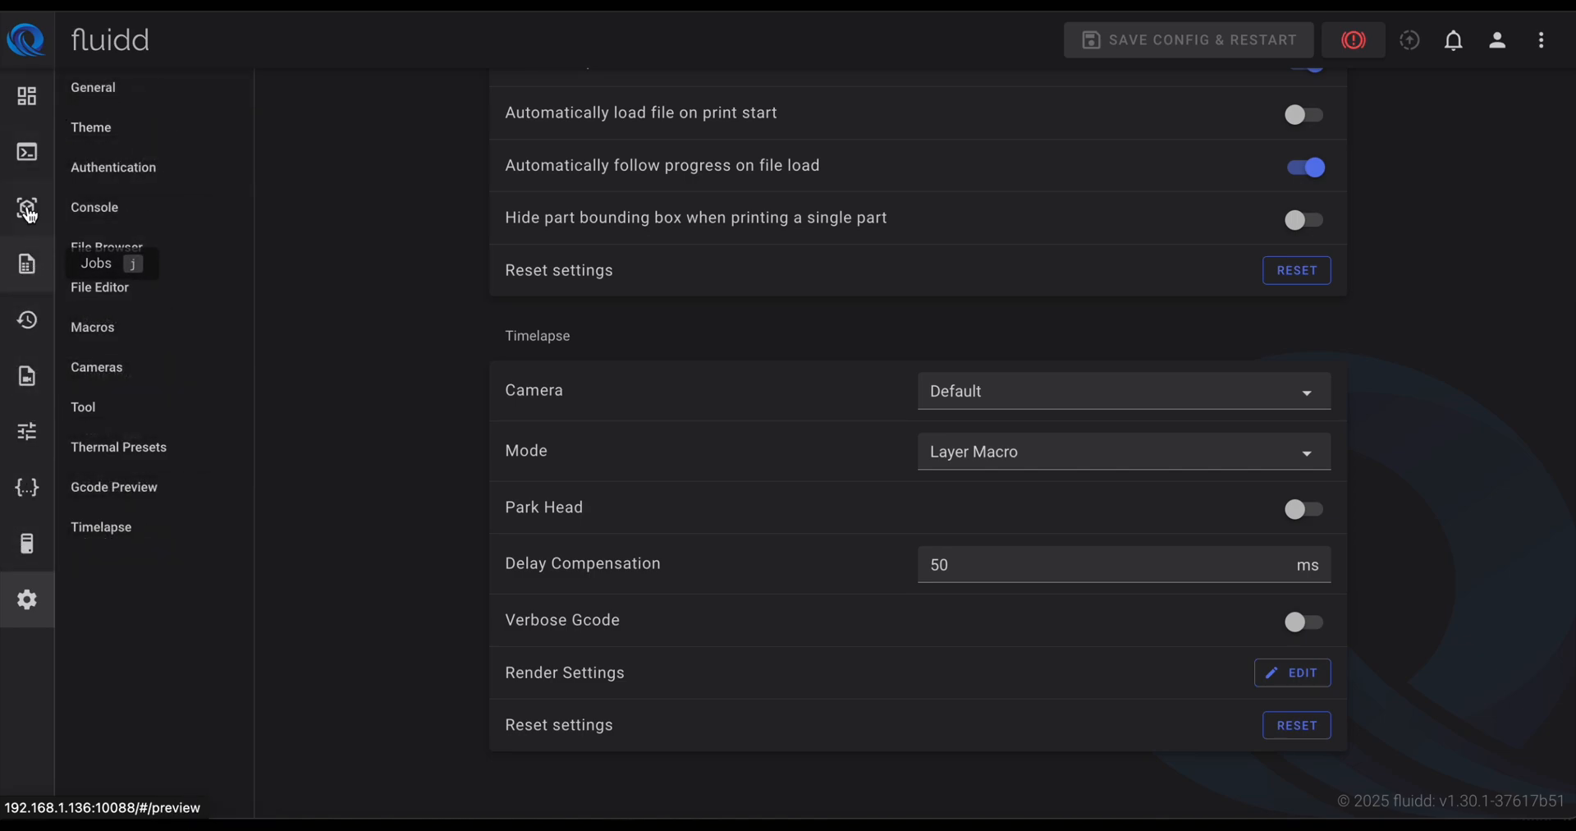
# Step: Go back to the dashboard and scroll to the print progress, camera and temperatures
pyautogui.click(26, 97)
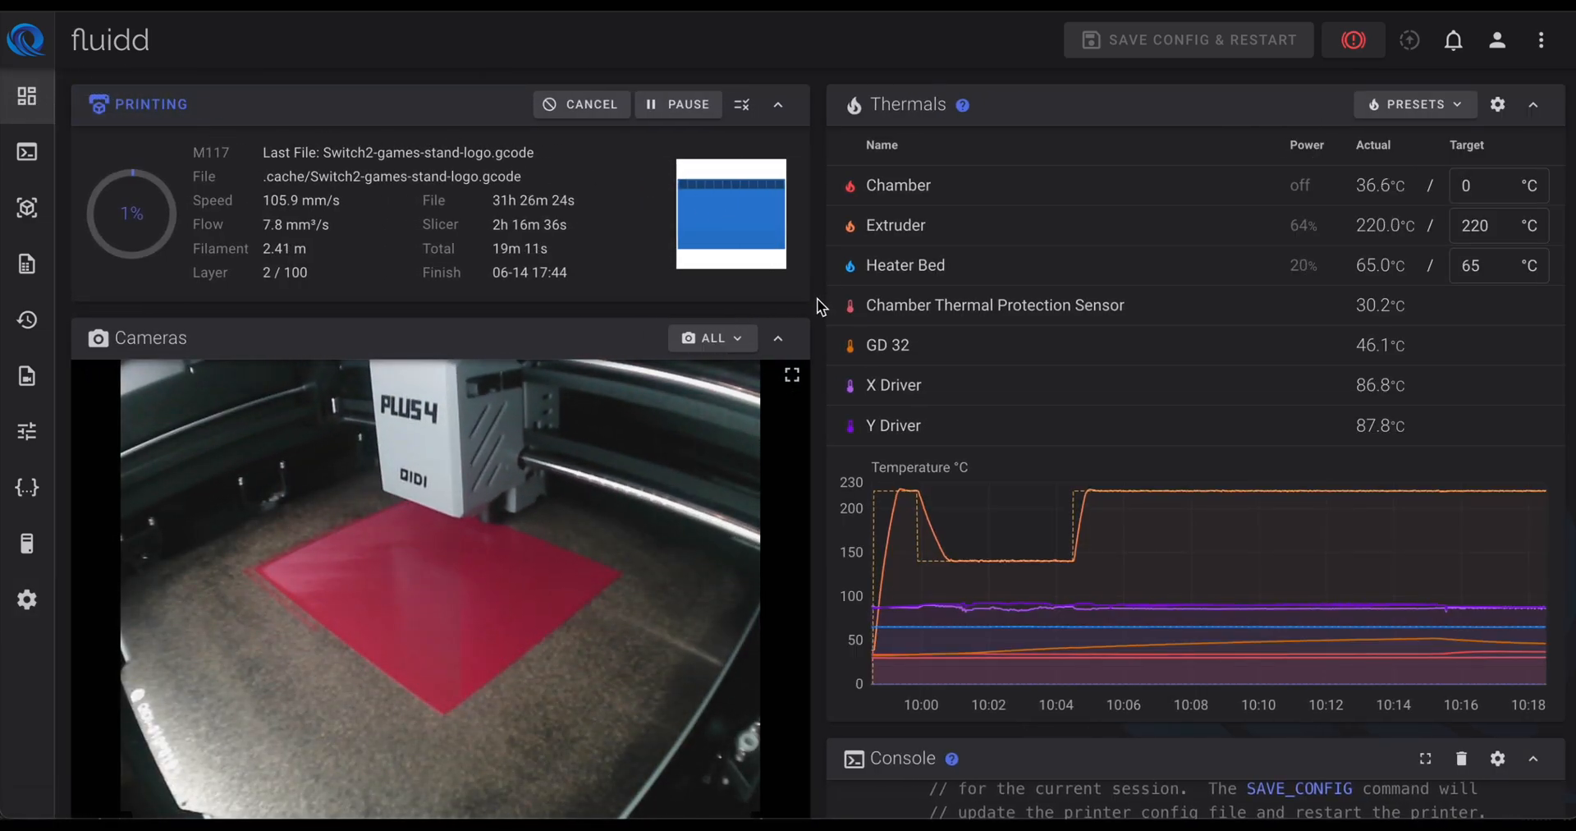
pyautogui.scroll(-3)
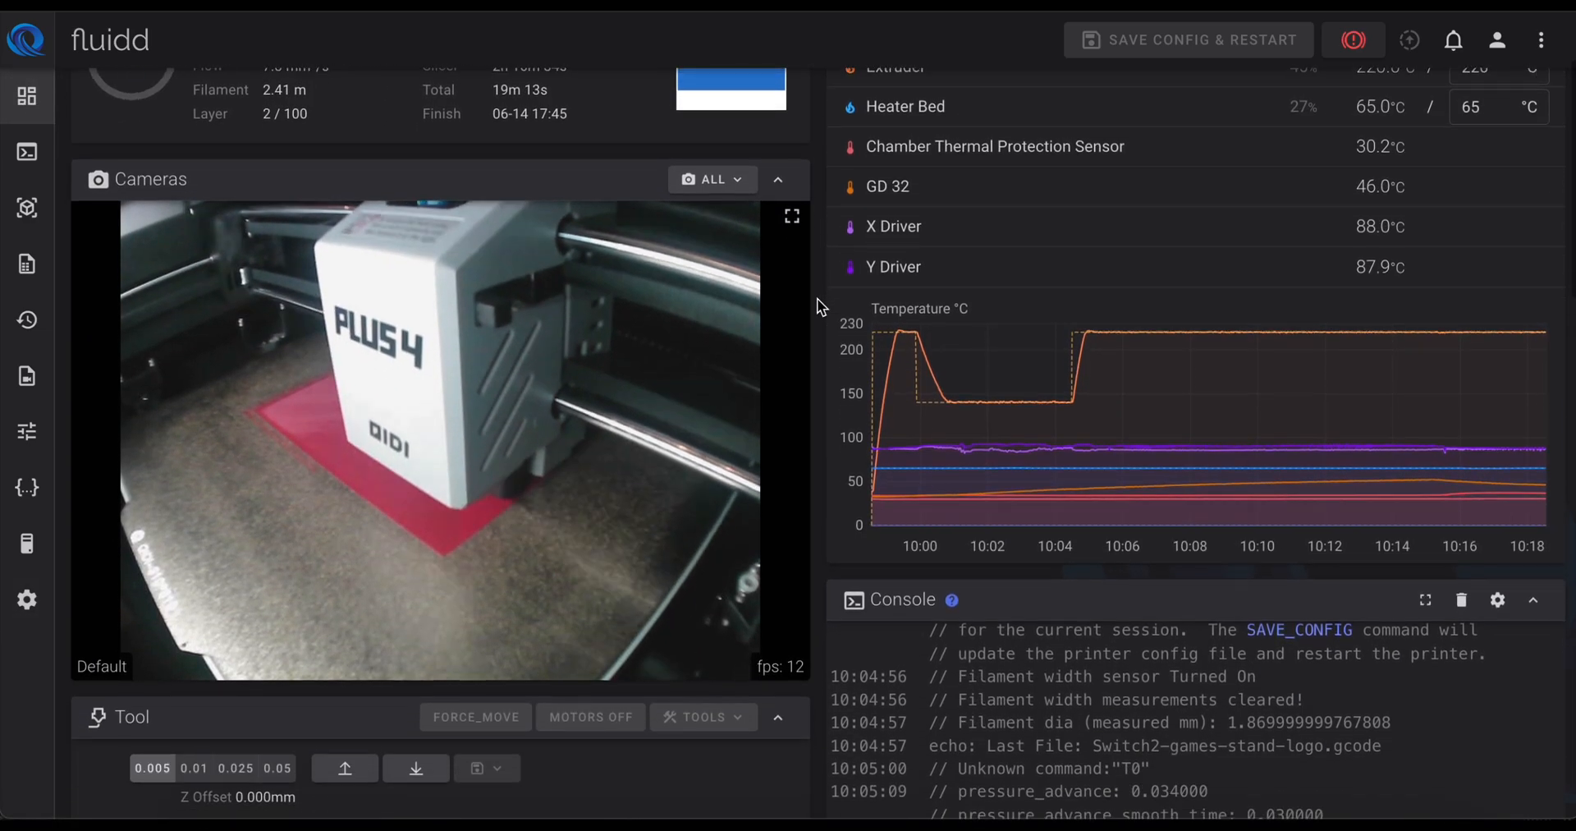
pyautogui.scroll(-3)
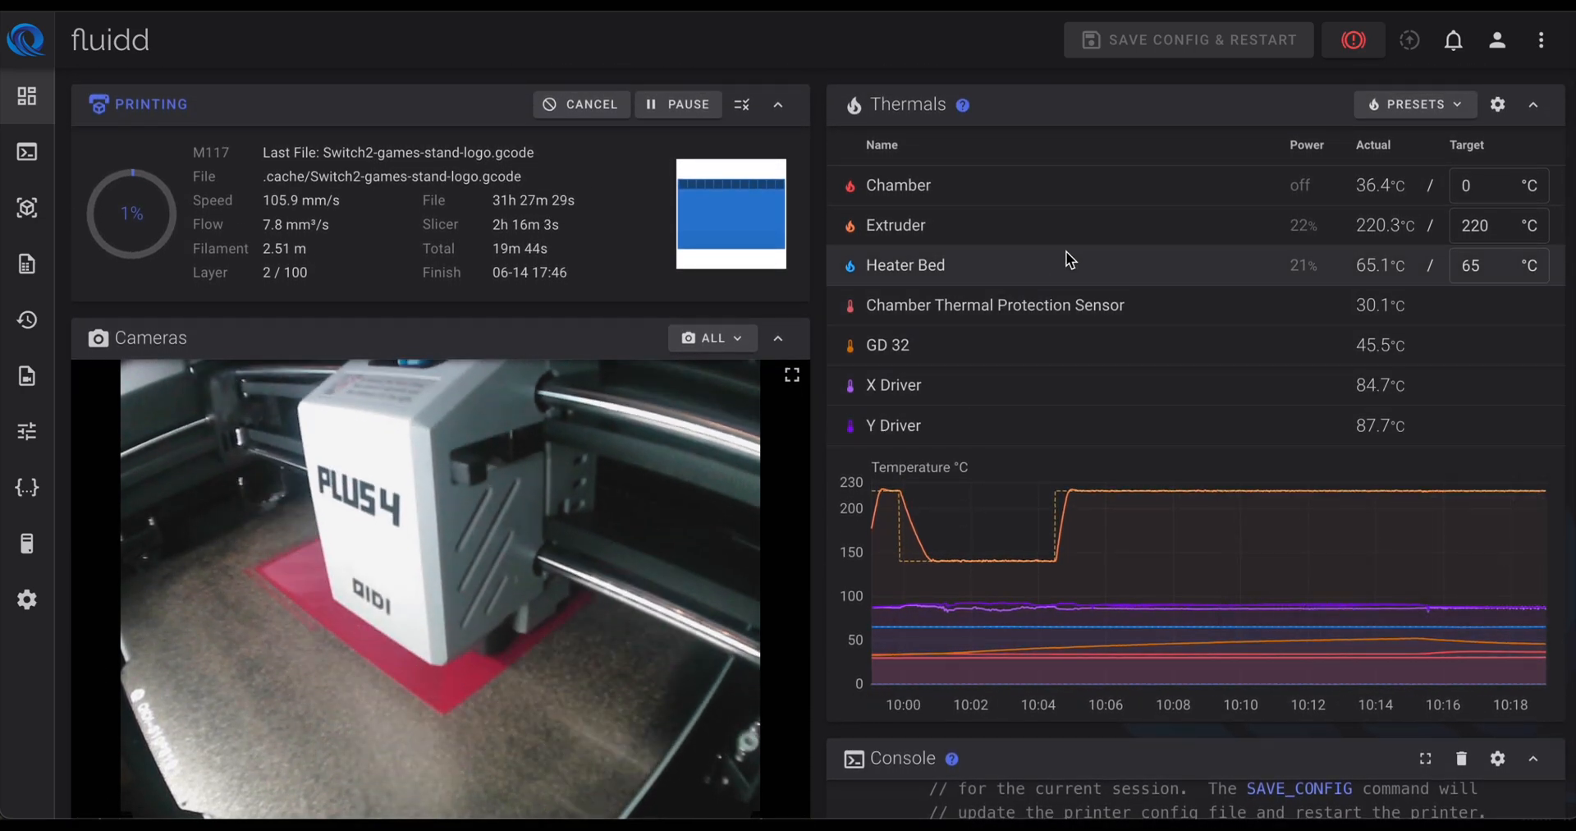
pyautogui.moveTo(1198, 563)
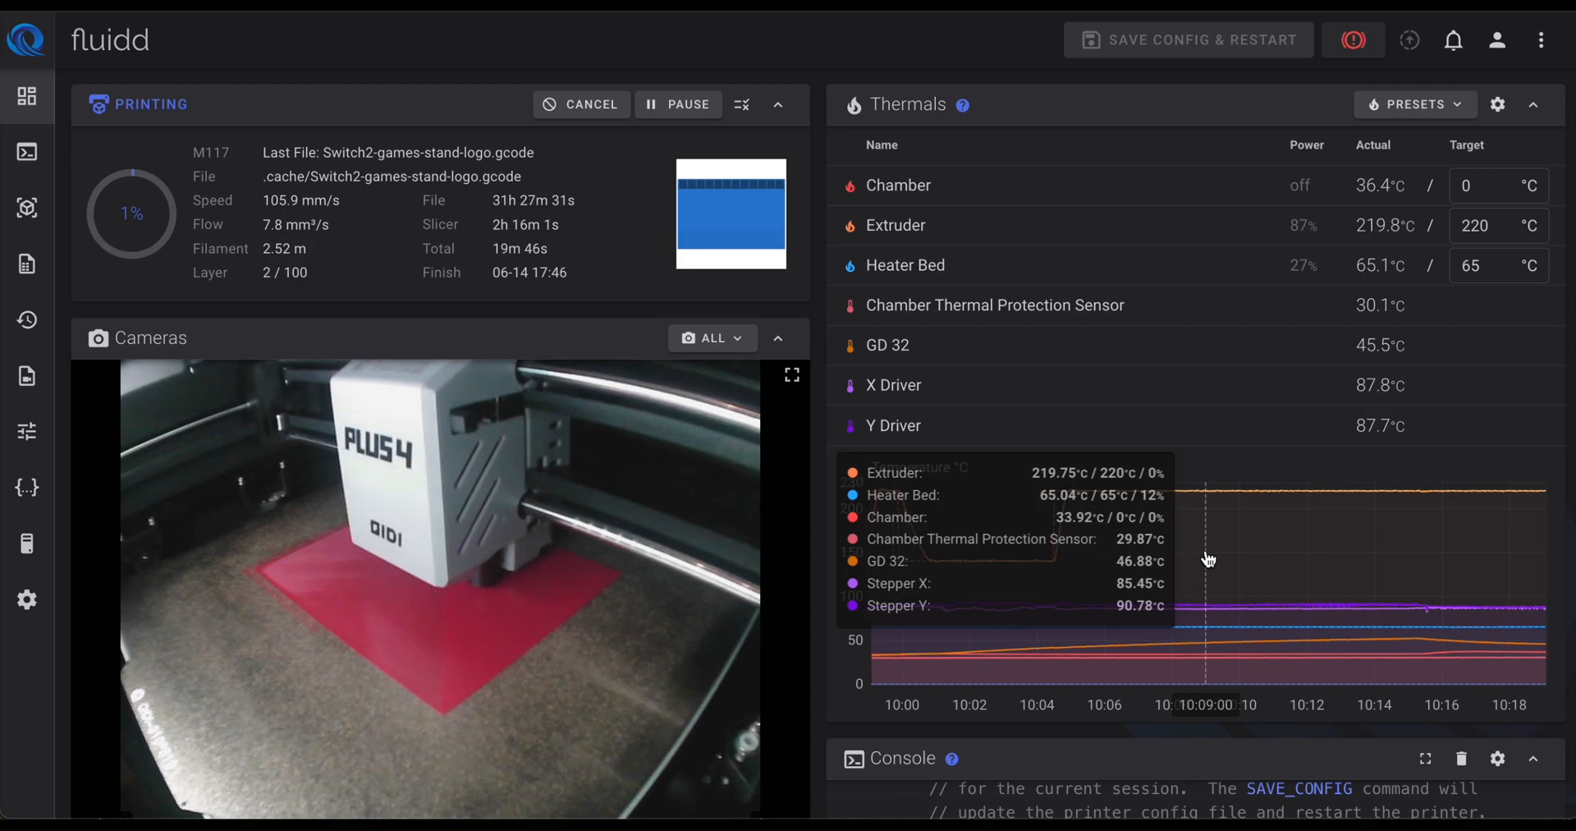
pyautogui.moveTo(1514, 560)
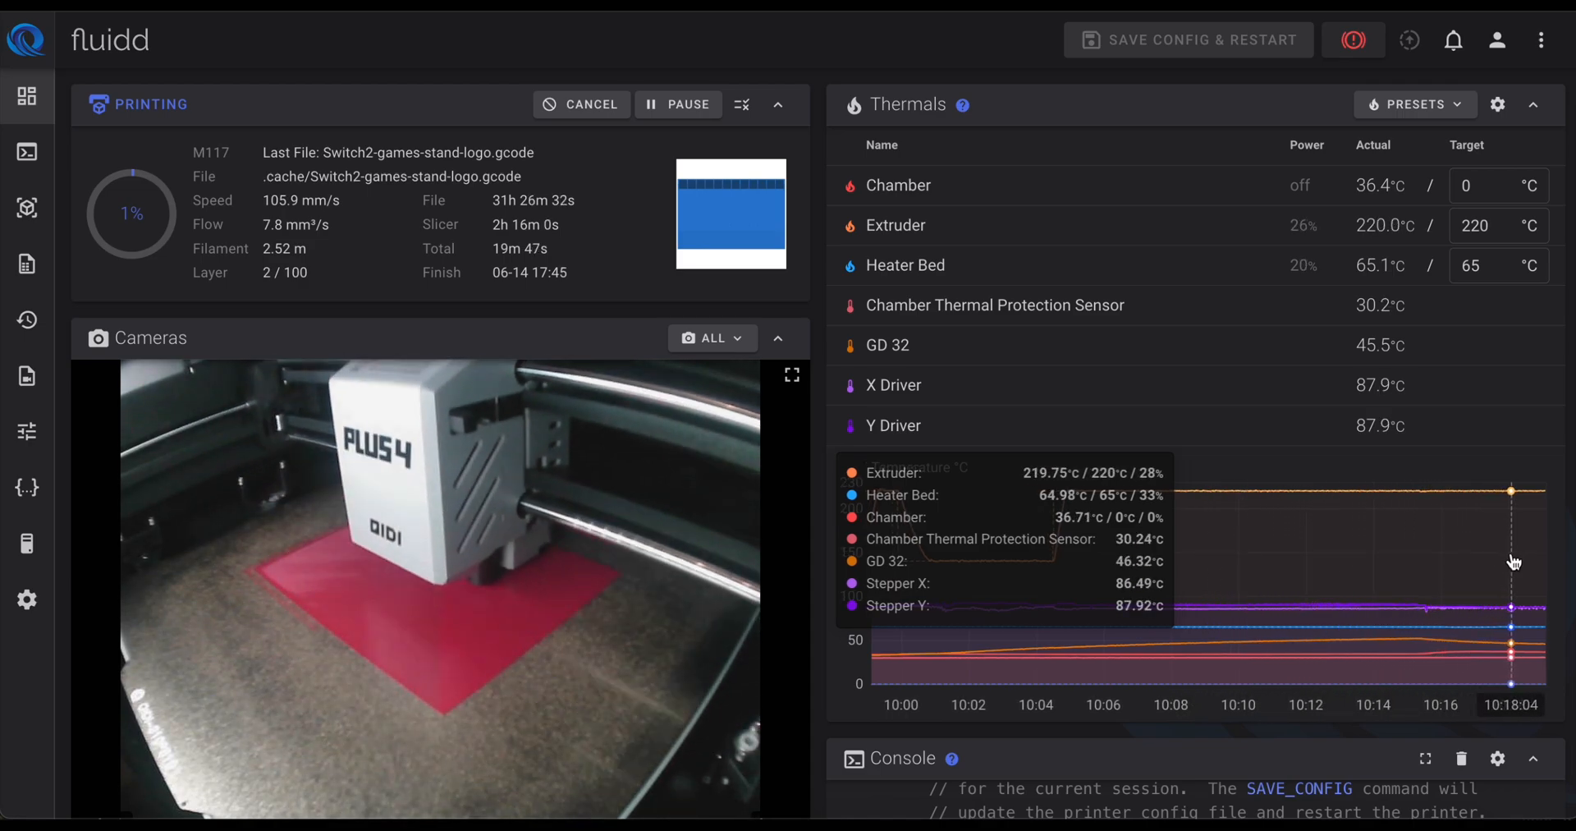